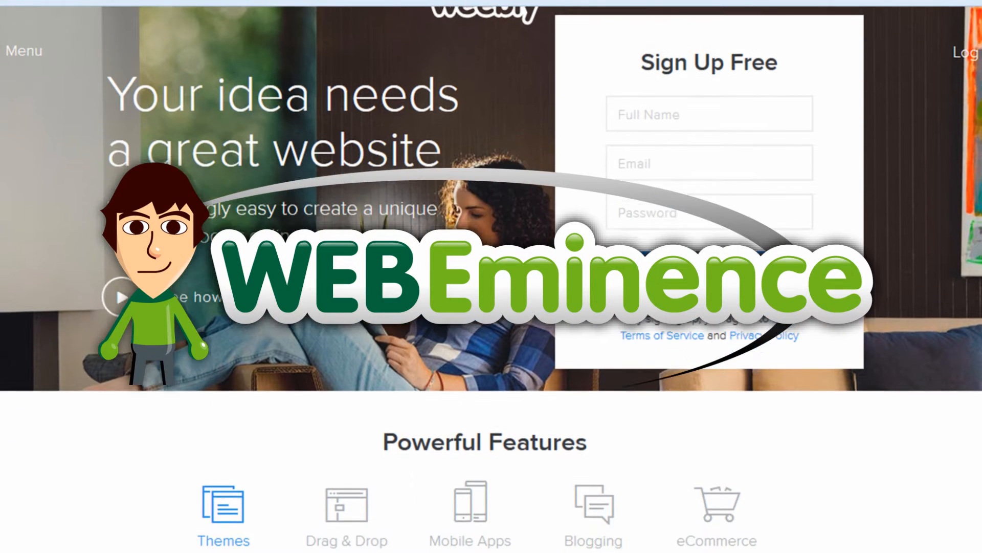
Browse the homepage's Powerful Features showcase: Drag & Drop, Mobile Apps and Blogging descriptions
{"action": "scroll", "scroll_direction": "down", "scroll_amount": 3}
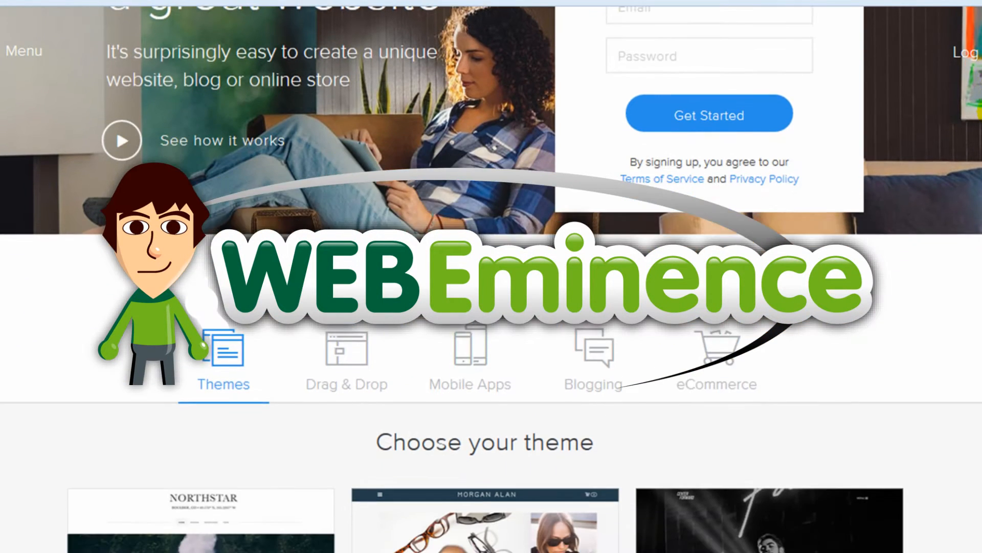
{"action": "scroll", "scroll_direction": "down", "scroll_amount": 3}
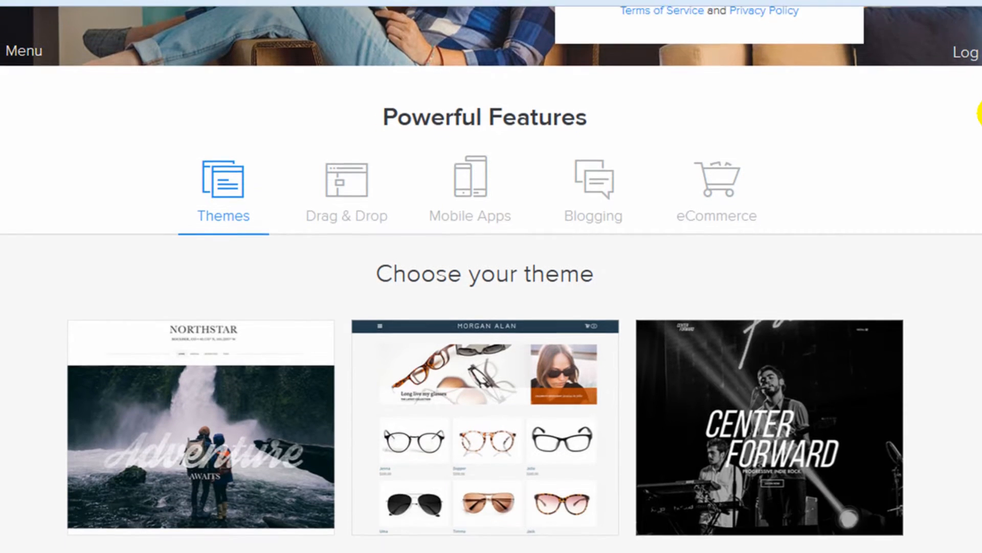
{"action": "left_click", "coordinate": [345, 189]}
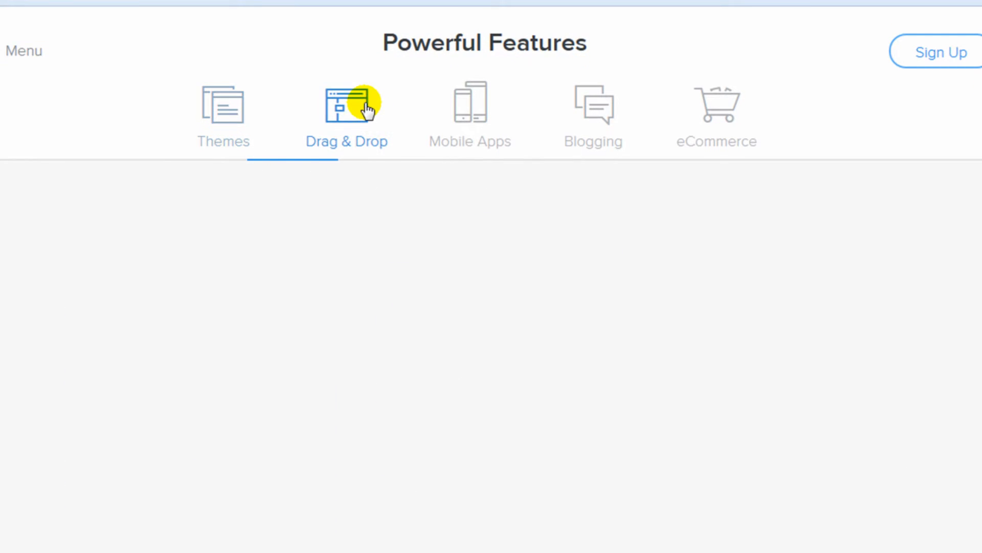
{"action": "left_click", "coordinate": [346, 104]}
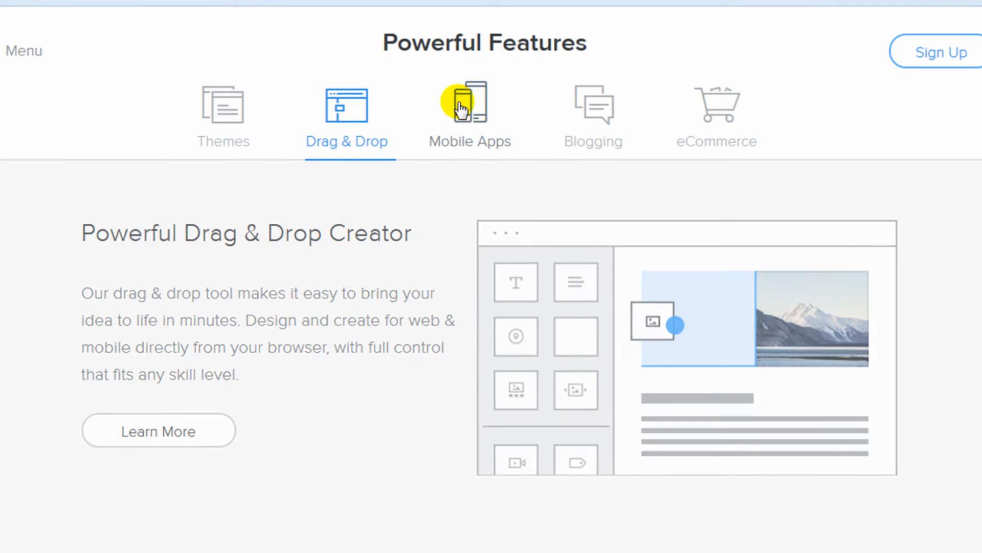
{"action": "left_click", "coordinate": [470, 107]}
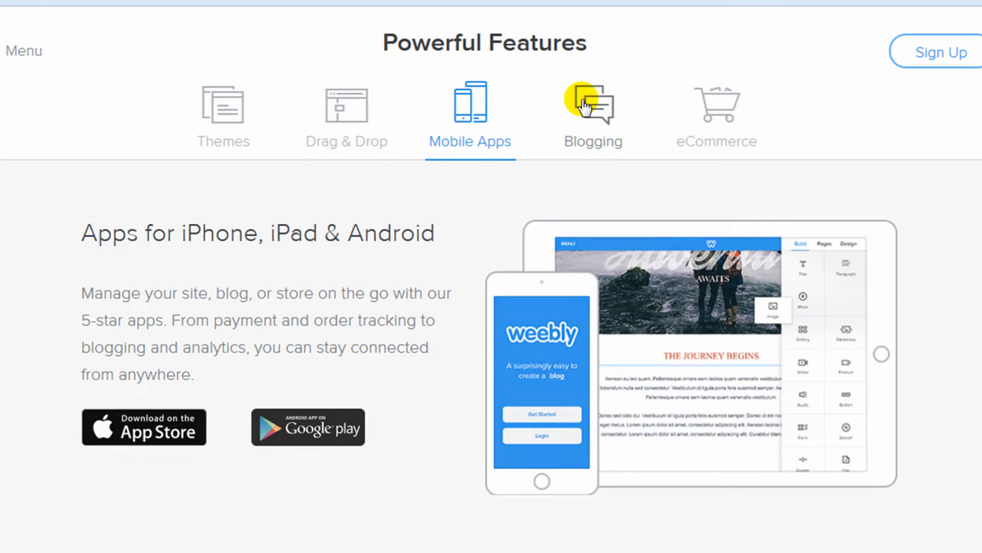
{"action": "left_click", "coordinate": [592, 112]}
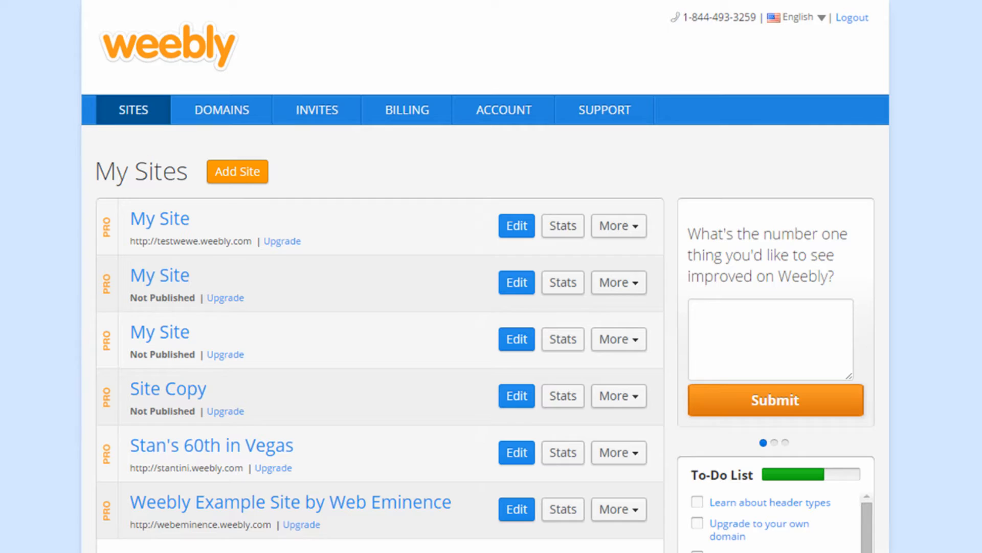
Add a new site from My Sites with a general Site focus, reaching the domain choice
{"action": "scroll", "scroll_direction": "down", "scroll_amount": 3}
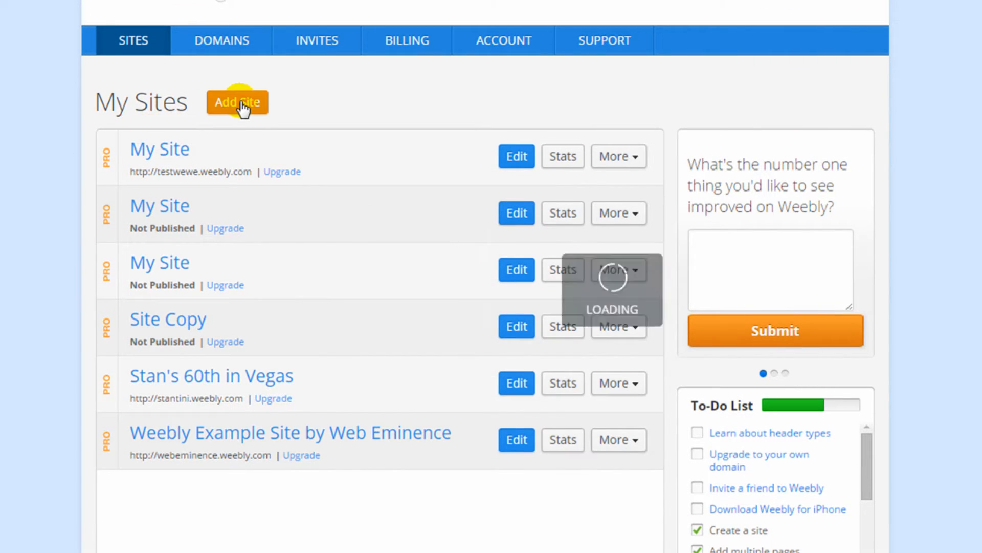
{"action": "left_click", "coordinate": [236, 102]}
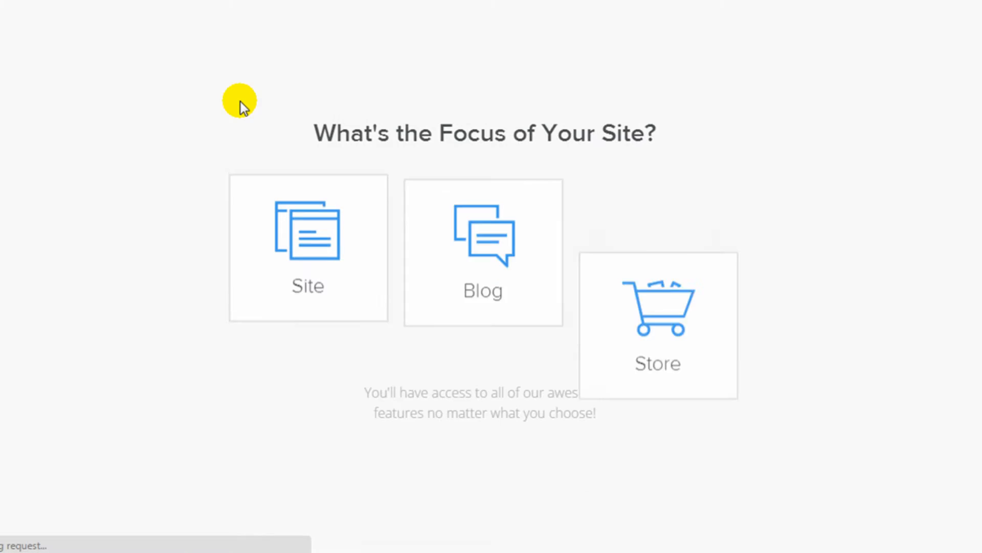
{"action": "left_click", "coordinate": [308, 263]}
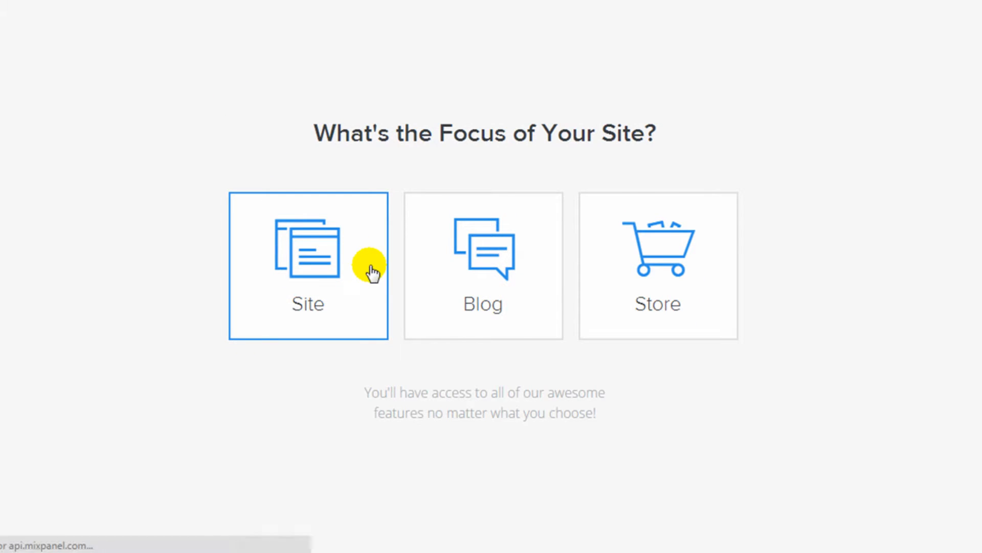
{"action": "left_click", "coordinate": [308, 266]}
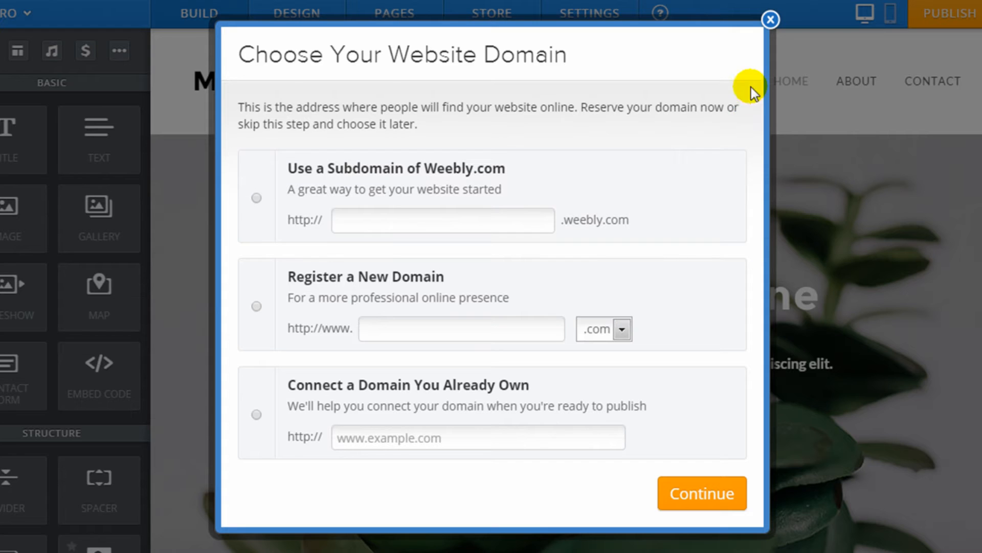
Dismiss the domain dialog and land in the Weebly Review Site homepage editor
{"action": "left_click", "coordinate": [769, 20]}
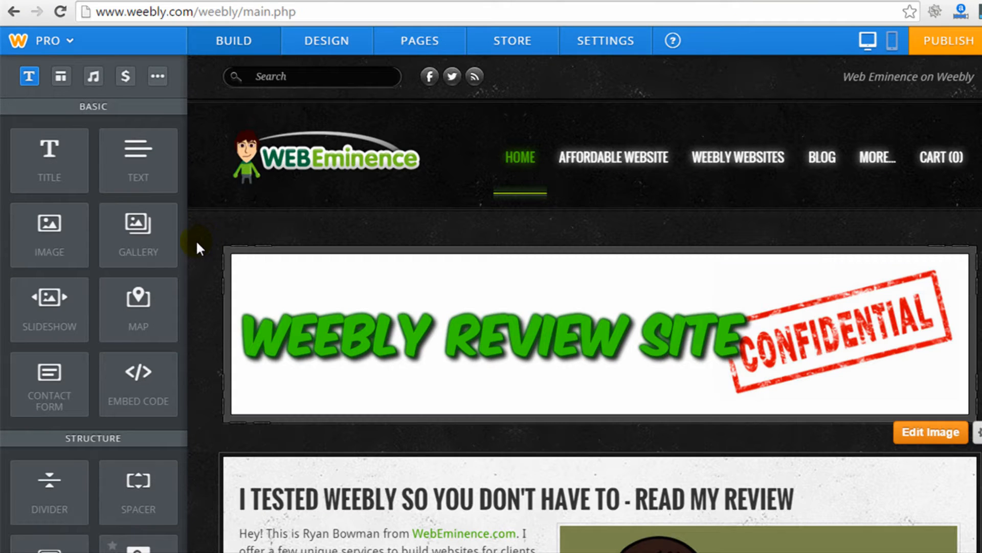
{"action": "mouse_move", "coordinate": [216, 150]}
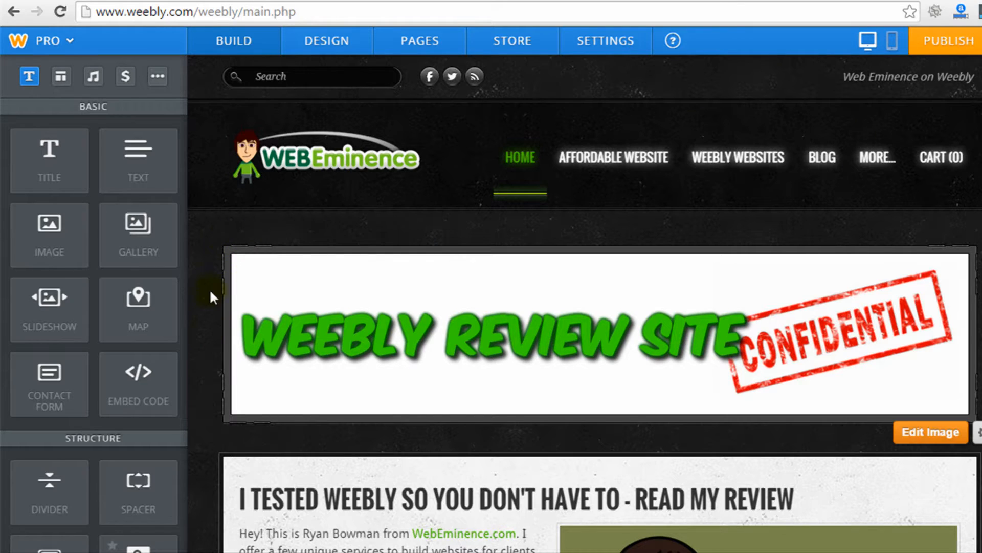
{"action": "mouse_move", "coordinate": [513, 40]}
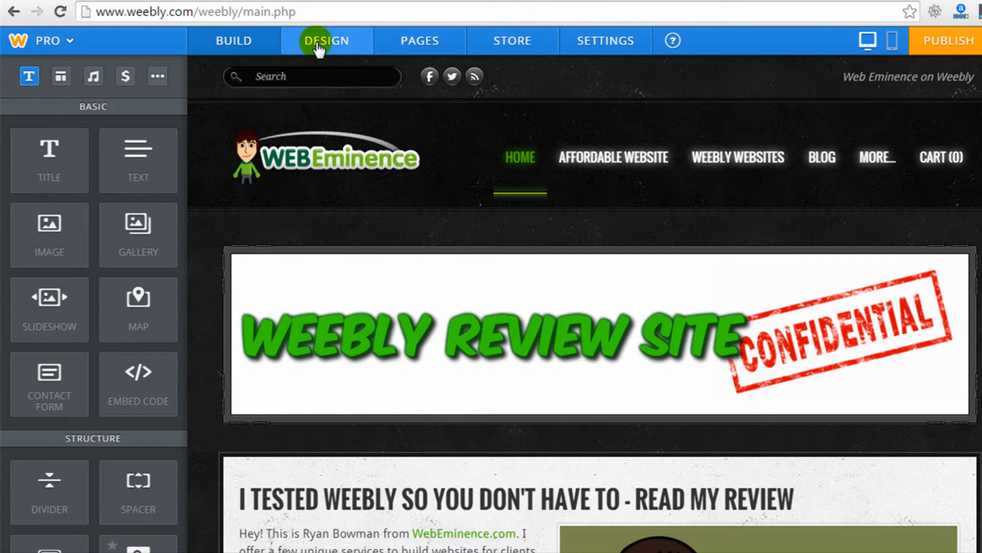
{"action": "mouse_move", "coordinate": [199, 218]}
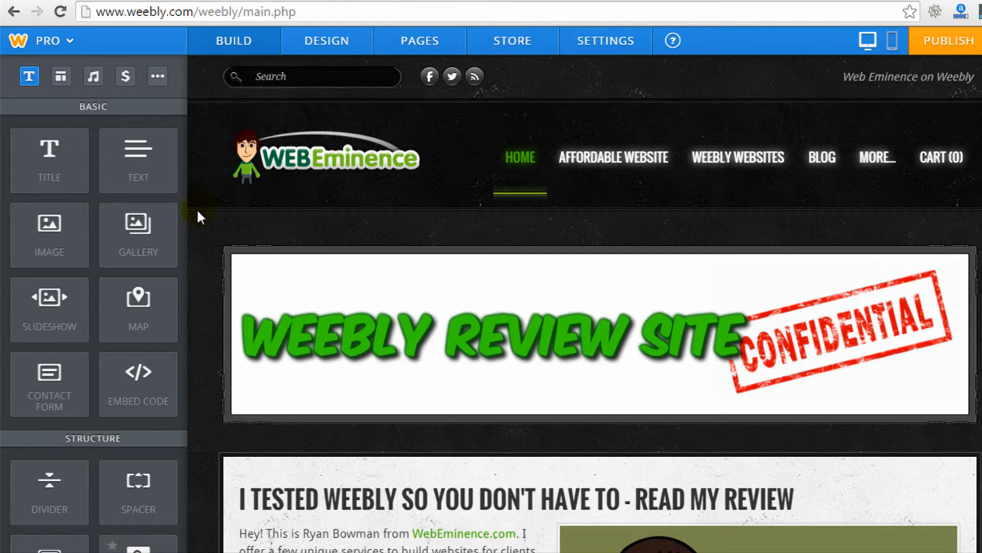
Bring up the Change Theme gallery from the Design options
{"action": "left_click", "coordinate": [326, 41]}
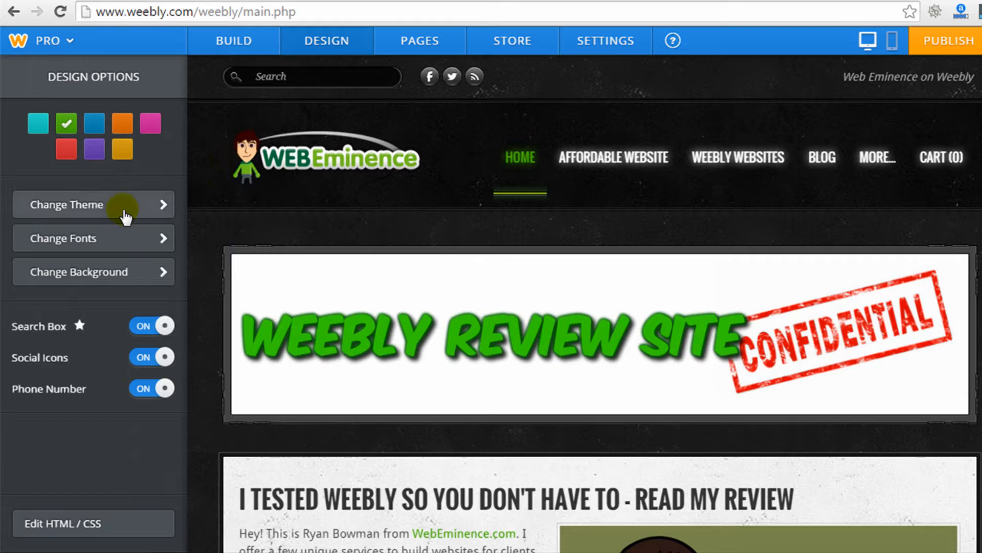
{"action": "left_click", "coordinate": [93, 204]}
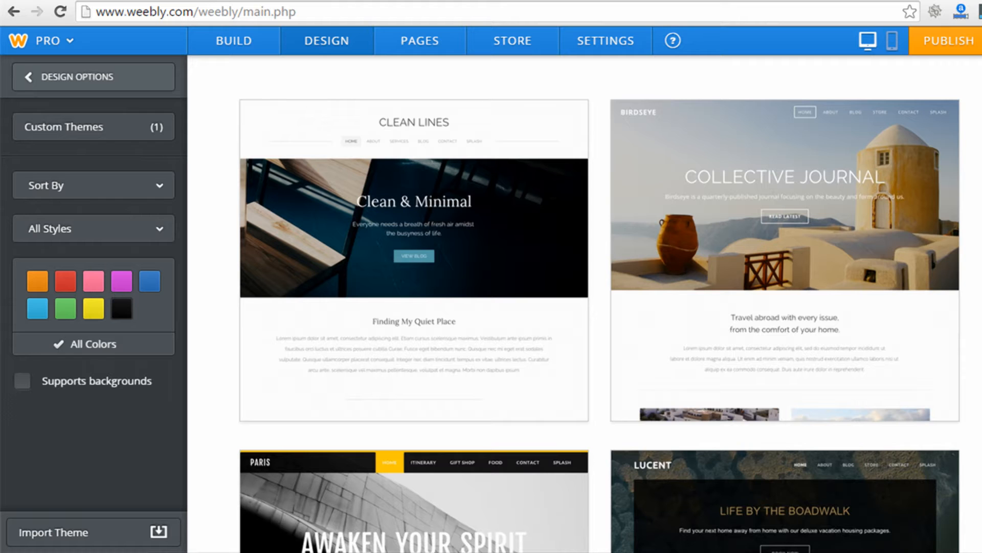
Scroll through the theme thumbnails such as Clean Lines and Birdseye, then back up
{"action": "scroll", "scroll_direction": "down", "scroll_amount": 3}
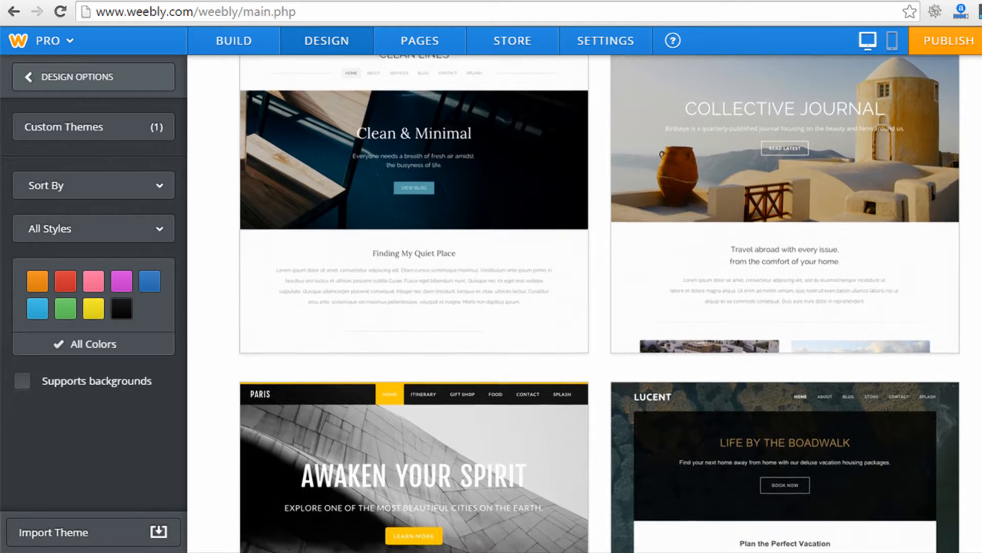
{"action": "scroll", "scroll_direction": "down", "scroll_amount": 3}
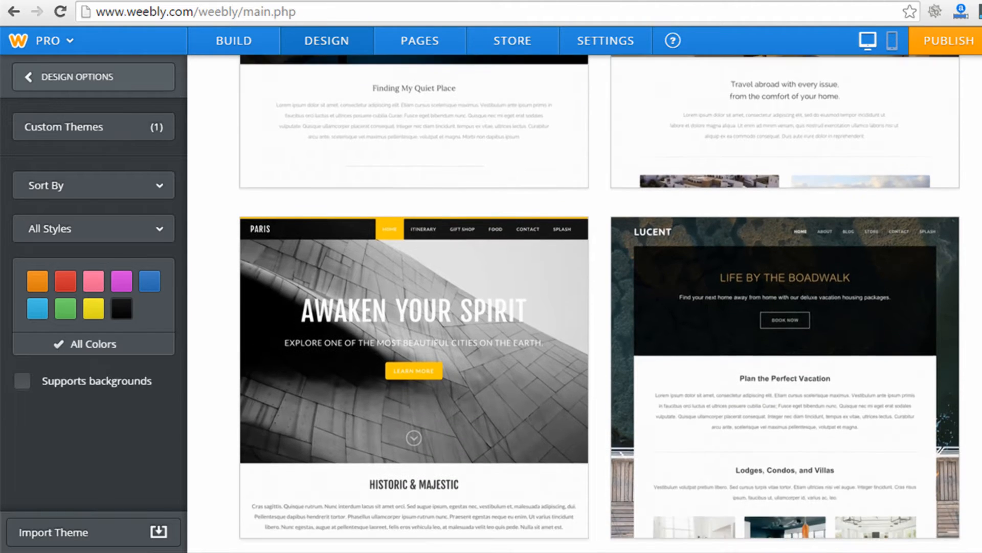
{"action": "scroll", "scroll_direction": "down", "scroll_amount": 3}
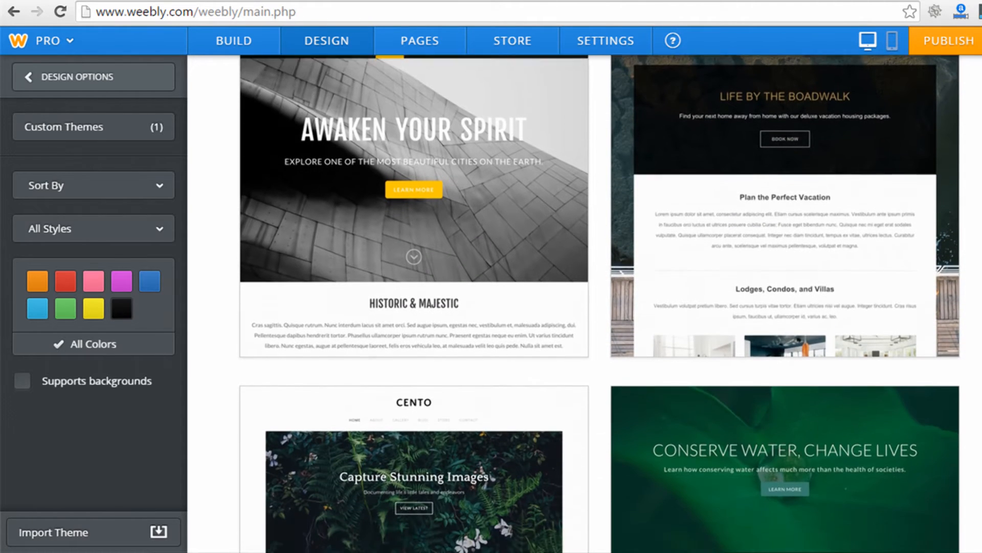
{"action": "scroll", "scroll_direction": "down", "scroll_amount": 3}
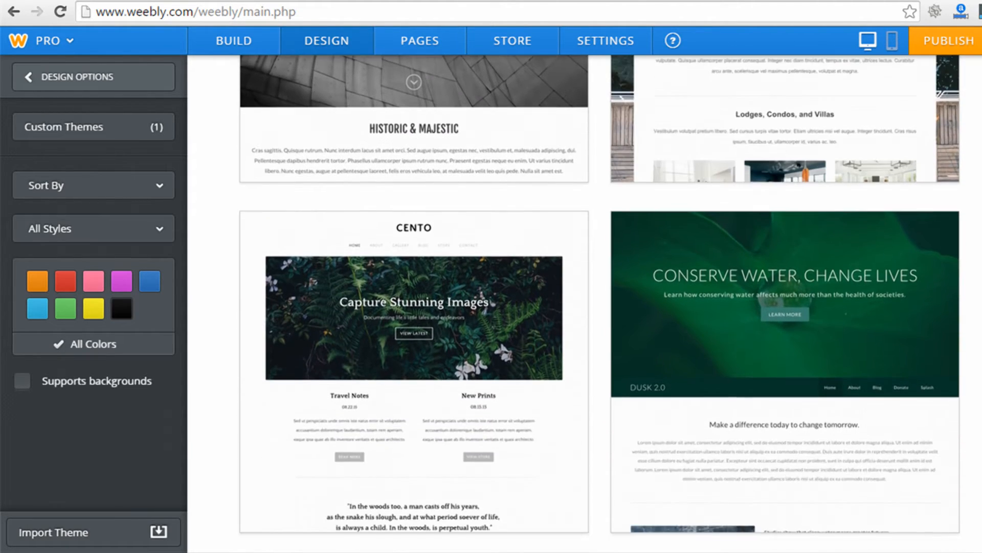
{"action": "scroll", "scroll_direction": "down", "scroll_amount": 3}
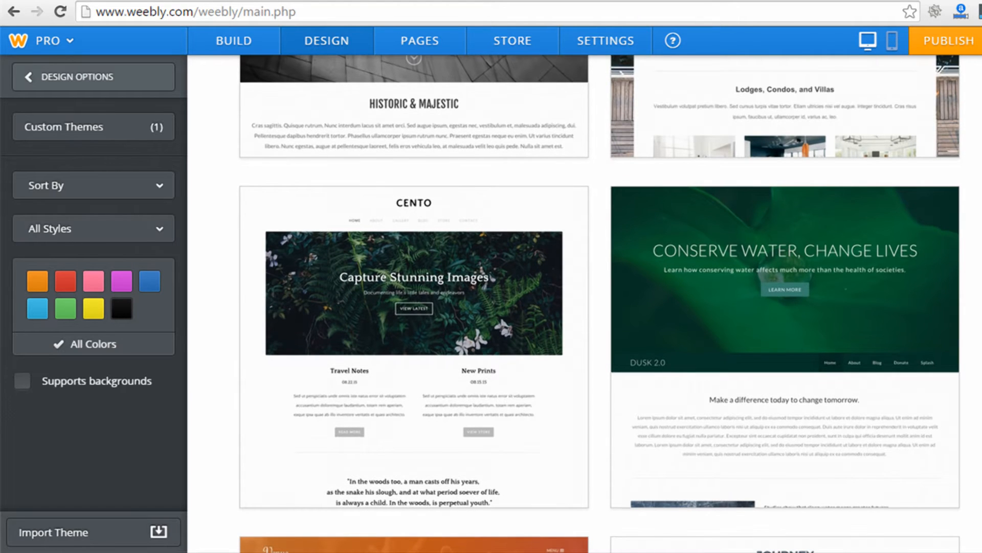
{"action": "scroll", "scroll_direction": "down", "scroll_amount": 3}
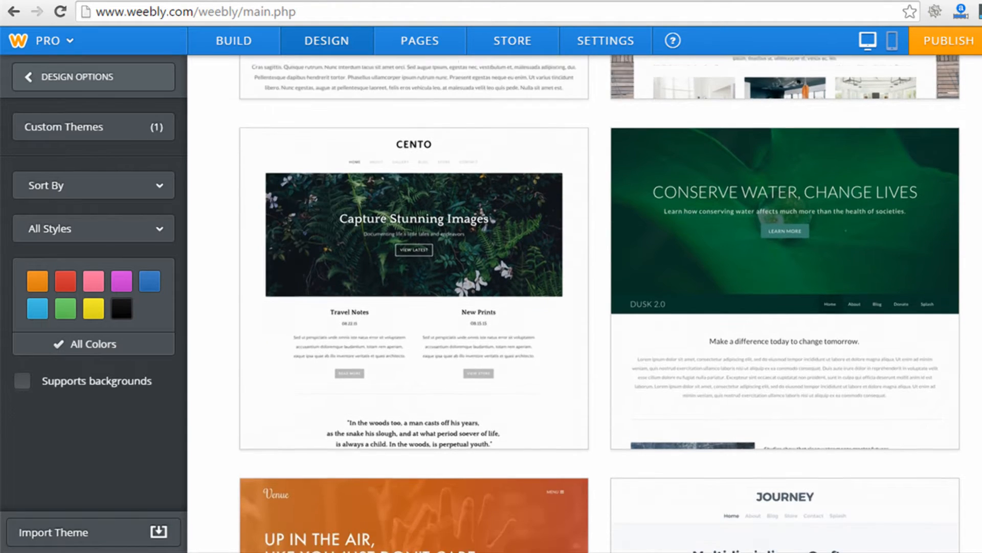
{"action": "scroll", "scroll_direction": "down", "scroll_amount": 3}
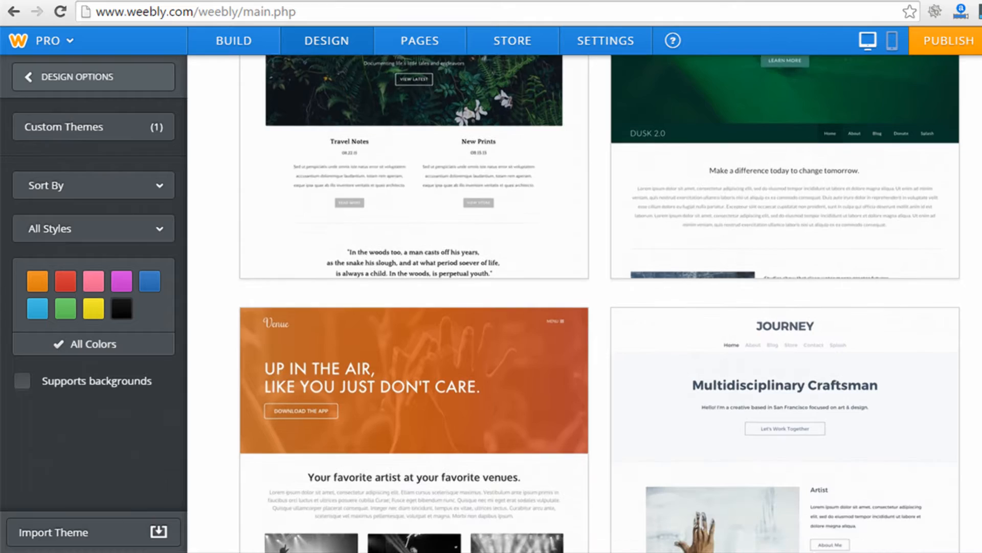
{"action": "scroll", "scroll_direction": "down", "scroll_amount": 3}
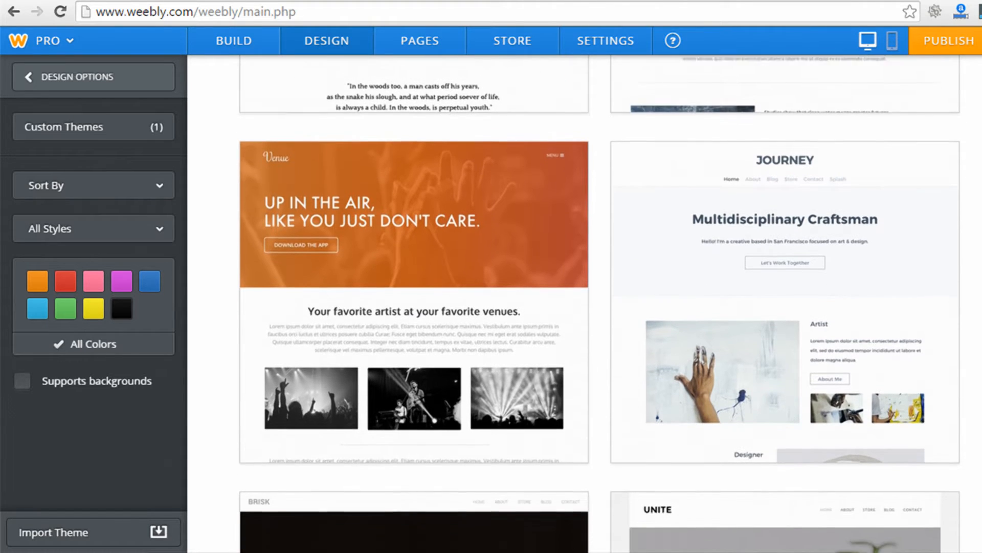
{"action": "scroll", "scroll_direction": "down", "scroll_amount": 3}
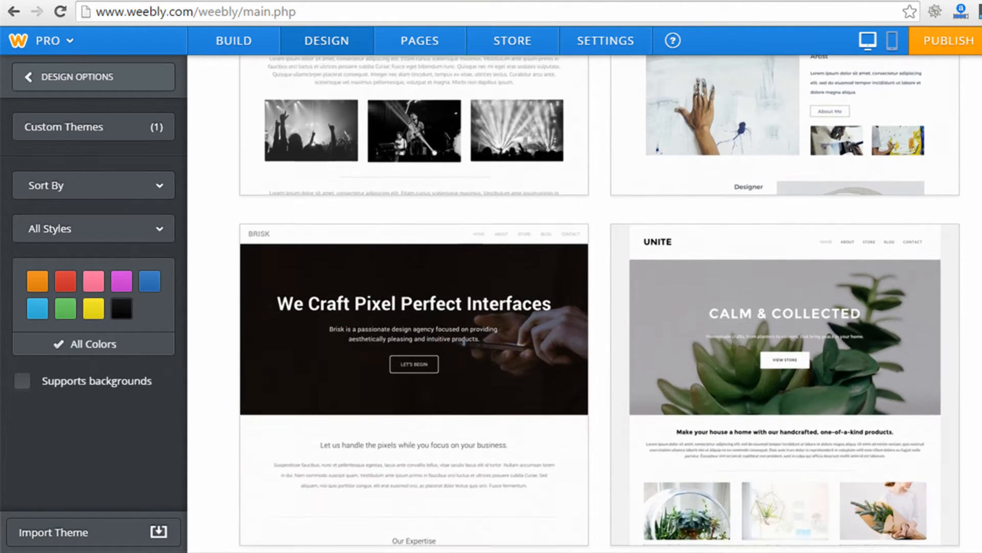
{"action": "scroll", "scroll_direction": "up", "scroll_amount": 3}
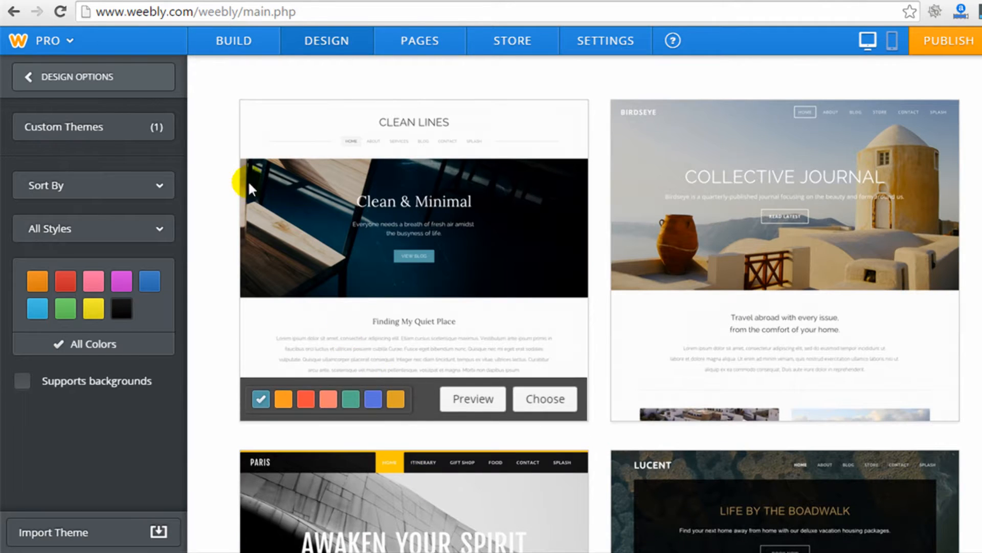
{"action": "mouse_move", "coordinate": [142, 136]}
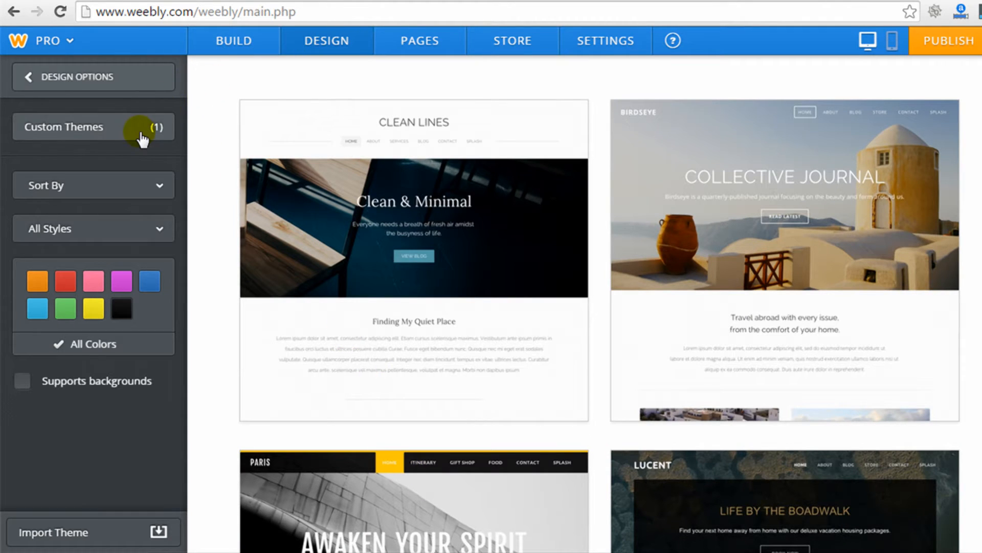
{"action": "mouse_move", "coordinate": [44, 79]}
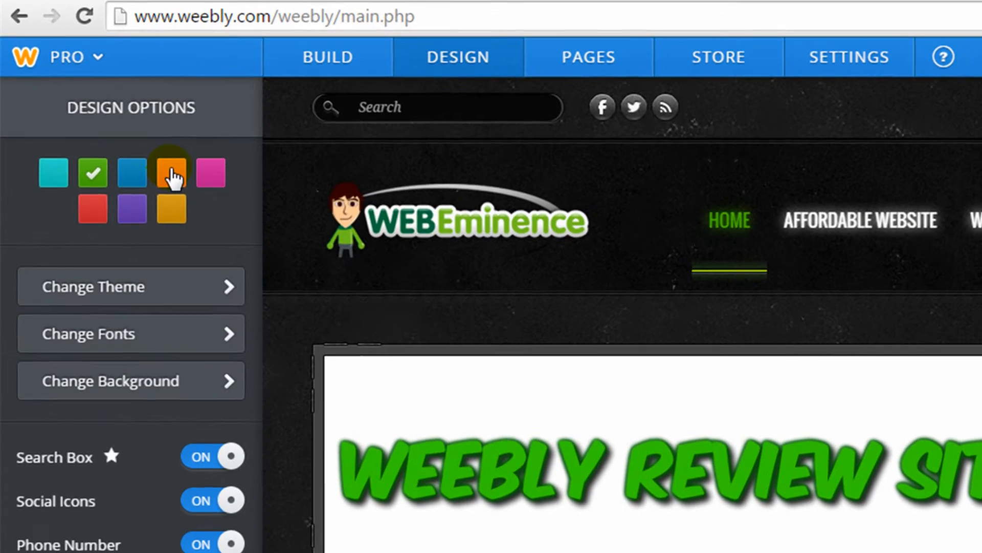
Try the orange colour swatch, restore green, and show the Change Fonts text areas
{"action": "left_click", "coordinate": [171, 171]}
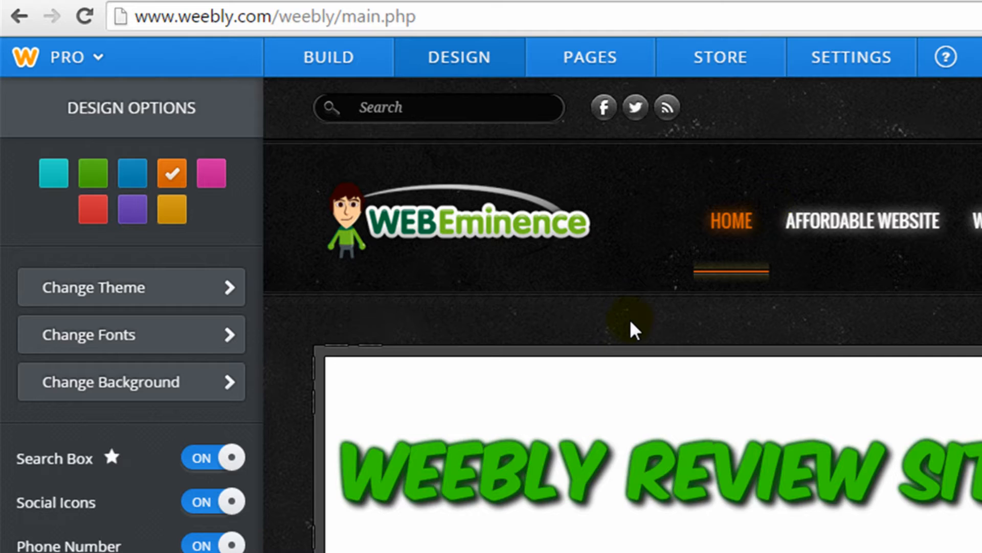
{"action": "mouse_move", "coordinate": [842, 256]}
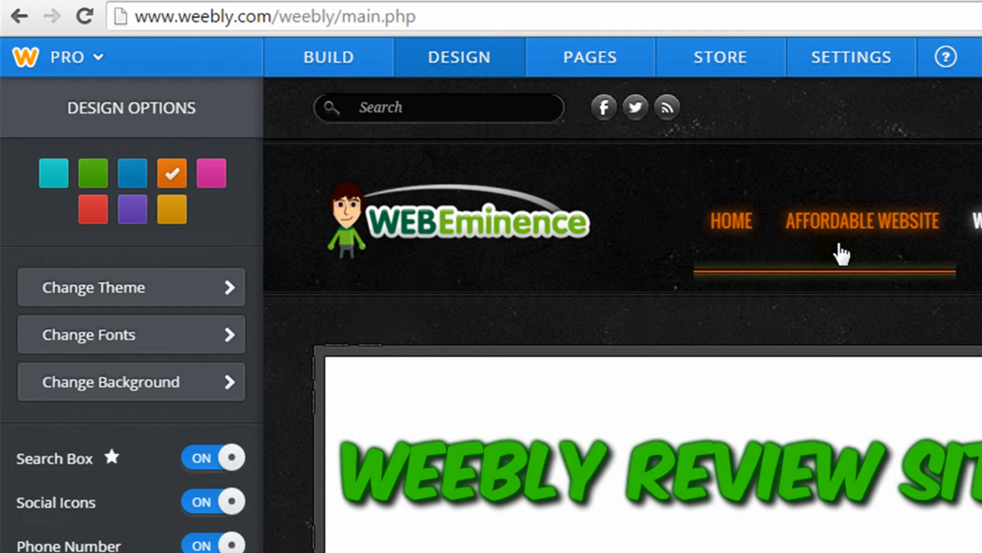
{"action": "left_click", "coordinate": [451, 219]}
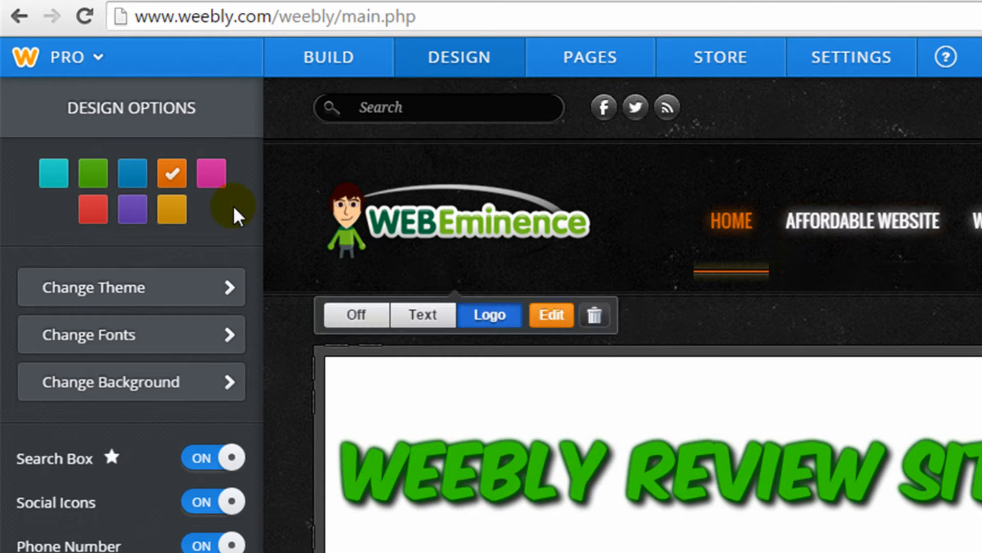
{"action": "left_click", "coordinate": [93, 172]}
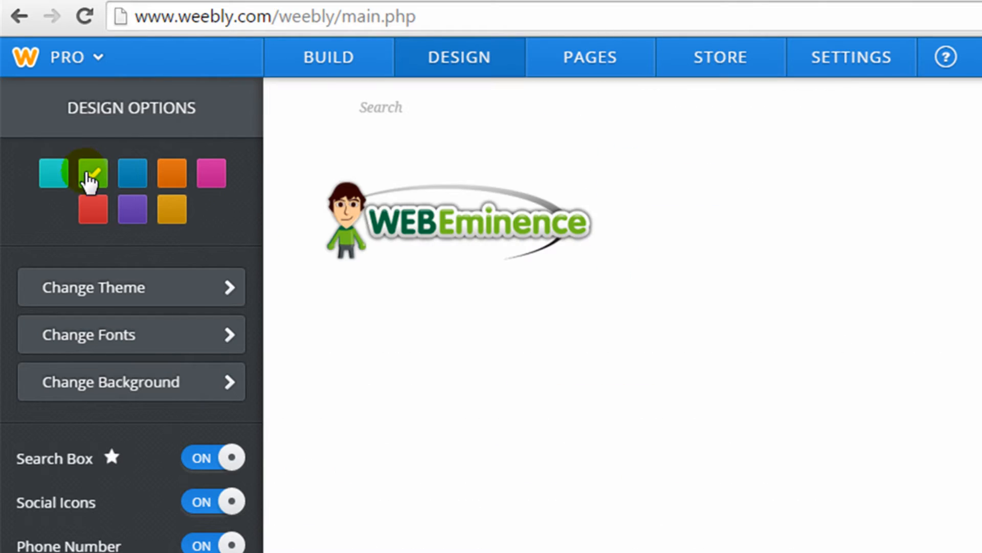
{"action": "left_click", "coordinate": [93, 174]}
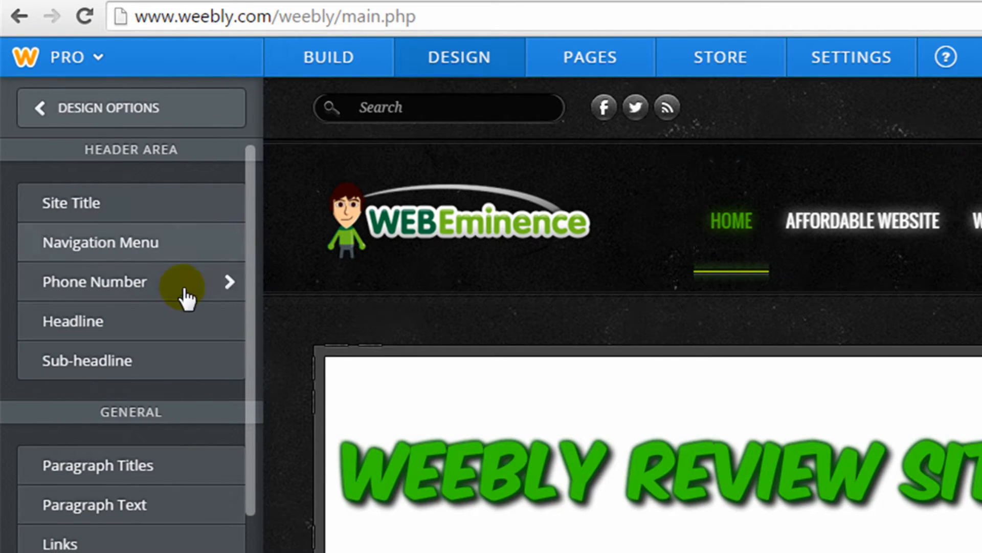
Back in Design Options, toggle the Search Box off and on, leaving it enabled
{"action": "left_click", "coordinate": [39, 107]}
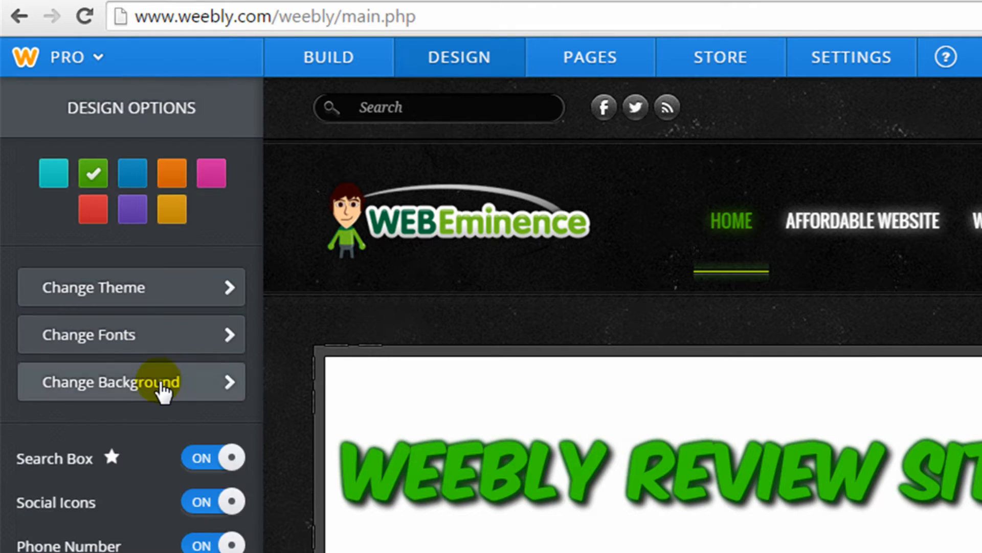
{"action": "left_click", "coordinate": [125, 382]}
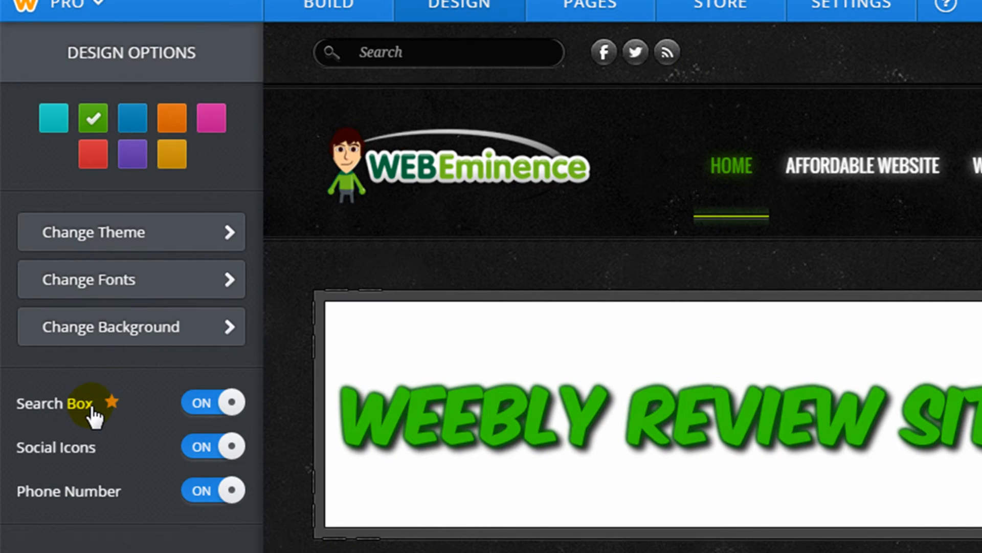
{"action": "mouse_move", "coordinate": [91, 448]}
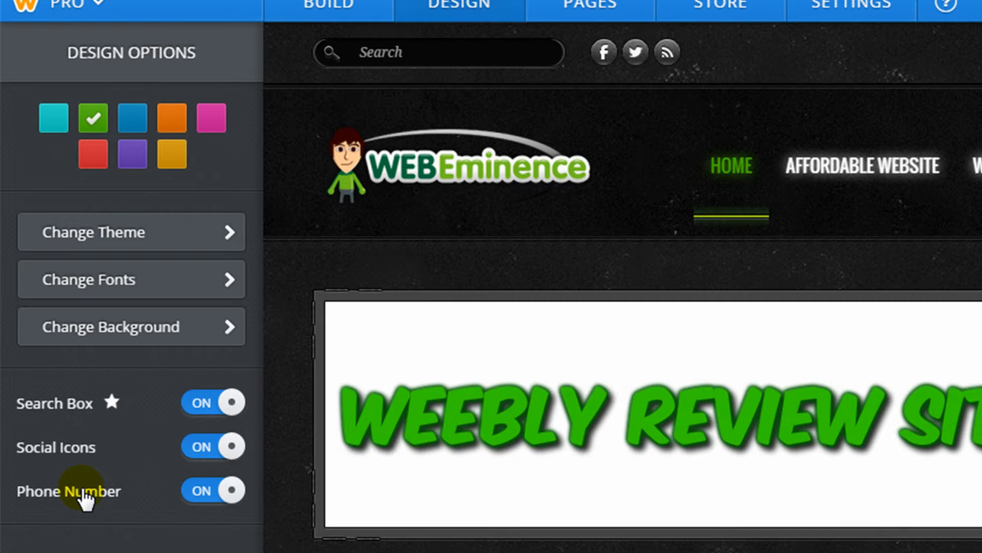
{"action": "left_click", "coordinate": [213, 401]}
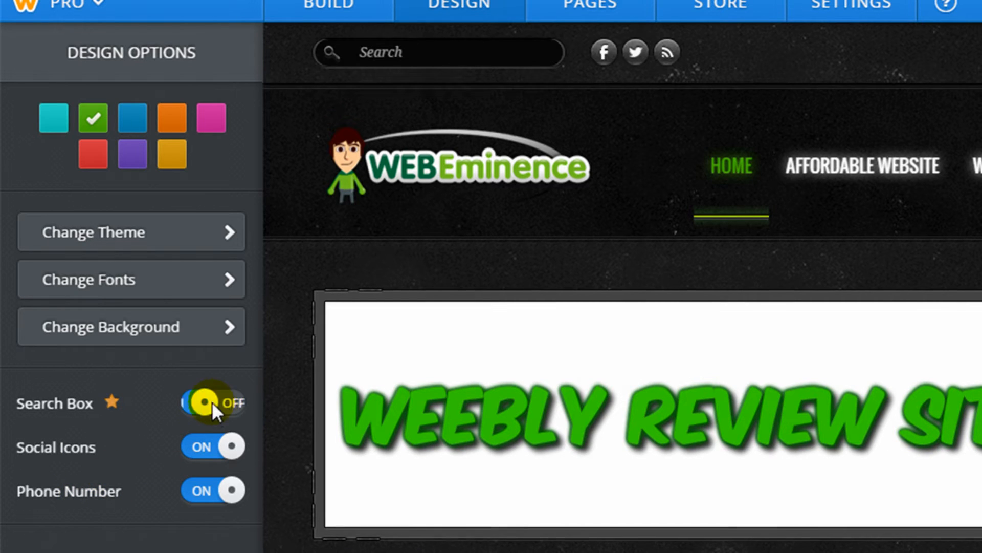
{"action": "left_click", "coordinate": [213, 401]}
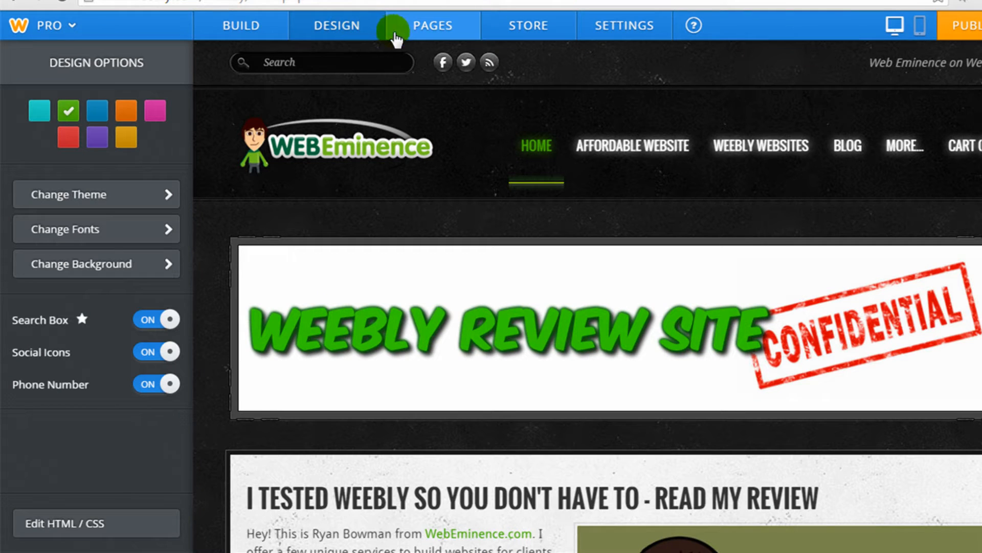
Show the Pages list and select the Weebly Features subpage's settings
{"action": "left_click", "coordinate": [432, 25]}
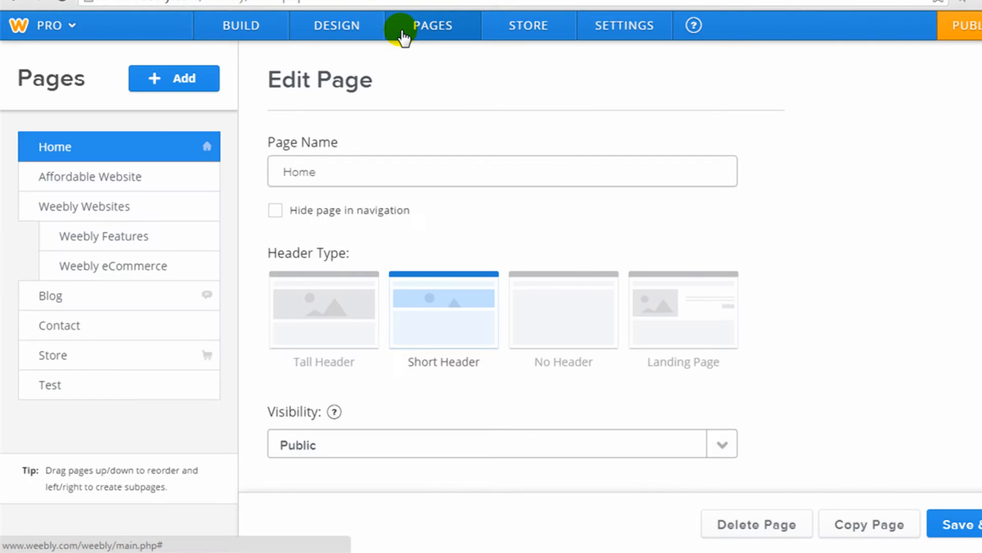
{"action": "mouse_move", "coordinate": [200, 153]}
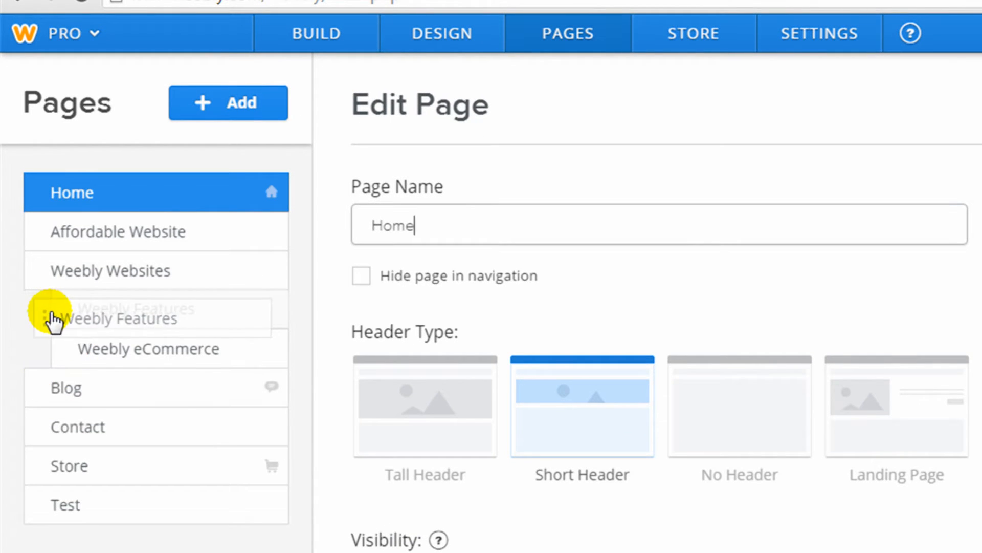
{"action": "left_click", "coordinate": [136, 309]}
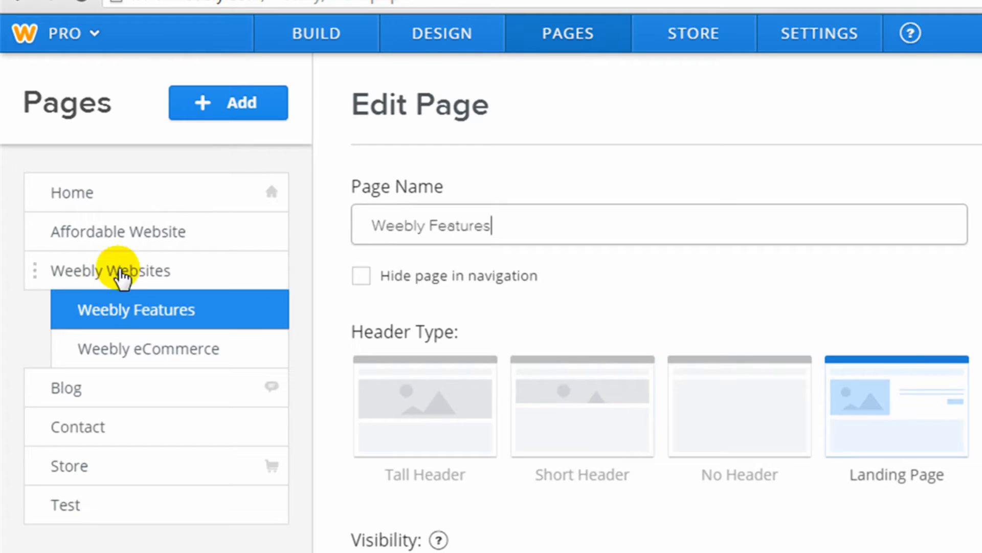
{"action": "mouse_move", "coordinate": [250, 112]}
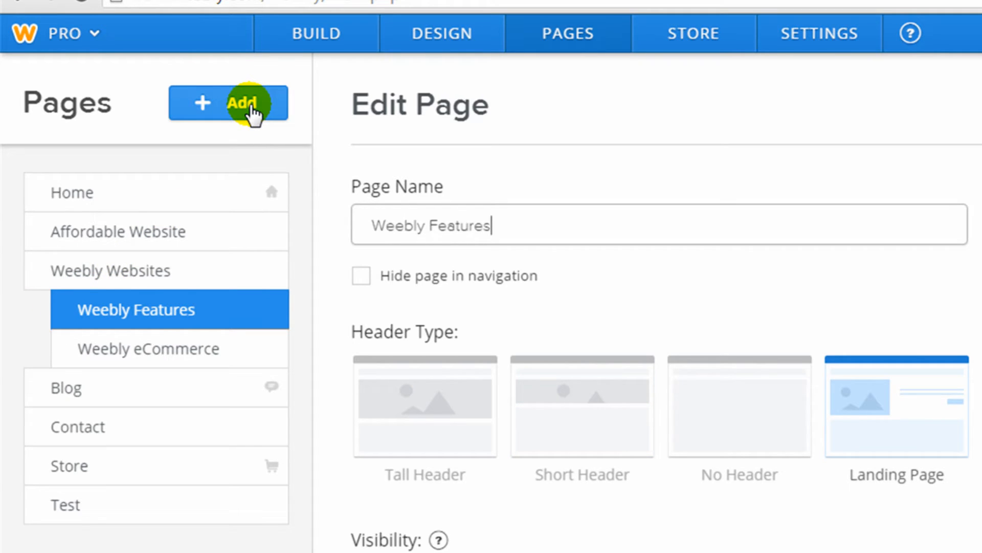
Expand the + Add menu listing standard, blog, store and other page types
{"action": "left_click", "coordinate": [228, 102]}
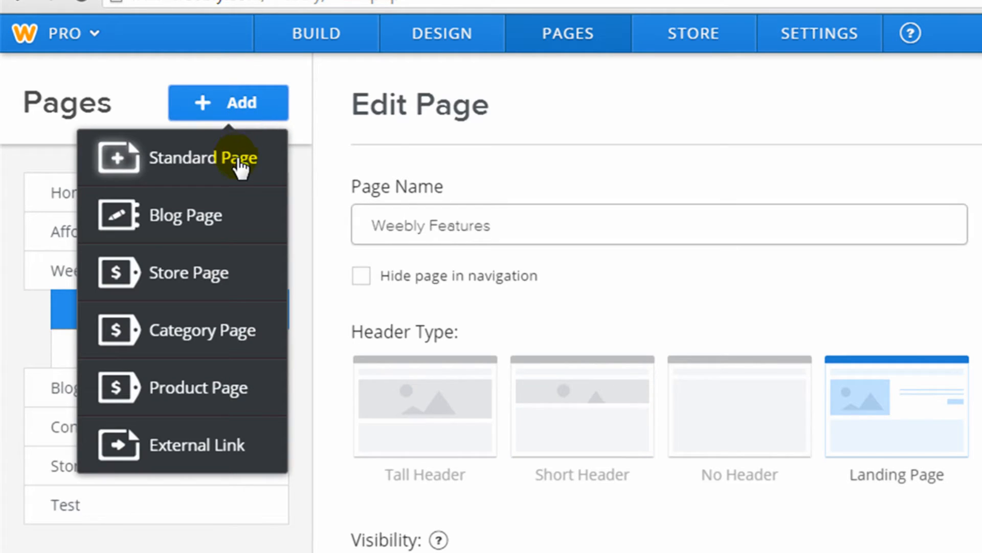
{"action": "mouse_move", "coordinate": [225, 222]}
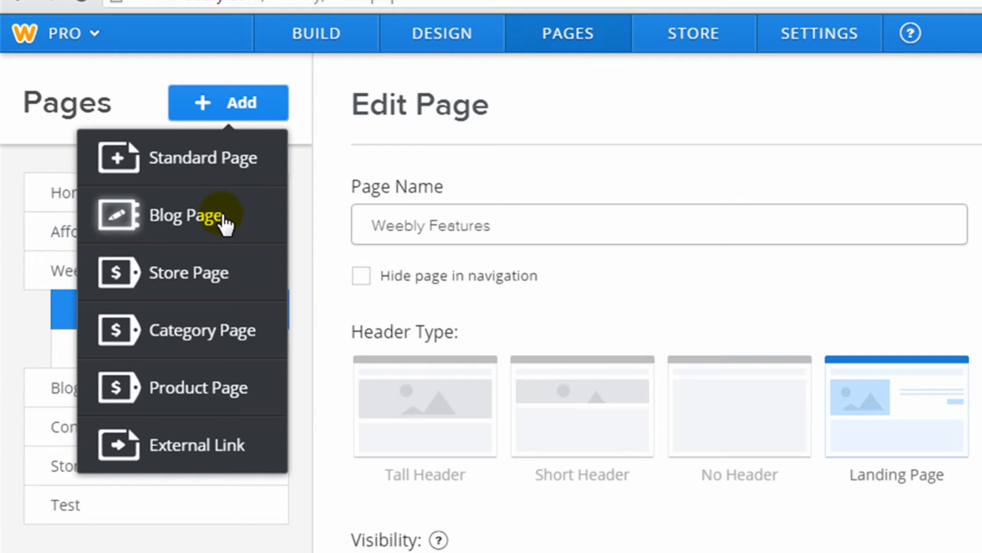
{"action": "mouse_move", "coordinate": [235, 272]}
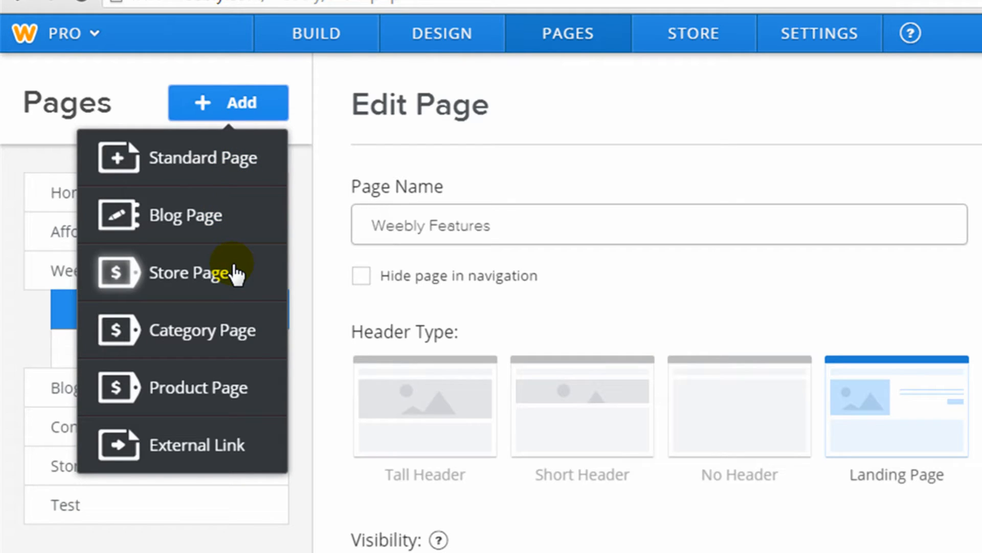
{"action": "mouse_move", "coordinate": [237, 311]}
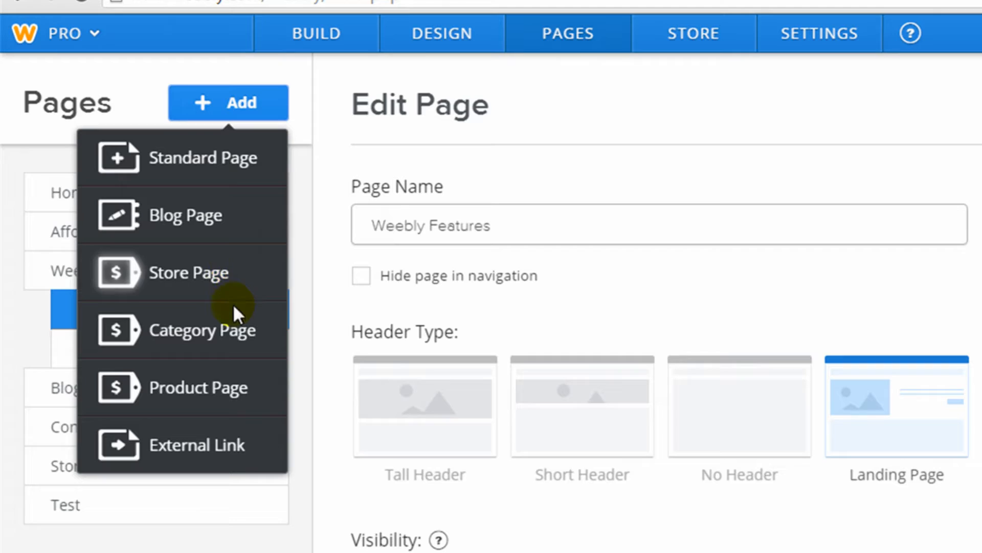
{"action": "mouse_move", "coordinate": [233, 342]}
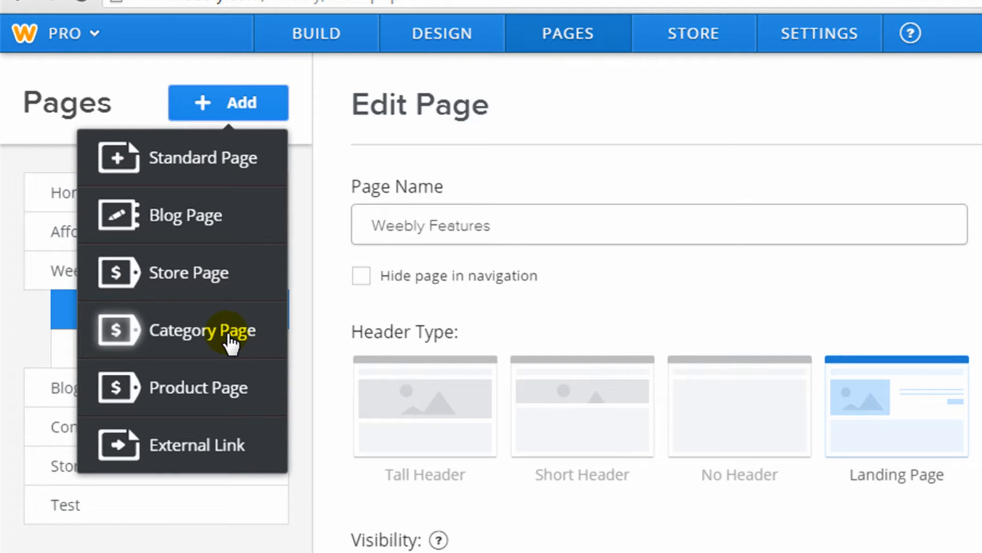
{"action": "mouse_move", "coordinate": [219, 368]}
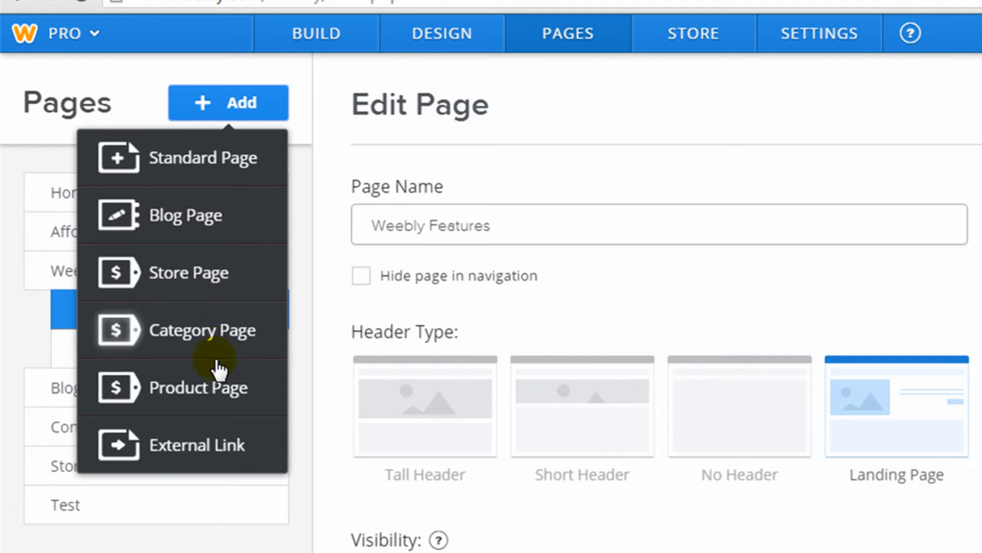
{"action": "mouse_move", "coordinate": [221, 392]}
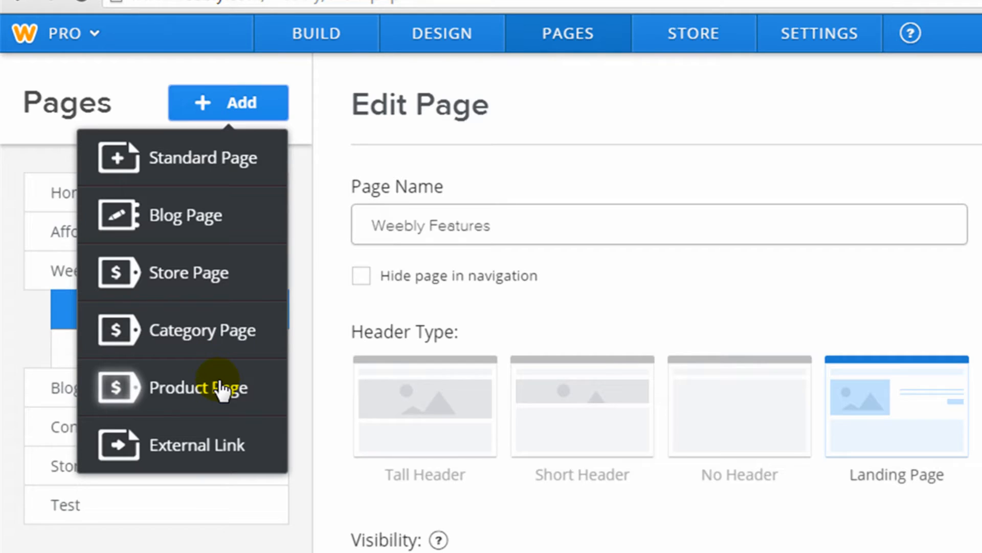
{"action": "mouse_move", "coordinate": [226, 445]}
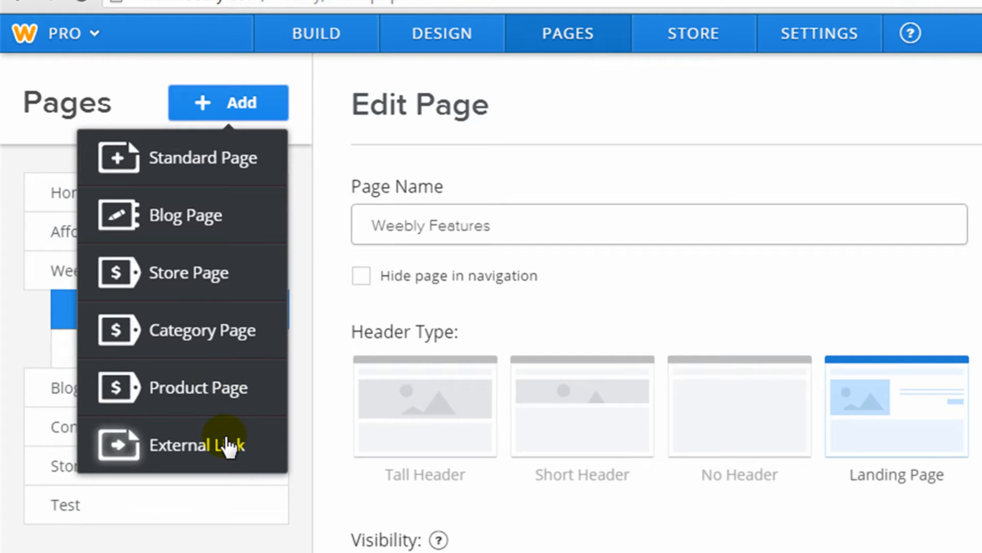
{"action": "mouse_move", "coordinate": [225, 436]}
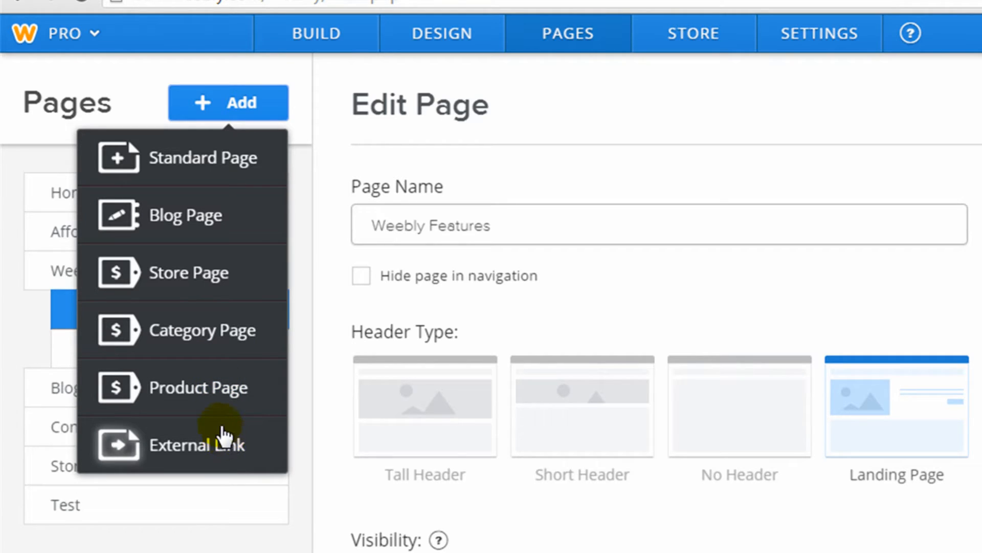
Add a Standard Page and review its Tall Header, visibility and advanced settings
{"action": "left_click", "coordinate": [201, 157]}
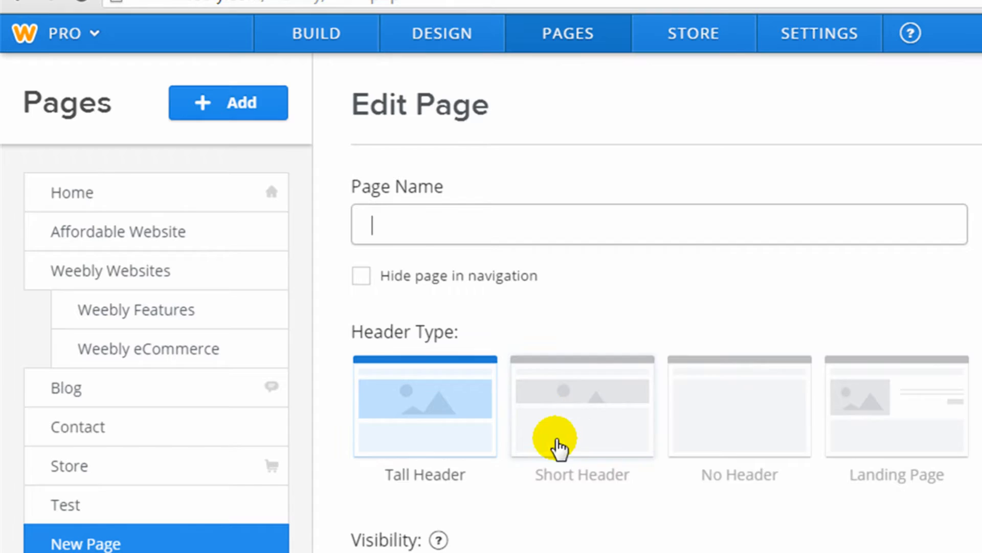
{"action": "mouse_move", "coordinate": [909, 431]}
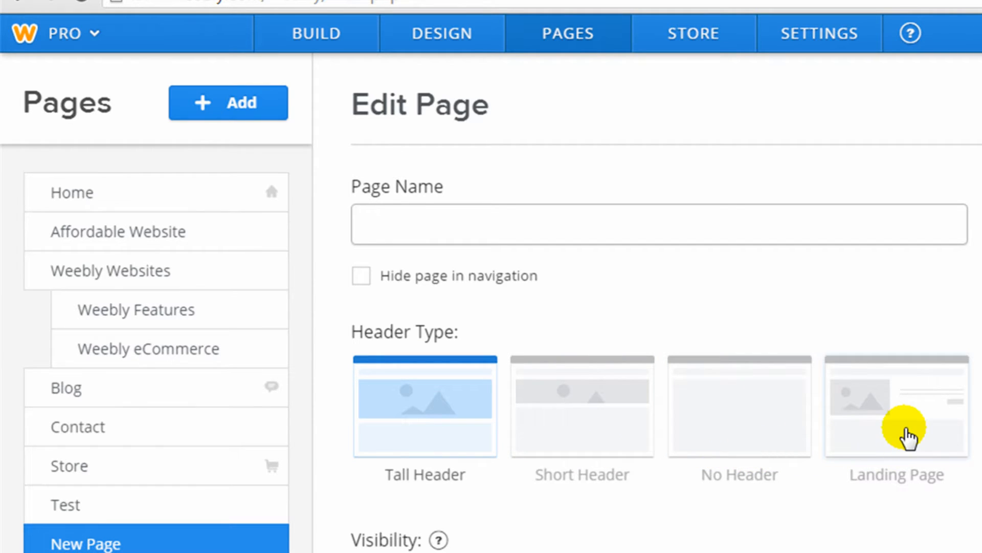
{"action": "scroll", "scroll_direction": "down", "scroll_amount": 3}
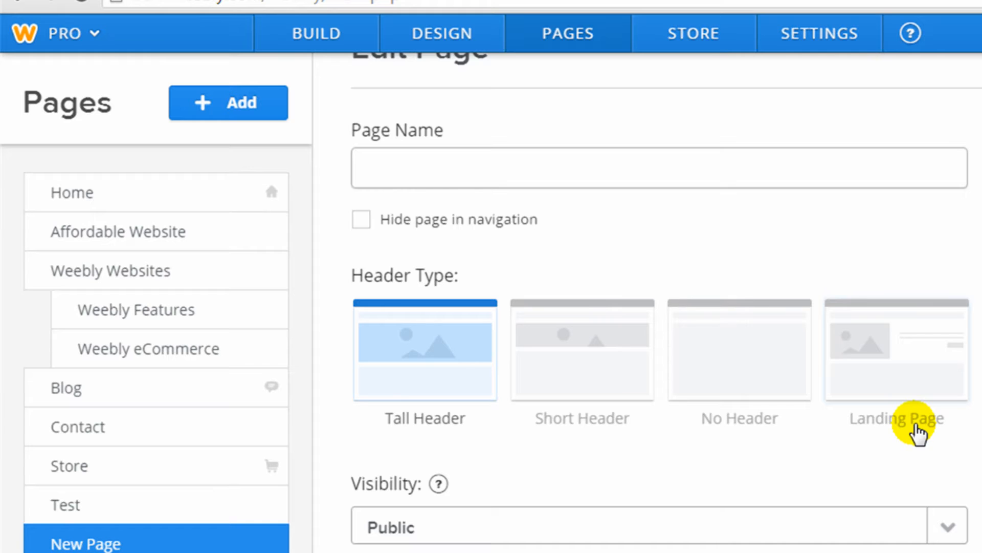
{"action": "mouse_move", "coordinate": [608, 526]}
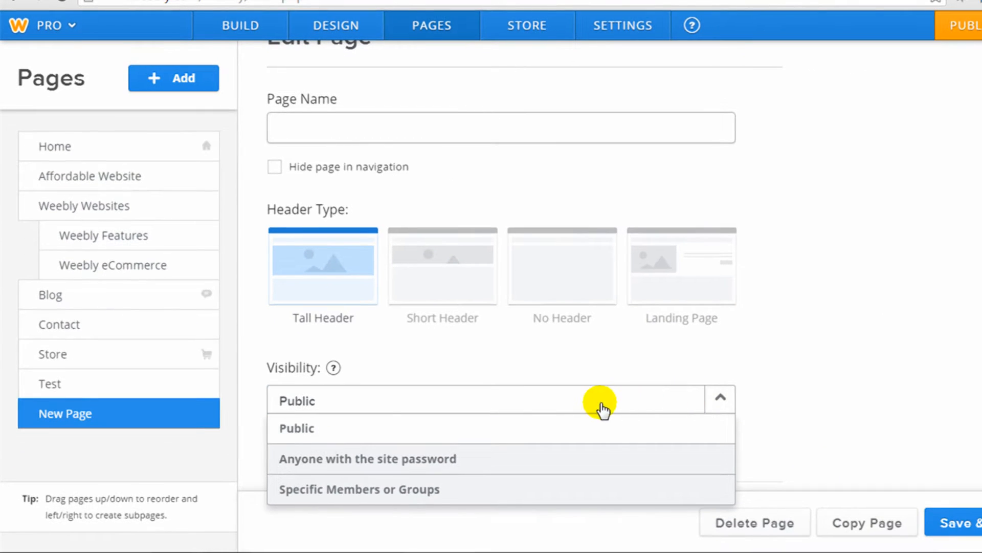
{"action": "mouse_move", "coordinate": [430, 467]}
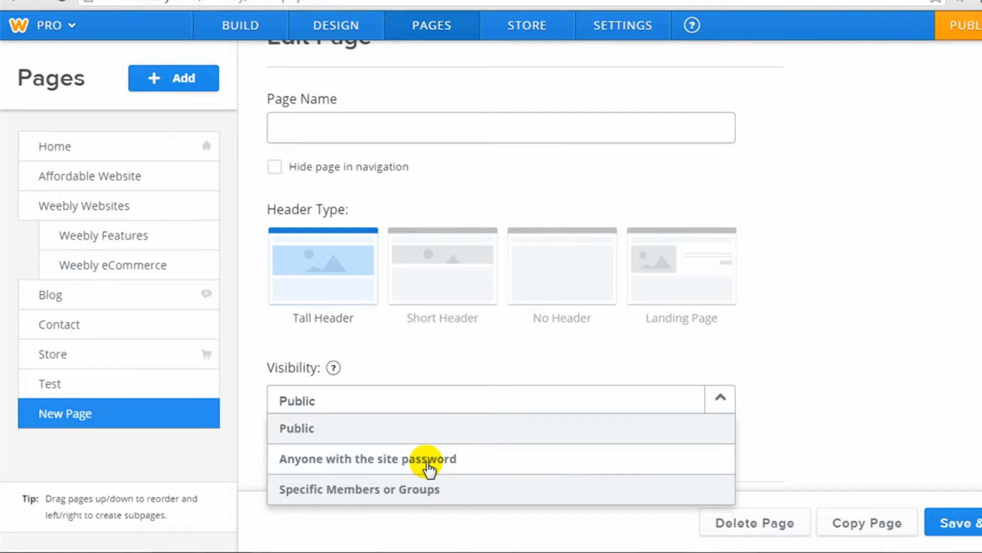
{"action": "mouse_move", "coordinate": [409, 497]}
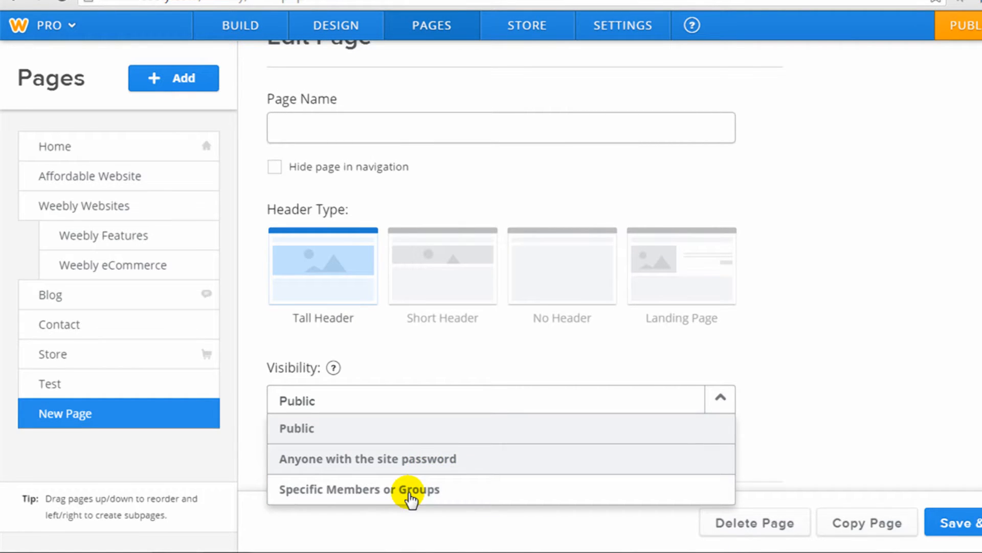
{"action": "mouse_move", "coordinate": [450, 499]}
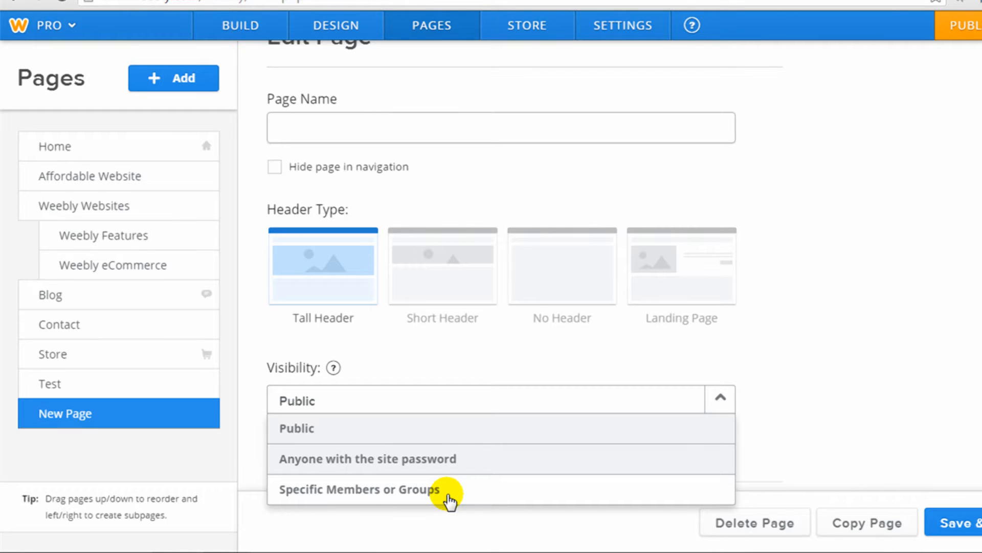
{"action": "mouse_move", "coordinate": [738, 407]}
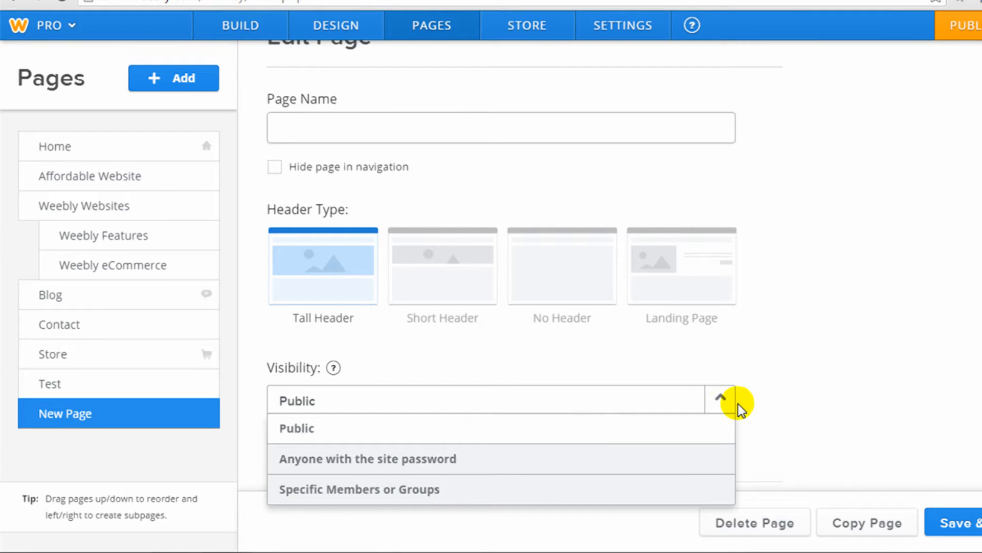
{"action": "mouse_move", "coordinate": [762, 396]}
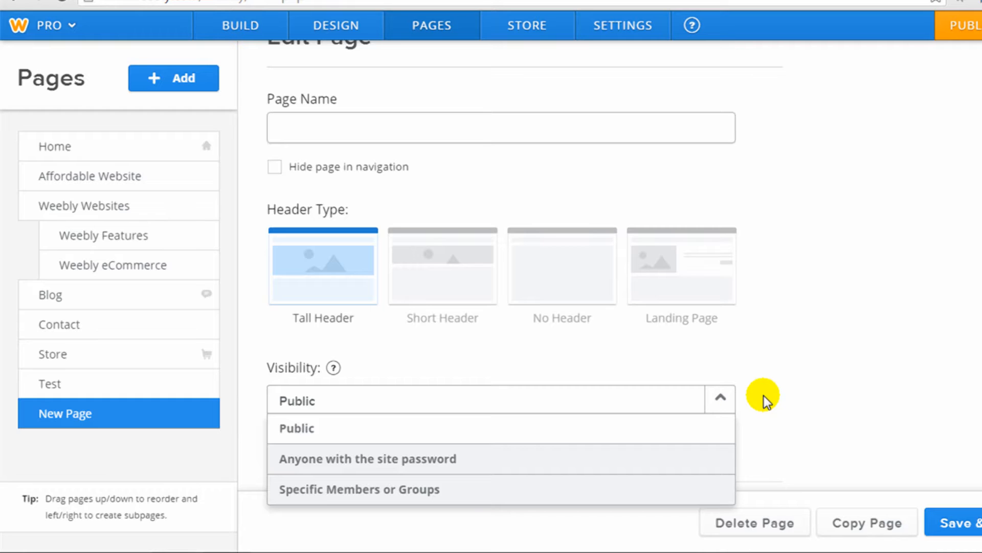
{"action": "mouse_move", "coordinate": [414, 366]}
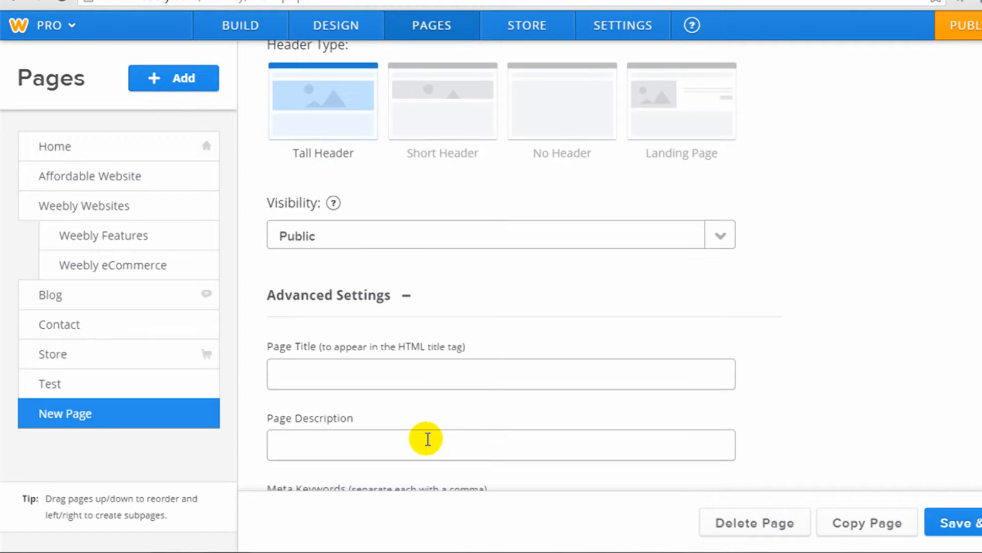
{"action": "scroll", "scroll_direction": "down", "scroll_amount": 3}
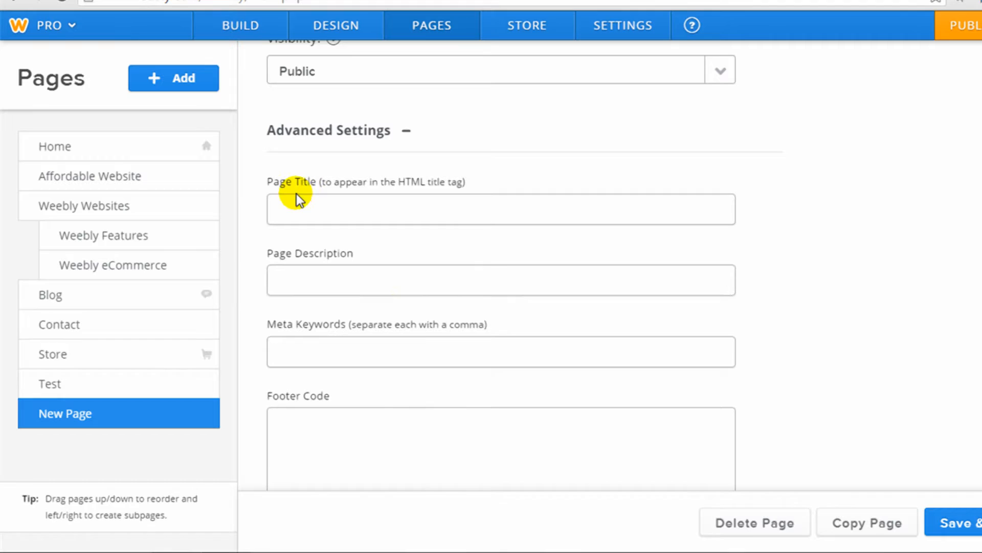
{"action": "mouse_move", "coordinate": [384, 272]}
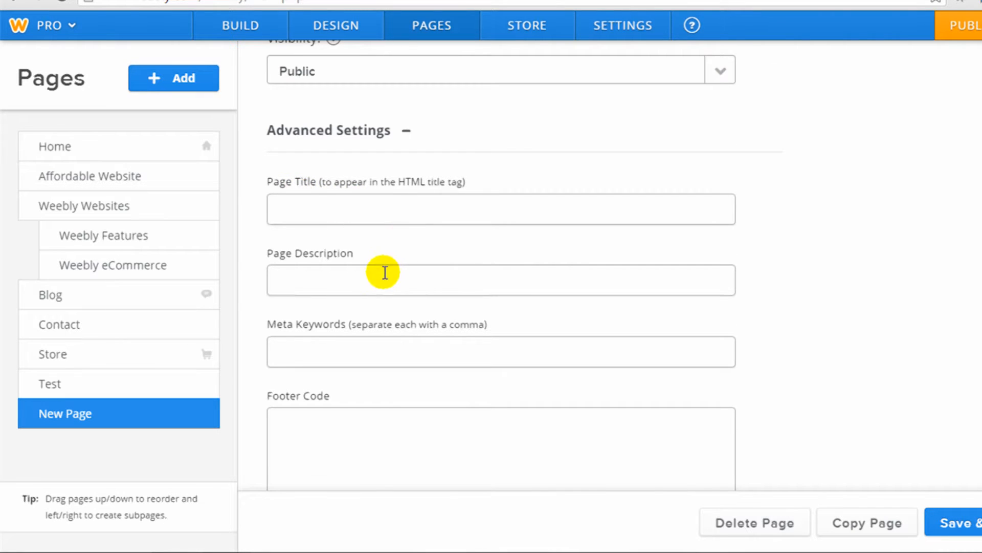
{"action": "scroll", "scroll_direction": "down", "scroll_amount": 3}
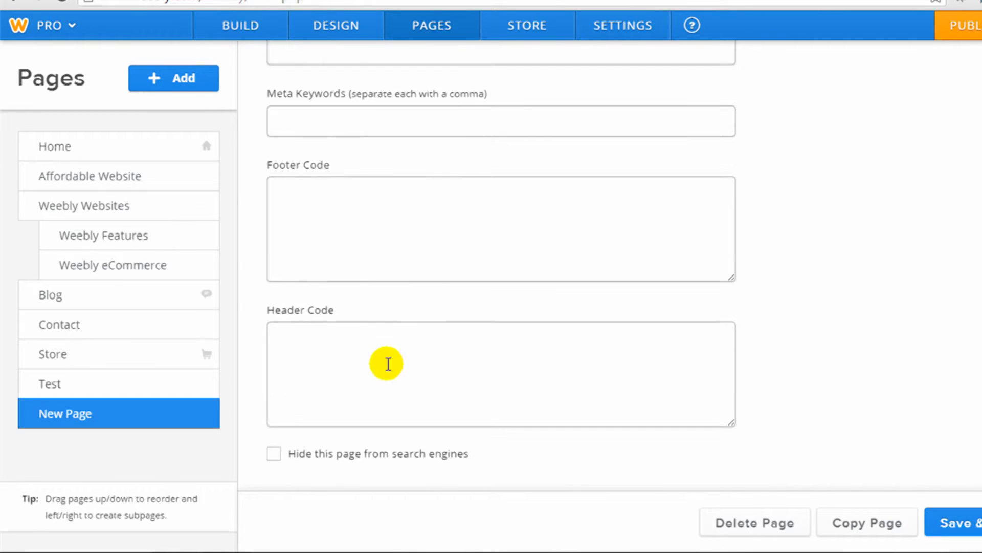
{"action": "mouse_move", "coordinate": [319, 285]}
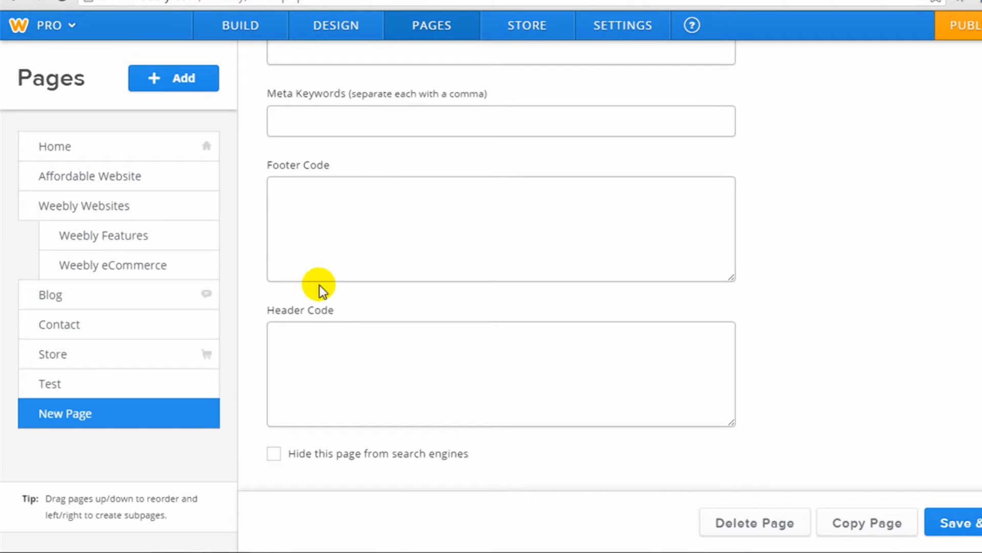
{"action": "mouse_move", "coordinate": [707, 540]}
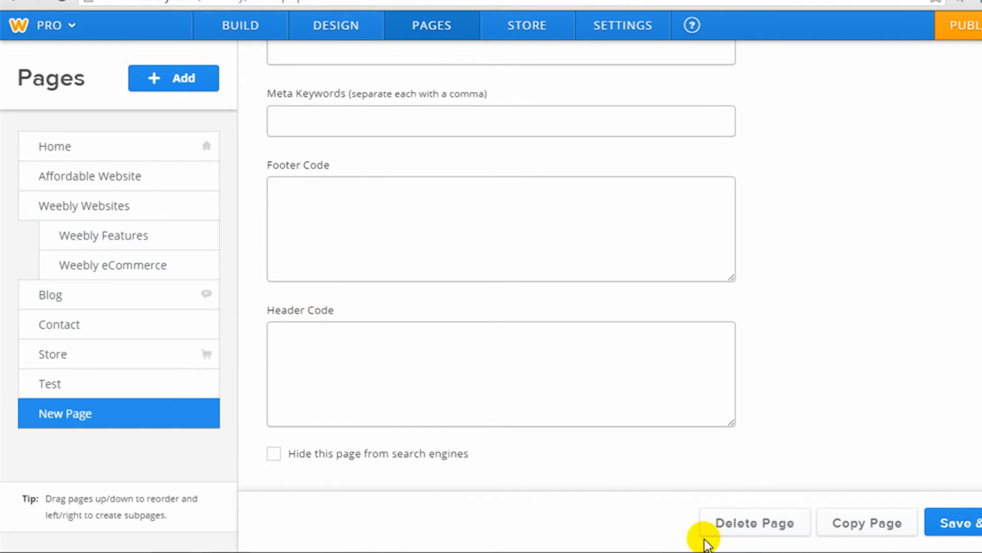
View the Store Dashboard with its getting-started checklist
{"action": "left_click", "coordinate": [526, 24]}
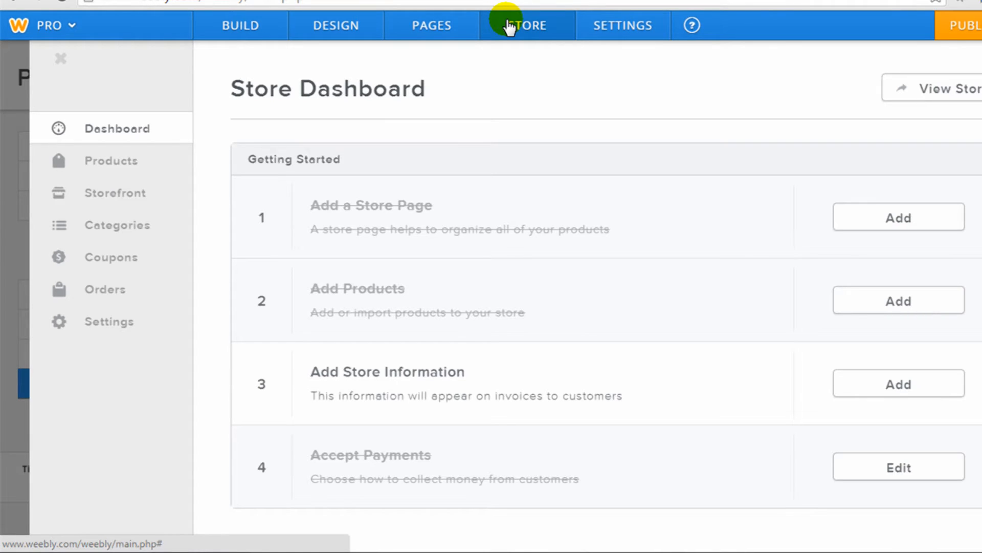
{"action": "mouse_move", "coordinate": [421, 53]}
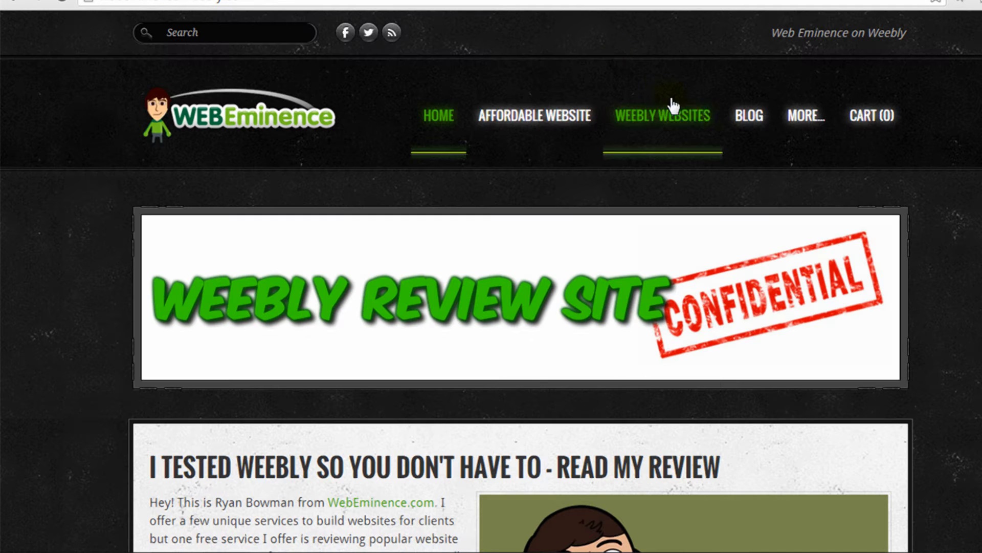
Browse the live store's fruit products and view the Pear product page
{"action": "left_click", "coordinate": [662, 115]}
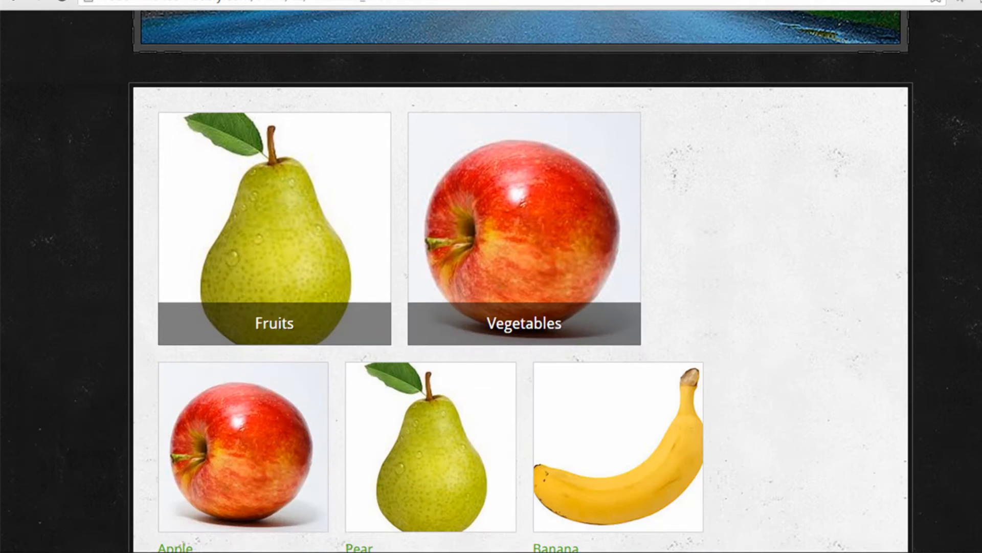
{"action": "scroll", "scroll_direction": "down", "scroll_amount": 3}
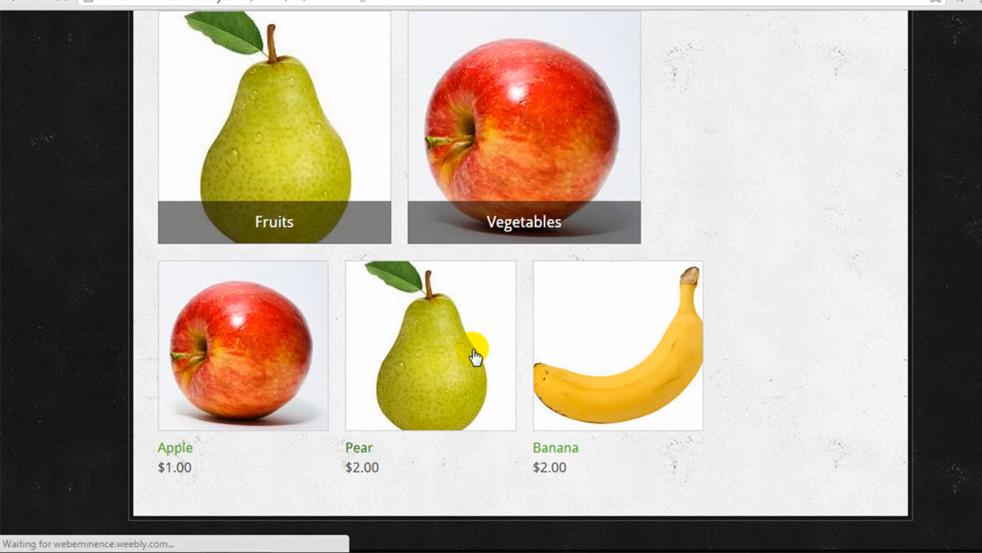
{"action": "left_click", "coordinate": [418, 350]}
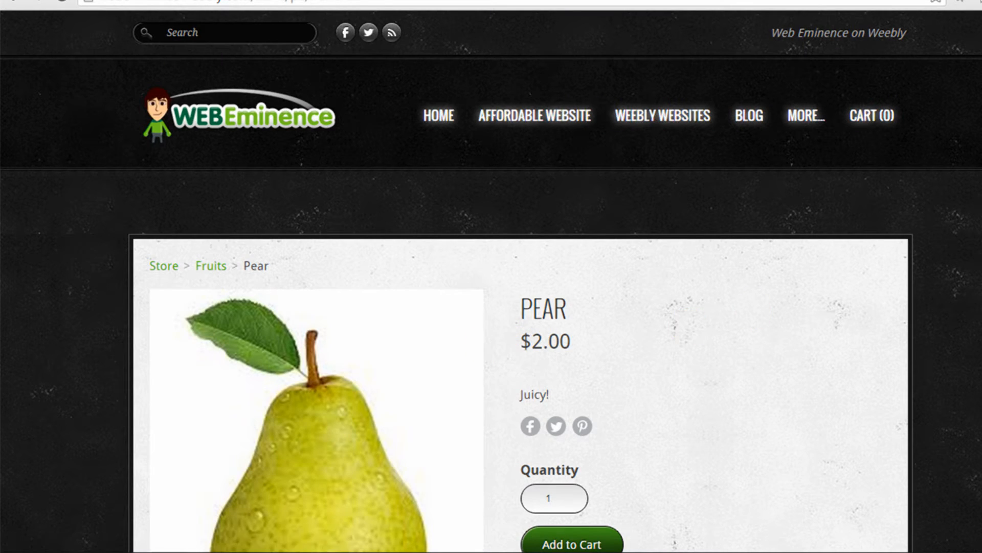
{"action": "scroll", "scroll_direction": "down", "scroll_amount": 3}
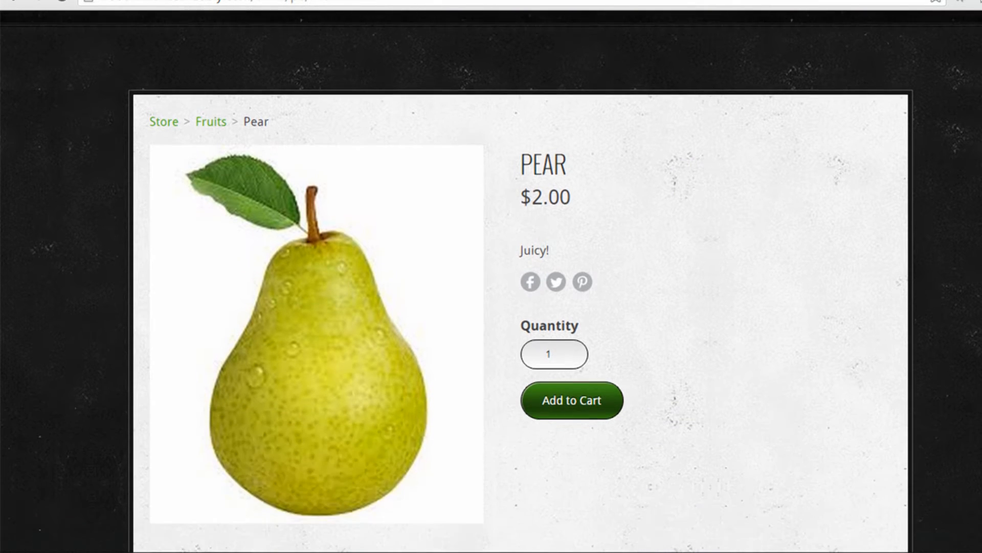
{"action": "scroll", "scroll_direction": "up", "scroll_amount": 3}
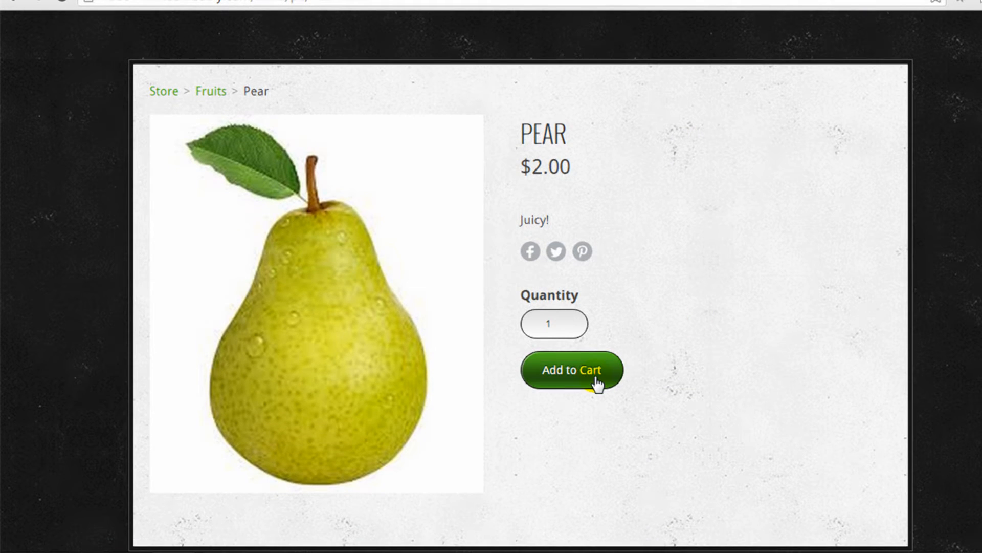
Add the Pear to the cart and proceed to checkout with a $2.00 subtotal
{"action": "left_click", "coordinate": [571, 369]}
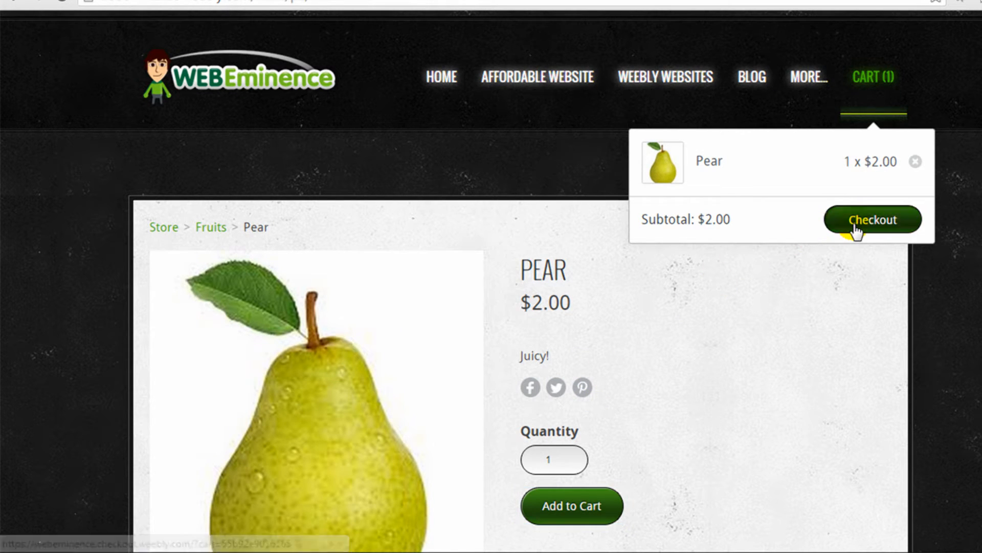
{"action": "left_click", "coordinate": [872, 219]}
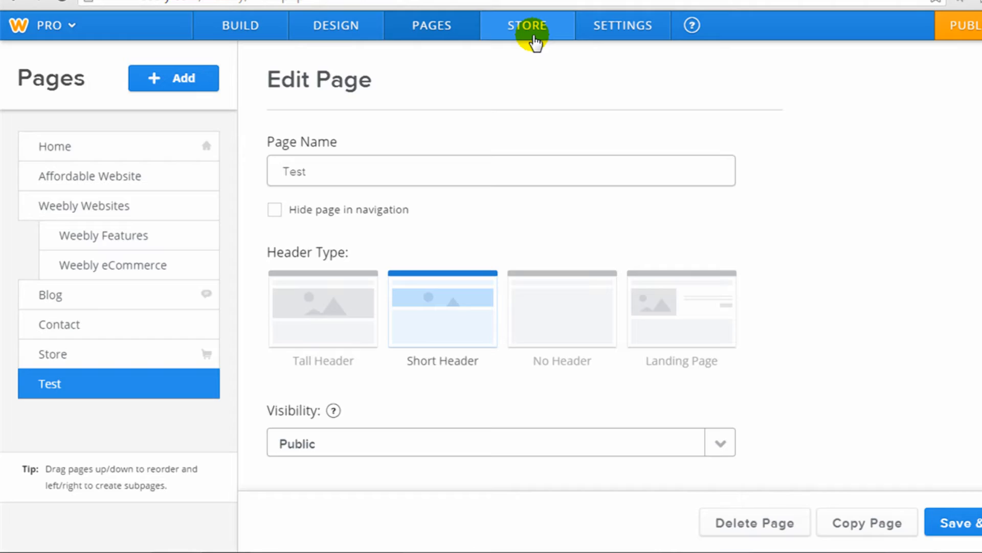
Review the General settings from site address and title down to date, time zone and language
{"action": "left_click", "coordinate": [622, 24]}
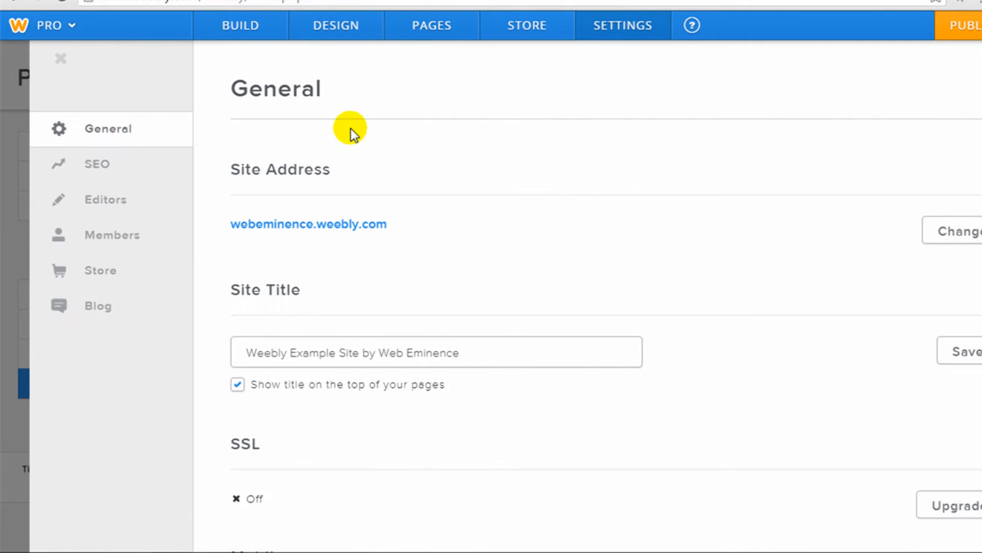
{"action": "scroll", "scroll_direction": "down", "scroll_amount": 3}
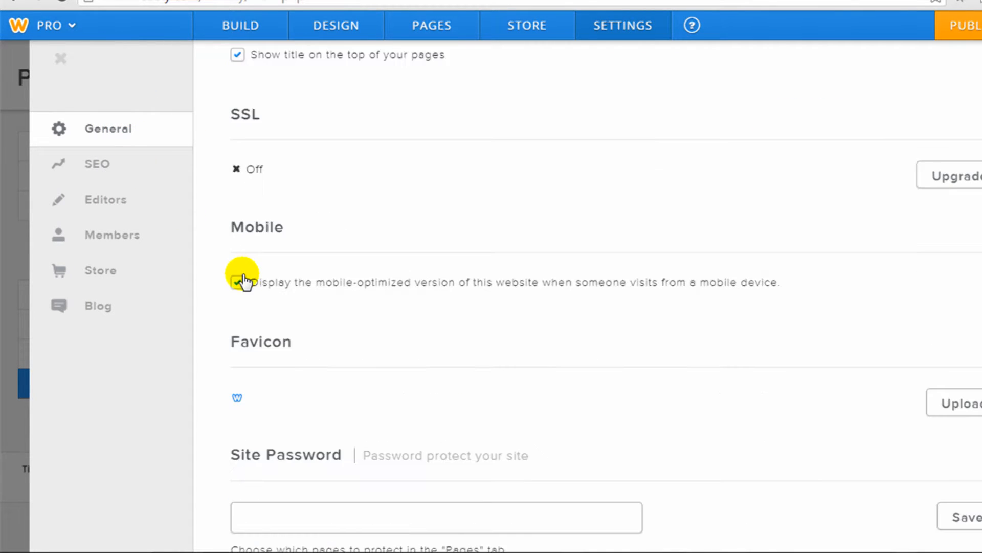
{"action": "scroll", "scroll_direction": "down", "scroll_amount": 3}
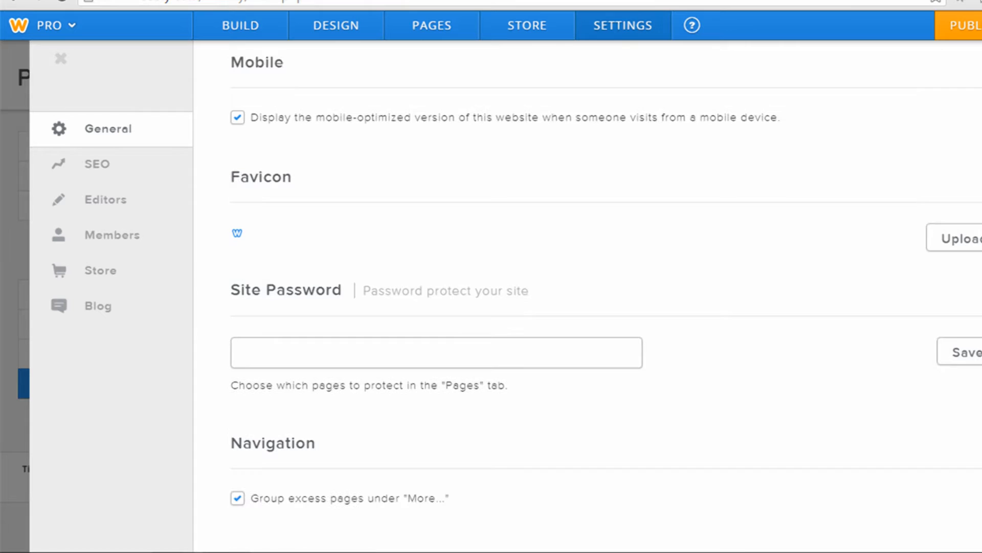
{"action": "scroll", "scroll_direction": "down", "scroll_amount": 3}
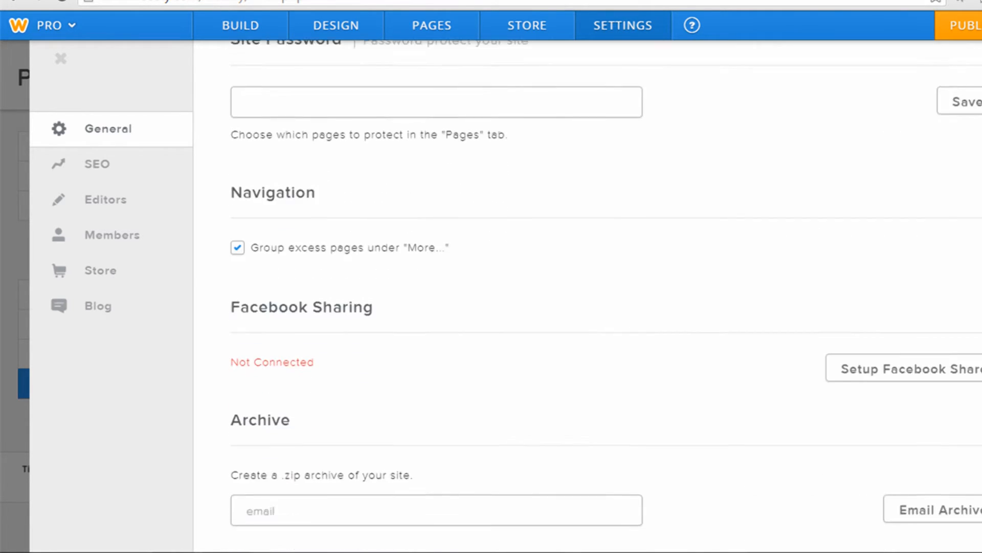
{"action": "scroll", "scroll_direction": "down", "scroll_amount": 3}
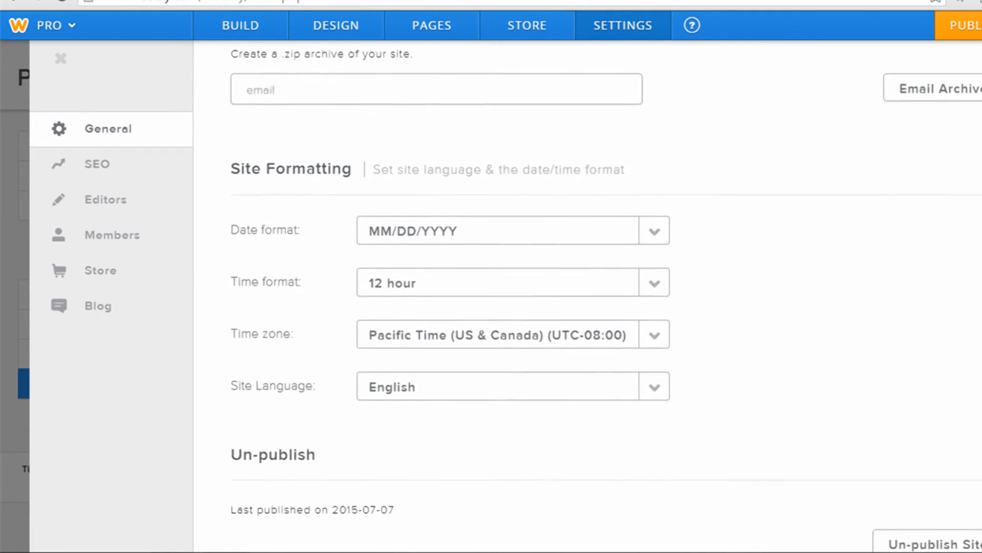
Look through the SEO and Editors sections, then bring up the Members settings
{"action": "left_click", "coordinate": [96, 164]}
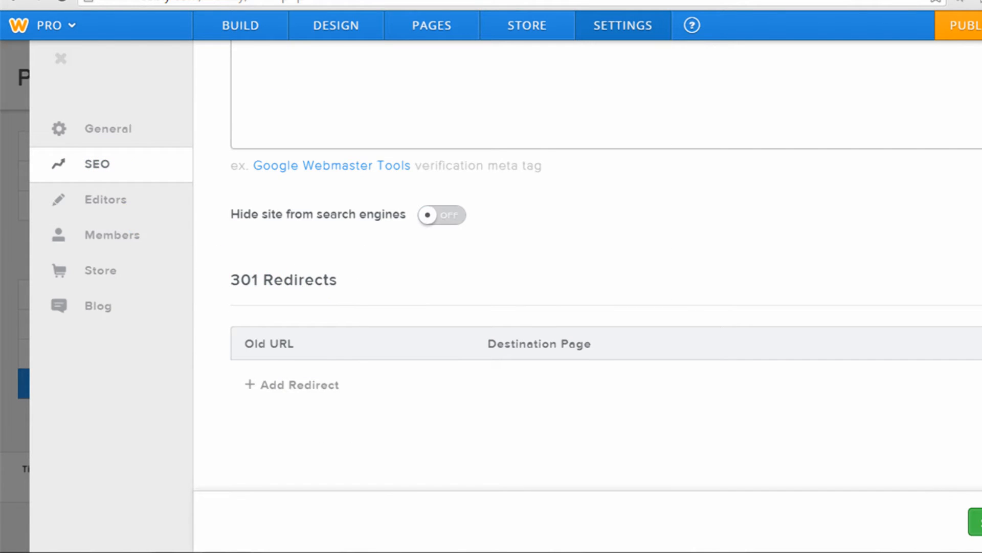
{"action": "scroll", "scroll_direction": "up", "scroll_amount": 3}
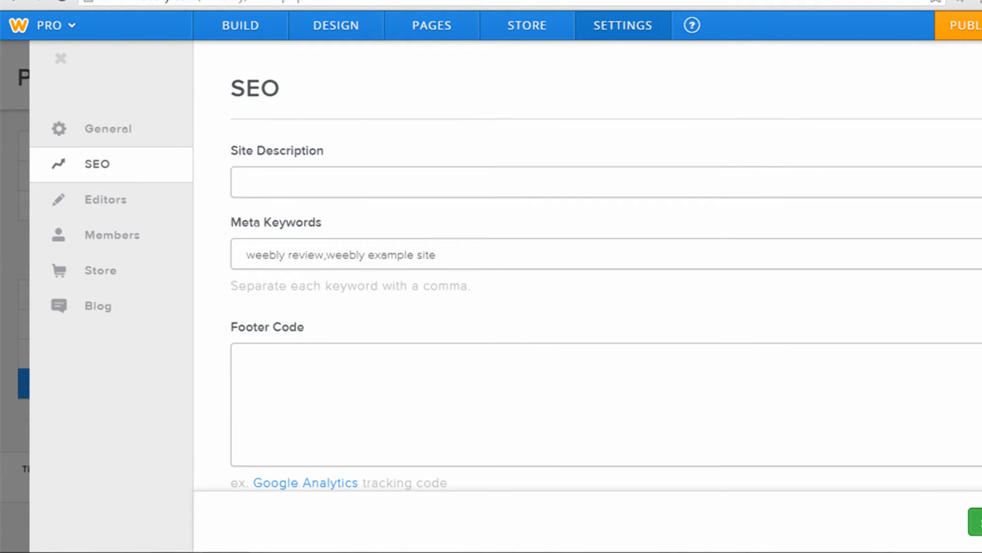
{"action": "mouse_move", "coordinate": [88, 204]}
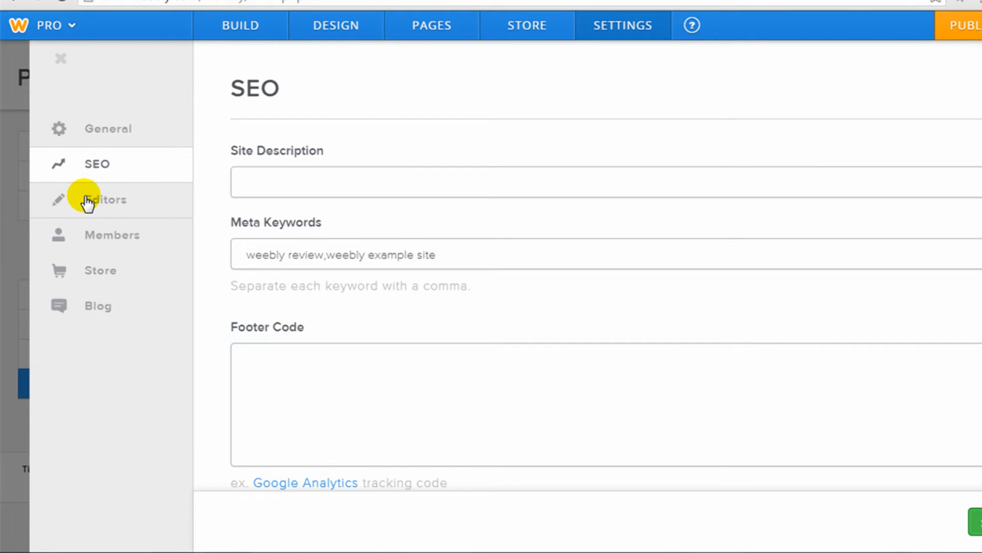
{"action": "left_click", "coordinate": [104, 199]}
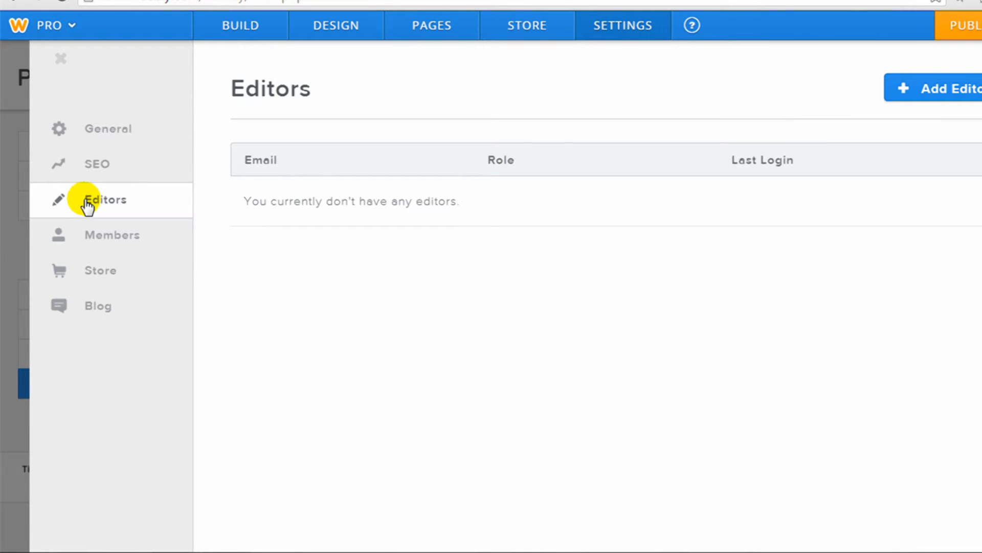
{"action": "mouse_move", "coordinate": [88, 212]}
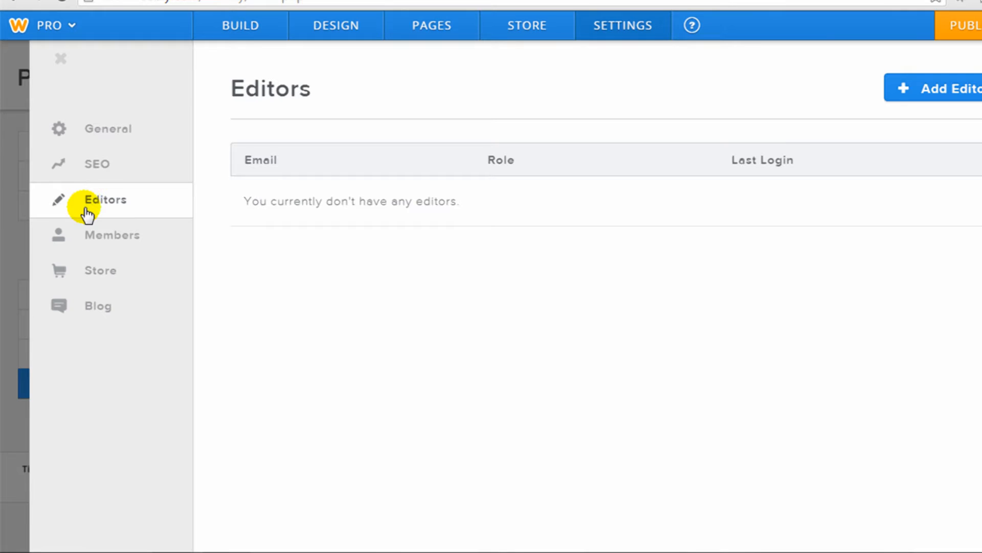
{"action": "left_click", "coordinate": [111, 234]}
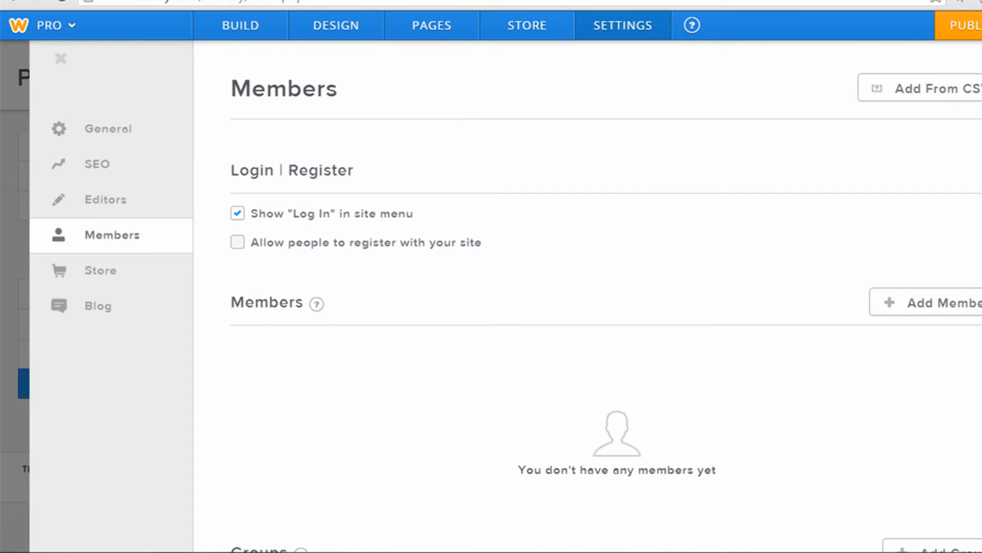
Skim the Members page and bring up Store Settings showing USD, imperial units and Add to Cart mode
{"action": "scroll", "scroll_direction": "down", "scroll_amount": 3}
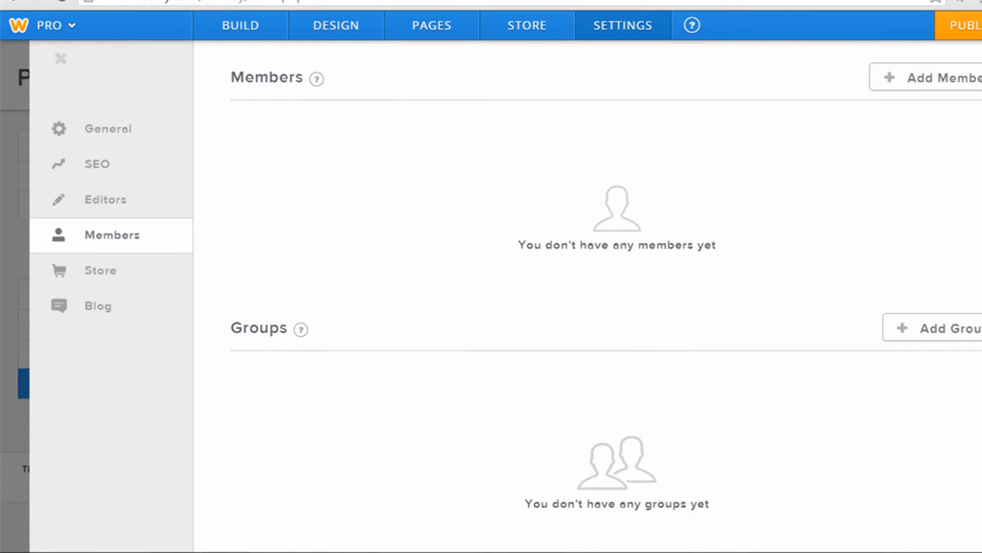
{"action": "scroll", "scroll_direction": "up", "scroll_amount": 3}
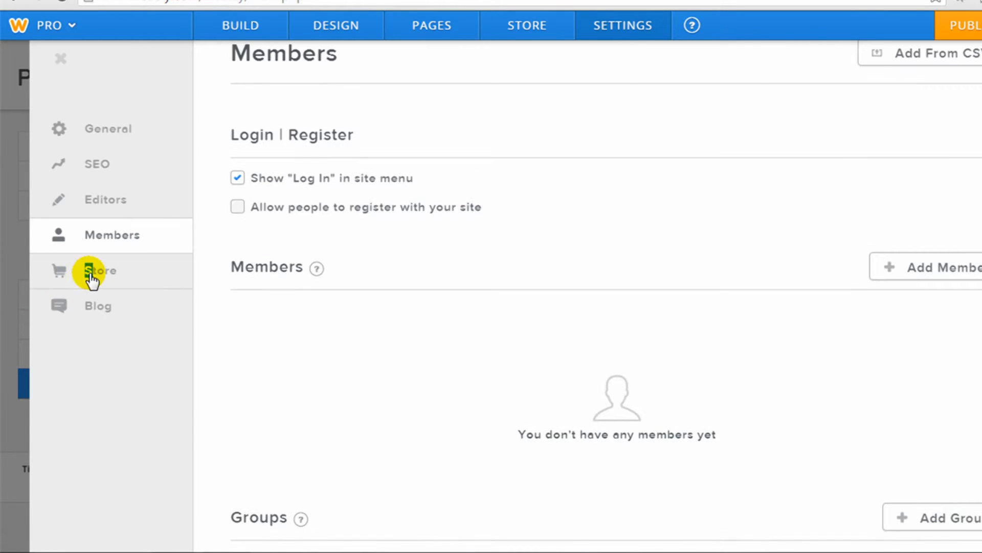
{"action": "left_click", "coordinate": [91, 270]}
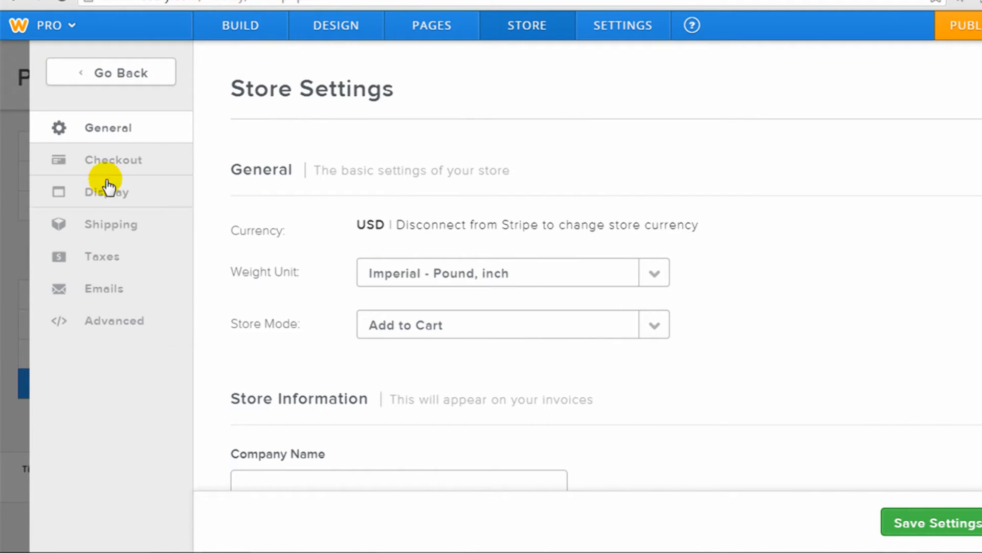
{"action": "mouse_move", "coordinate": [104, 225]}
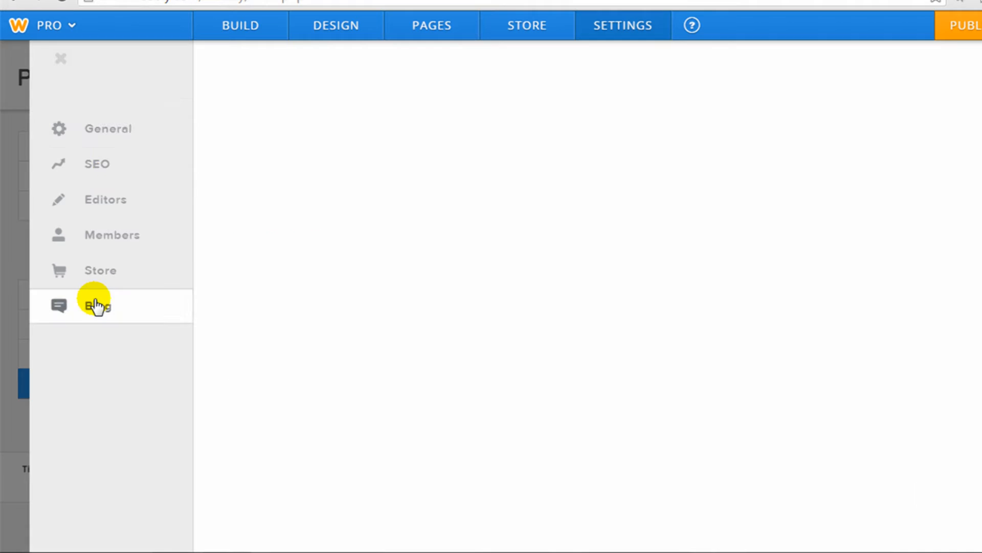
Review the blog's General and Comments options, including posts per page and comment settings
{"action": "left_click", "coordinate": [97, 305]}
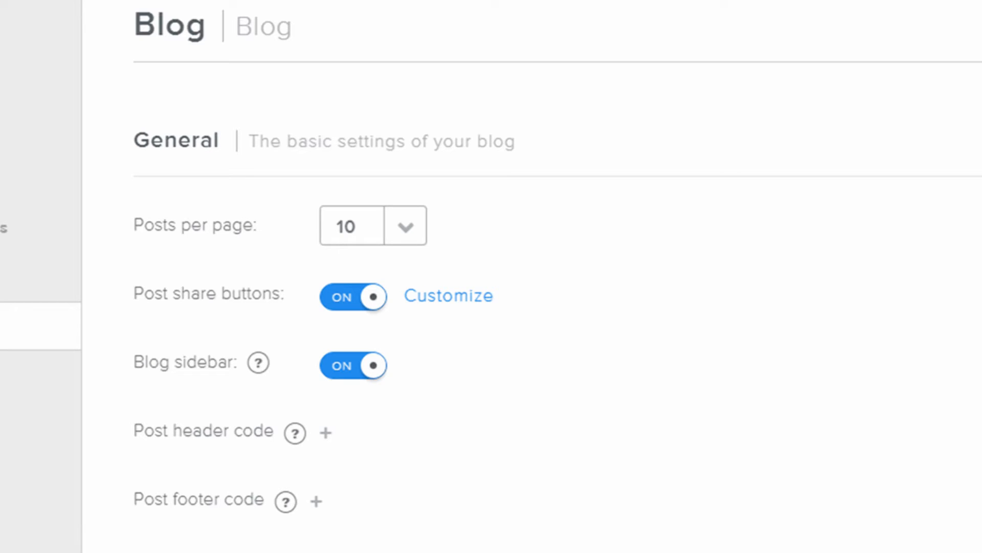
{"action": "scroll", "scroll_direction": "down", "scroll_amount": 3}
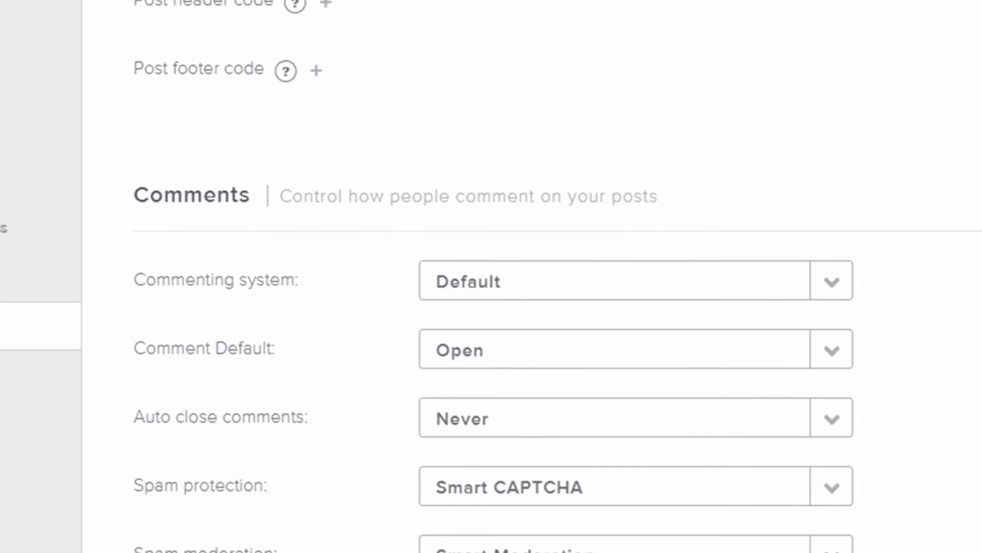
{"action": "scroll", "scroll_direction": "up", "scroll_amount": 3}
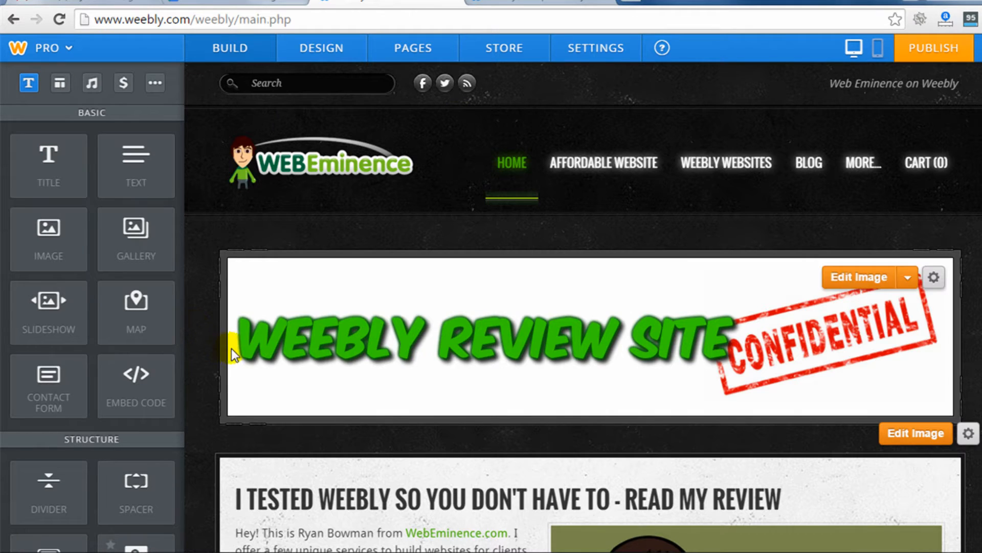
{"action": "mouse_move", "coordinate": [48, 183]}
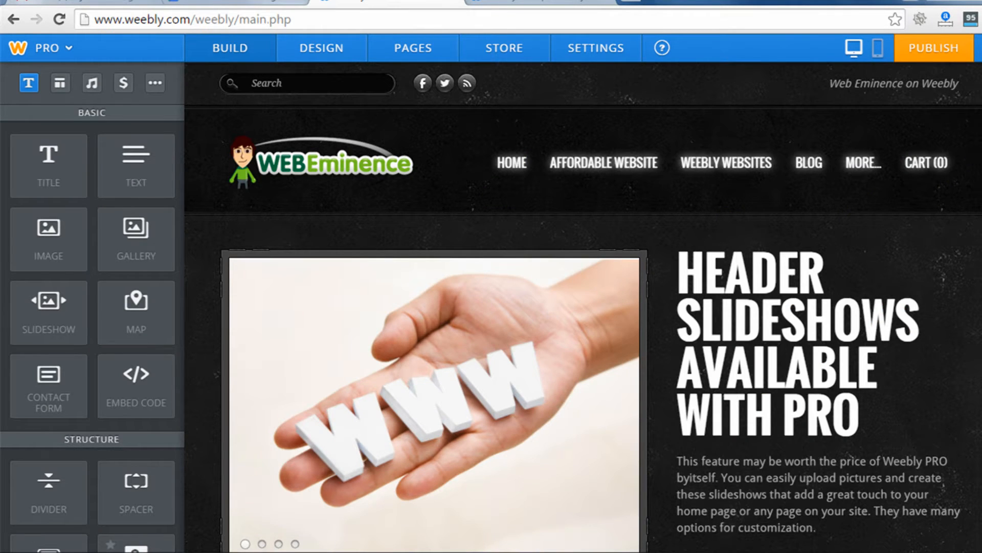
Scroll the homepage editor past the slideshow, contact form, upload and map to the YouTube video and block quote
{"action": "scroll", "scroll_direction": "down", "scroll_amount": 3}
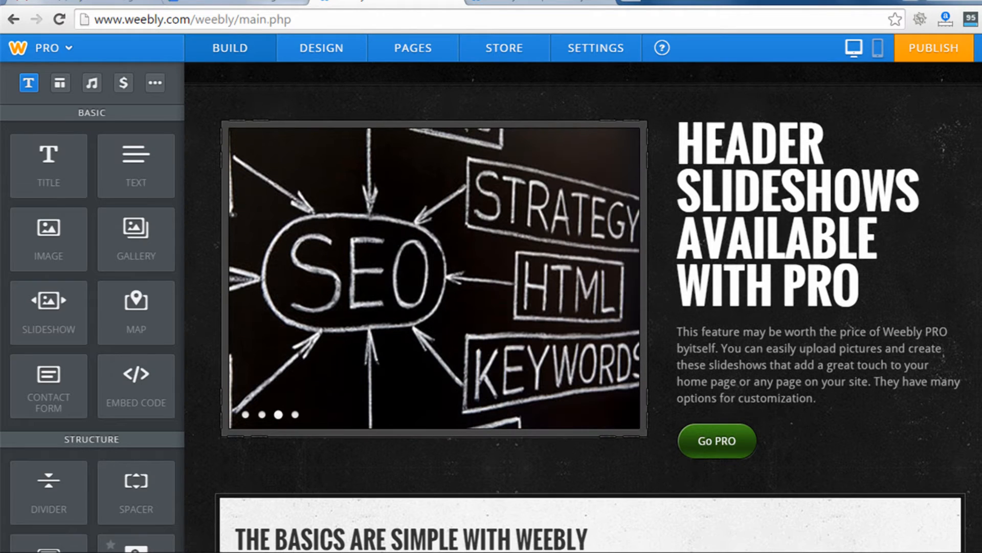
{"action": "scroll", "scroll_direction": "down", "scroll_amount": 3}
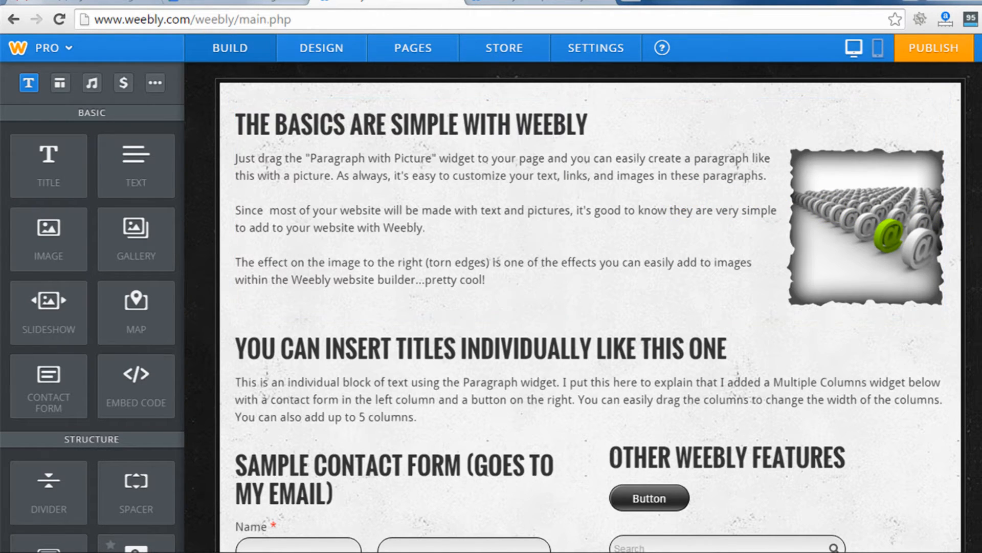
{"action": "scroll", "scroll_direction": "down", "scroll_amount": 3}
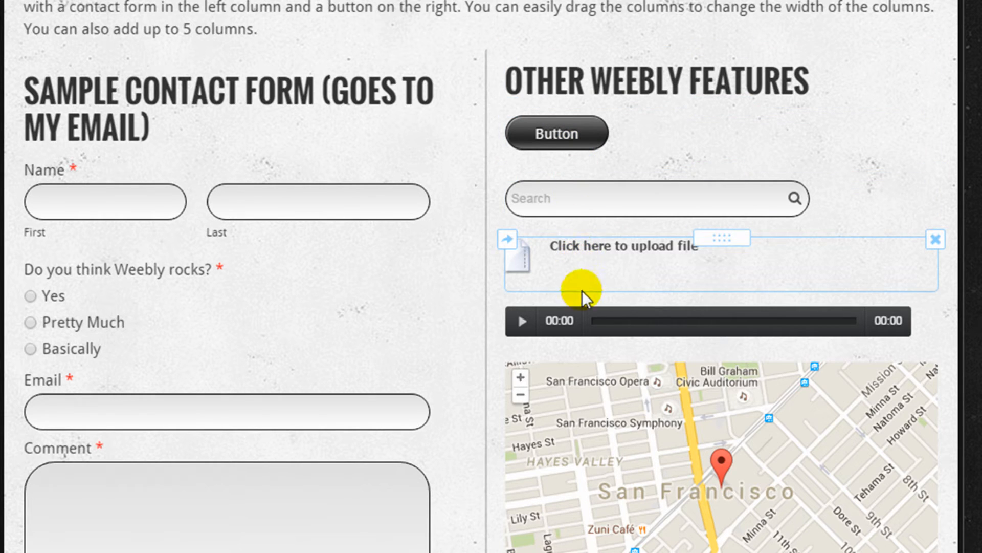
{"action": "scroll", "scroll_direction": "down", "scroll_amount": 3}
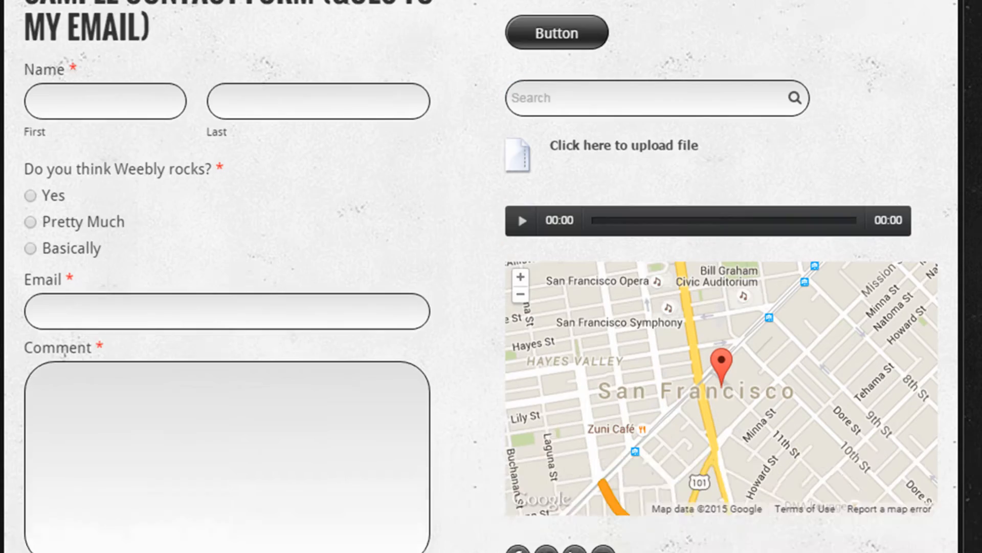
{"action": "scroll", "scroll_direction": "down", "scroll_amount": 3}
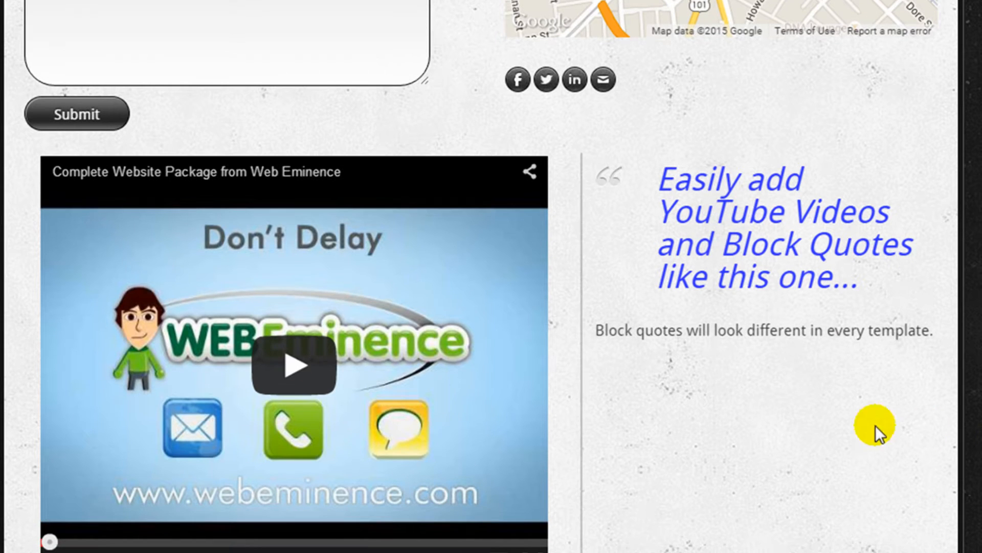
{"action": "left_click", "coordinate": [727, 274]}
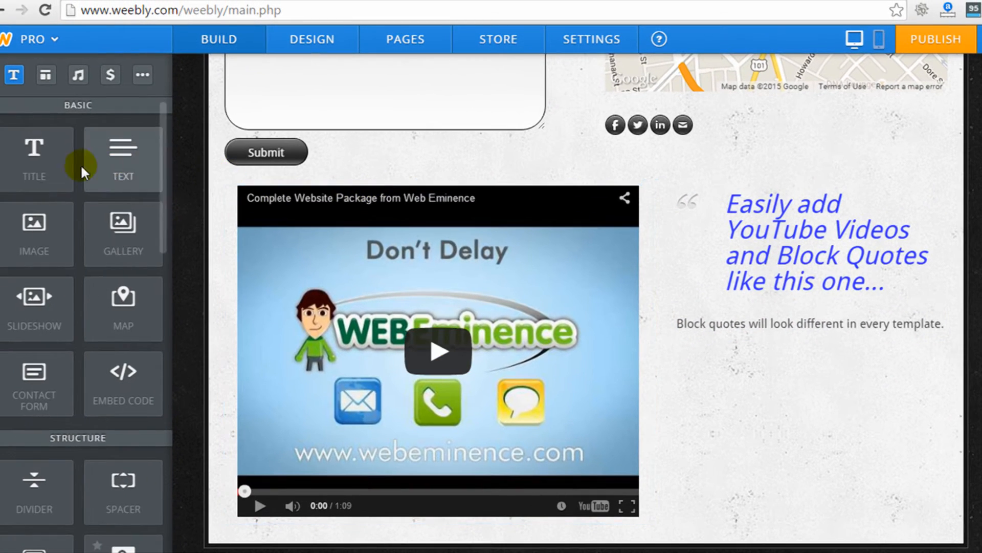
{"action": "mouse_move", "coordinate": [34, 153]}
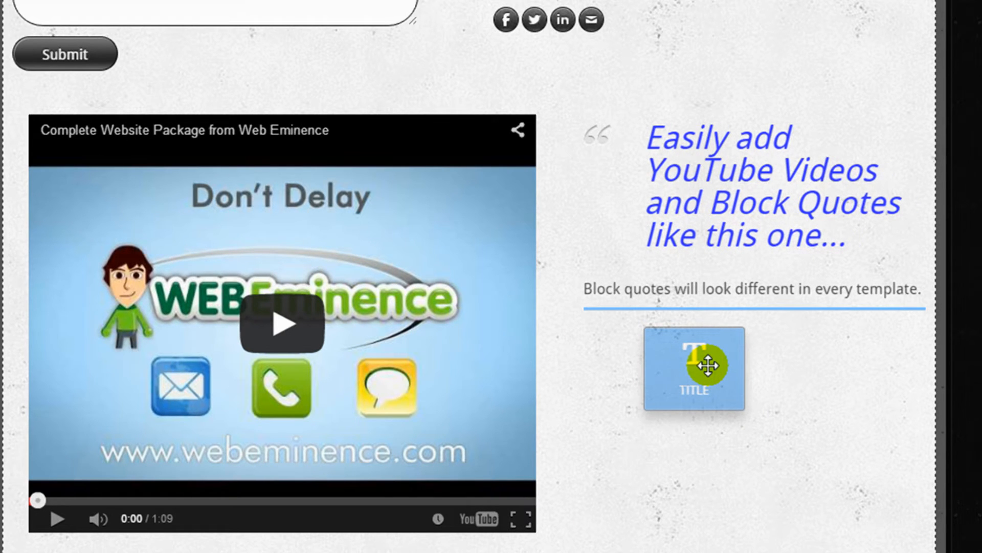
Drop a Title element reading 'A New Title' onto the page and move it under the social icons
{"action": "left_click", "coordinate": [693, 368]}
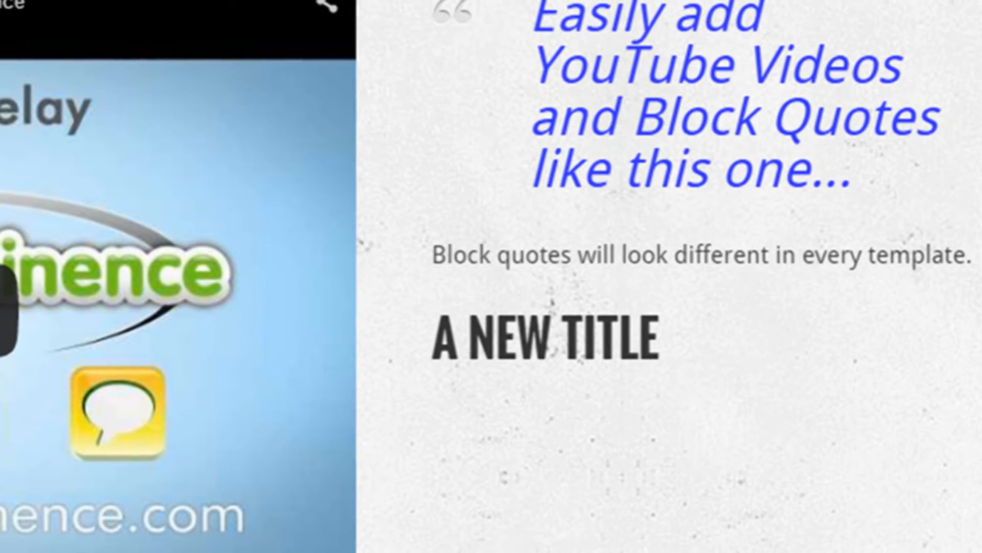
{"action": "left_click", "coordinate": [573, 339]}
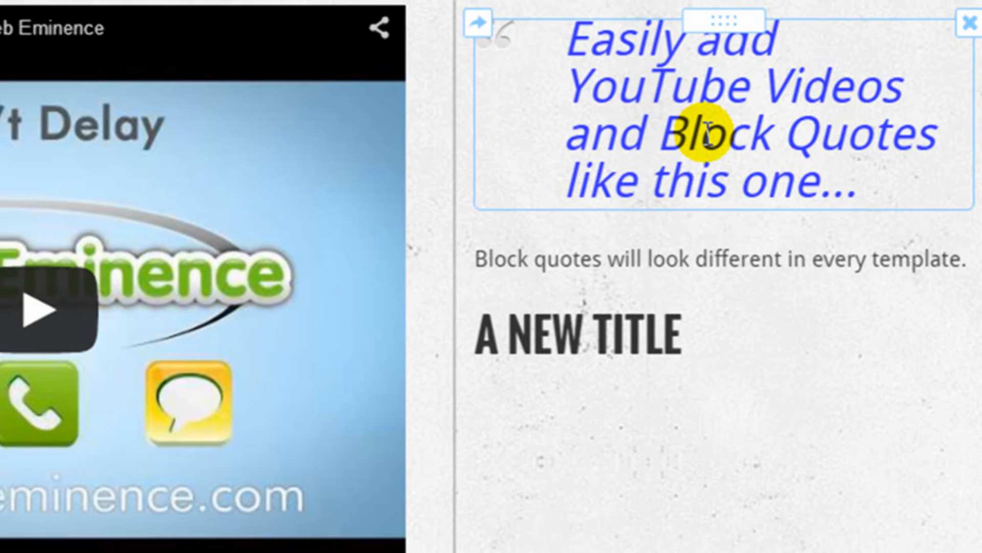
{"action": "left_click", "coordinate": [667, 259]}
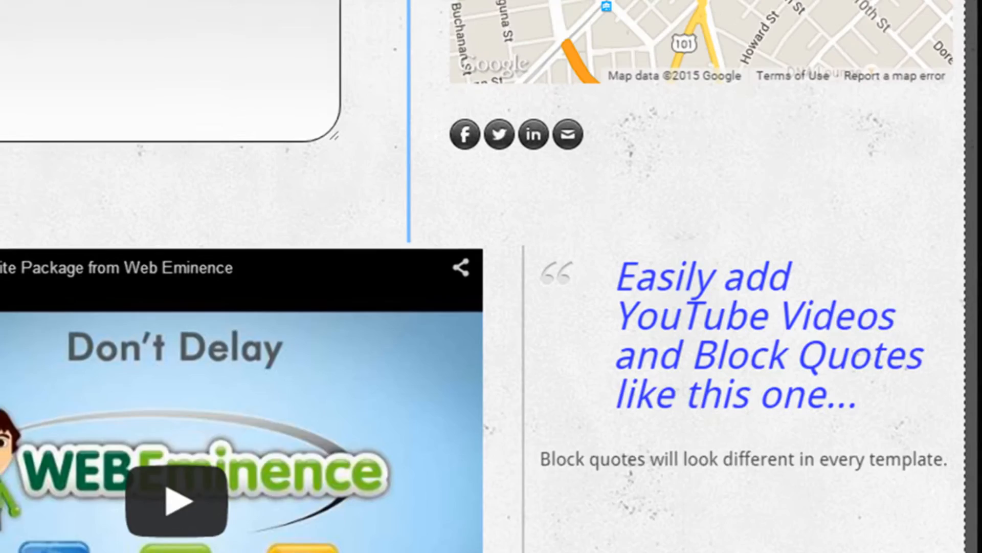
{"action": "scroll", "scroll_direction": "up", "scroll_amount": 3}
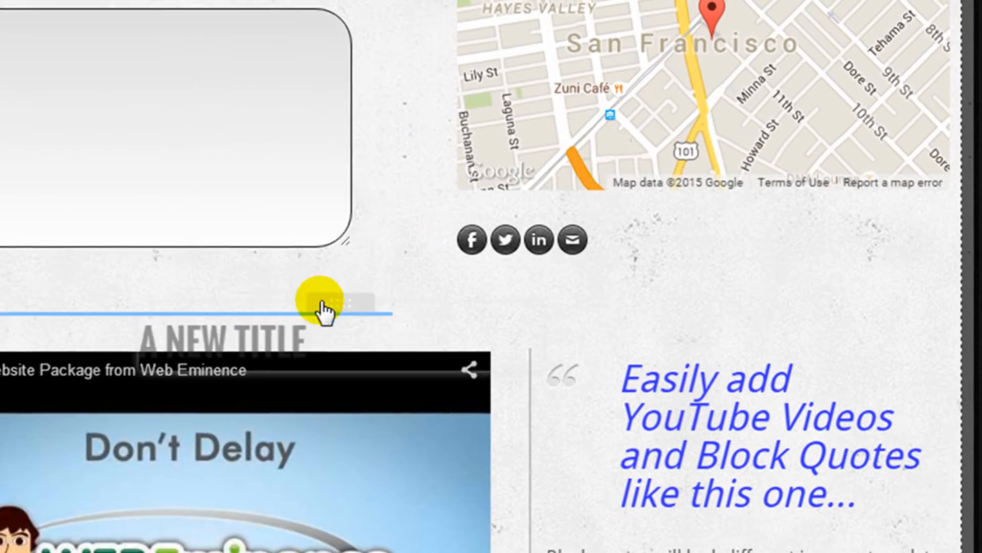
{"action": "scroll", "scroll_direction": "down", "scroll_amount": 3}
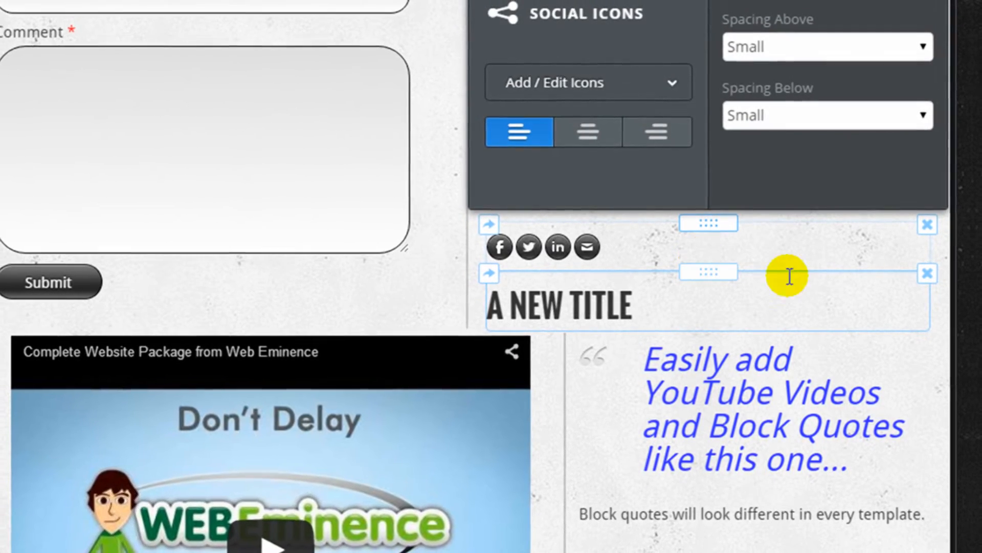
{"action": "mouse_move", "coordinate": [927, 274]}
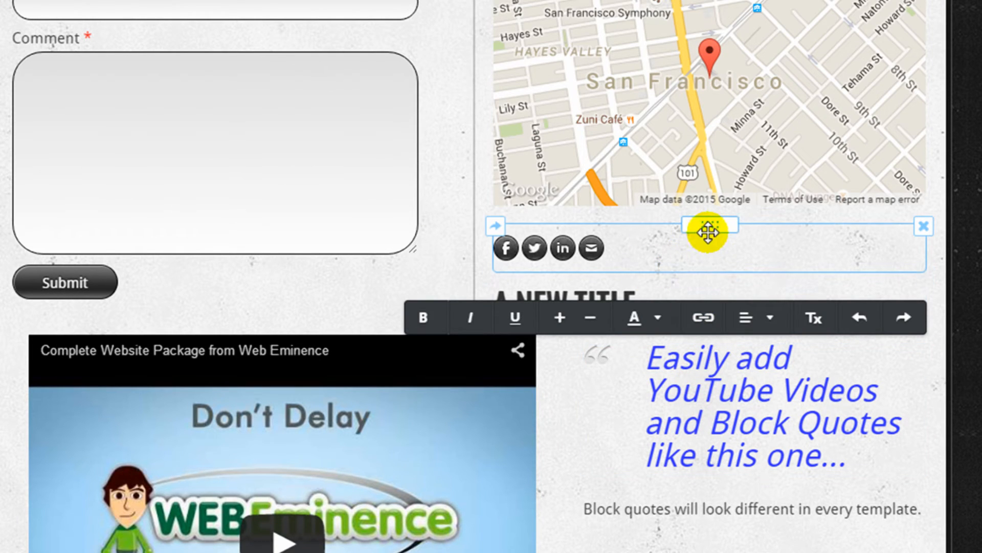
{"action": "mouse_move", "coordinate": [733, 235]}
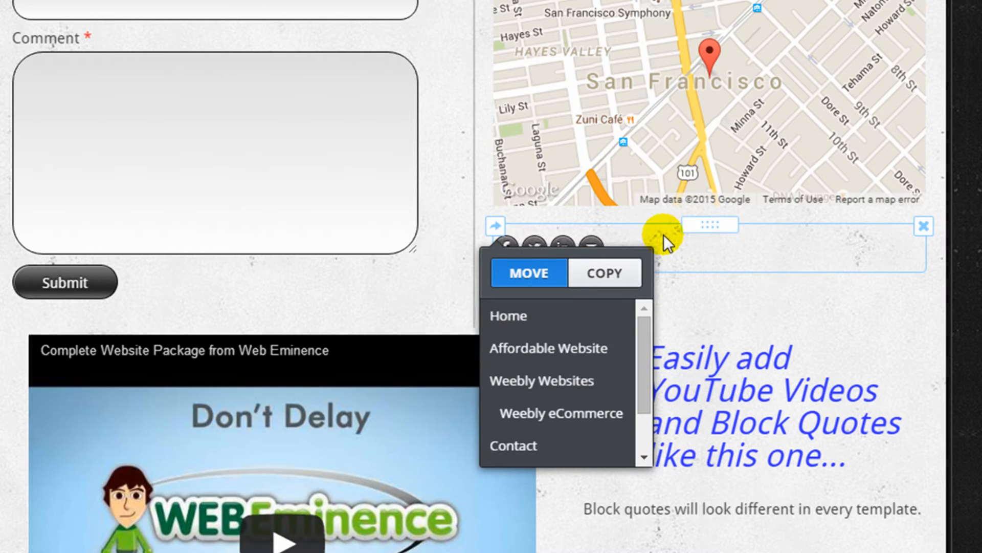
{"action": "mouse_move", "coordinate": [573, 266]}
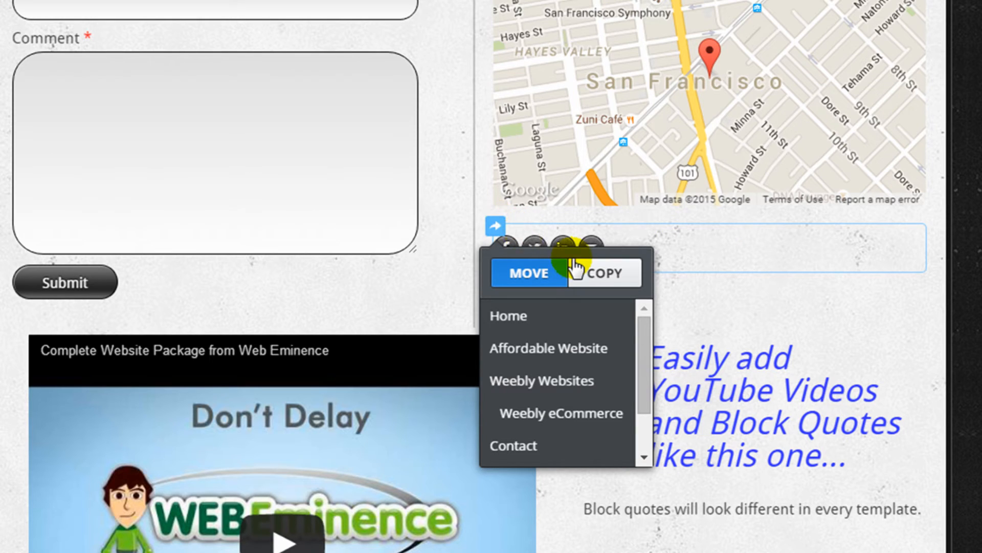
{"action": "mouse_move", "coordinate": [576, 298]}
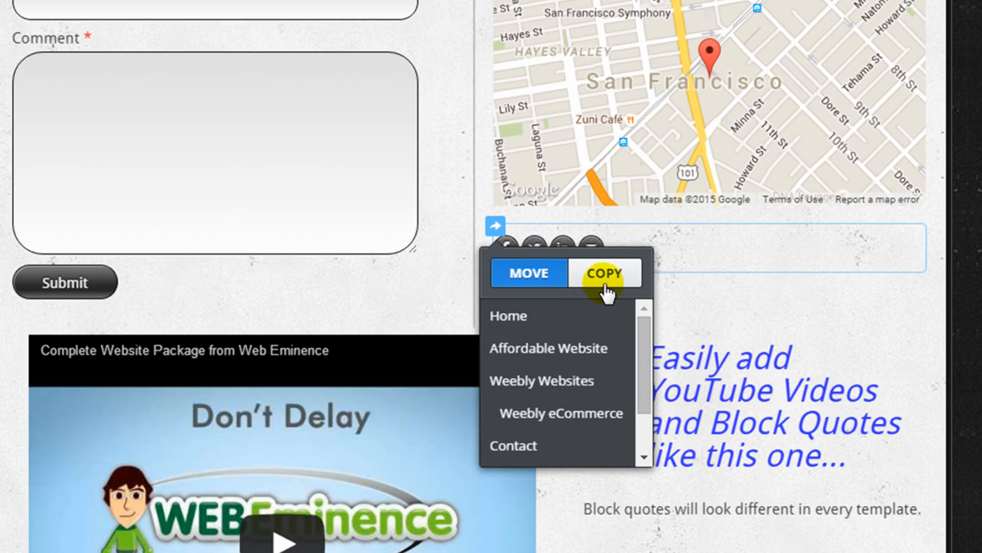
Try the element's Copy option, then delete the 'A New Title' element and confirm
{"action": "left_click", "coordinate": [528, 273]}
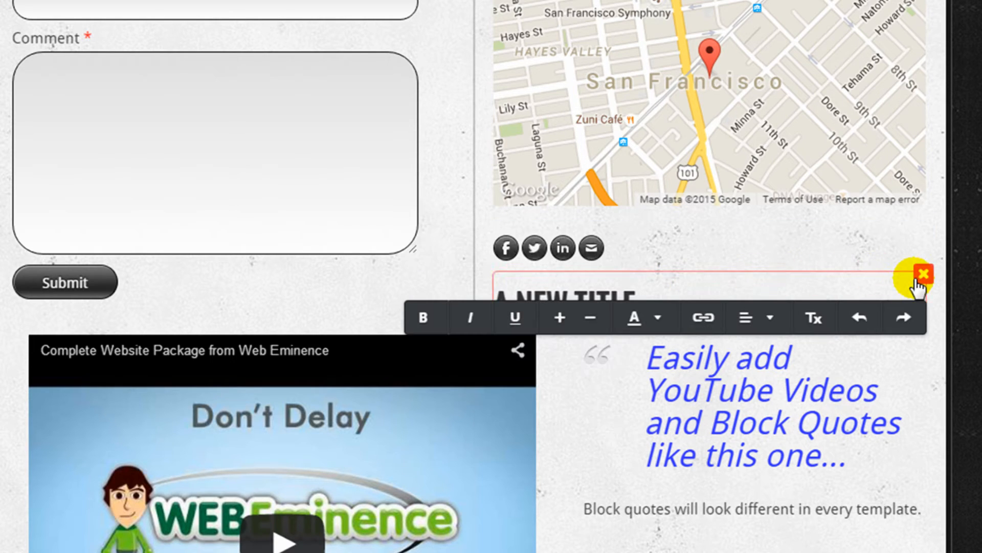
{"action": "left_click", "coordinate": [923, 274]}
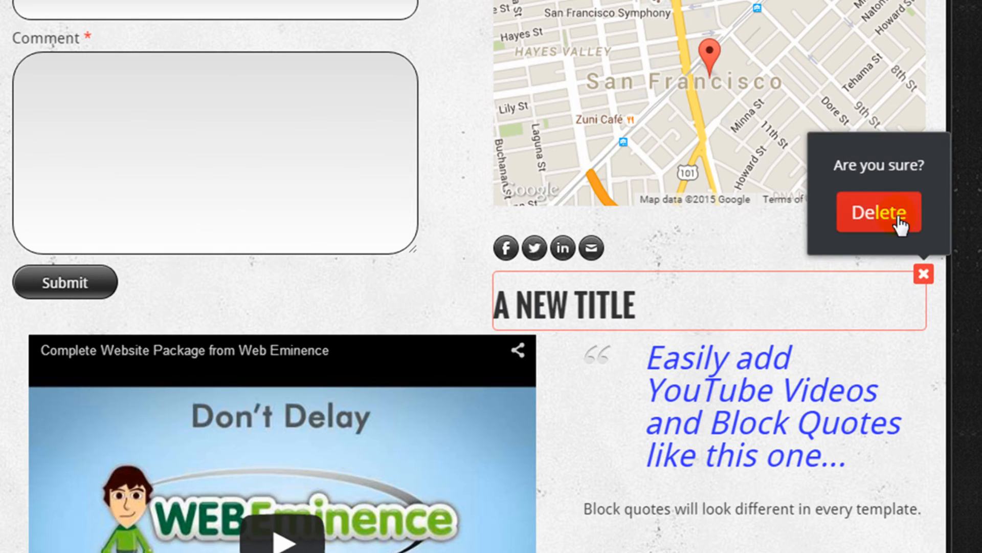
{"action": "left_click", "coordinate": [878, 212]}
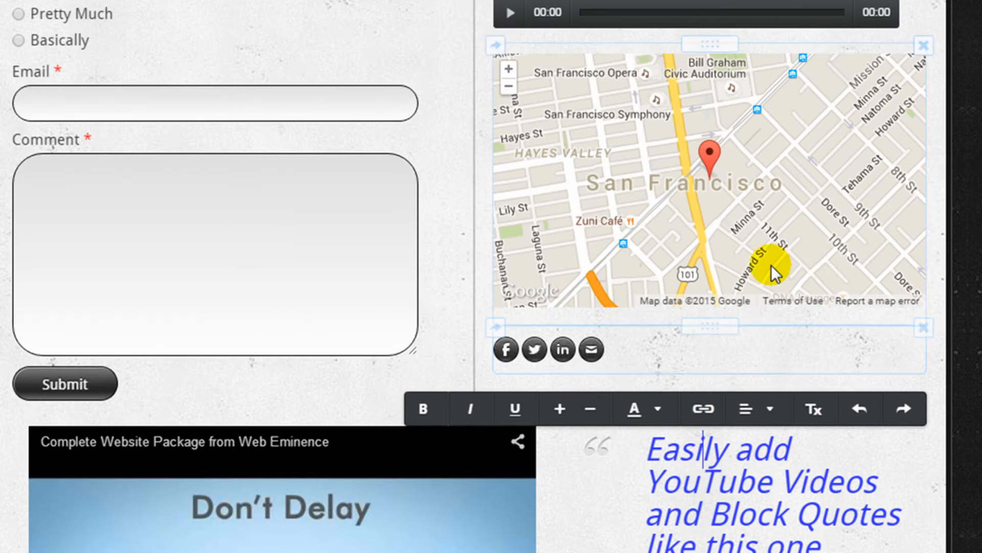
Center the social icons in their column and view their list of profile links
{"action": "left_click", "coordinate": [549, 350]}
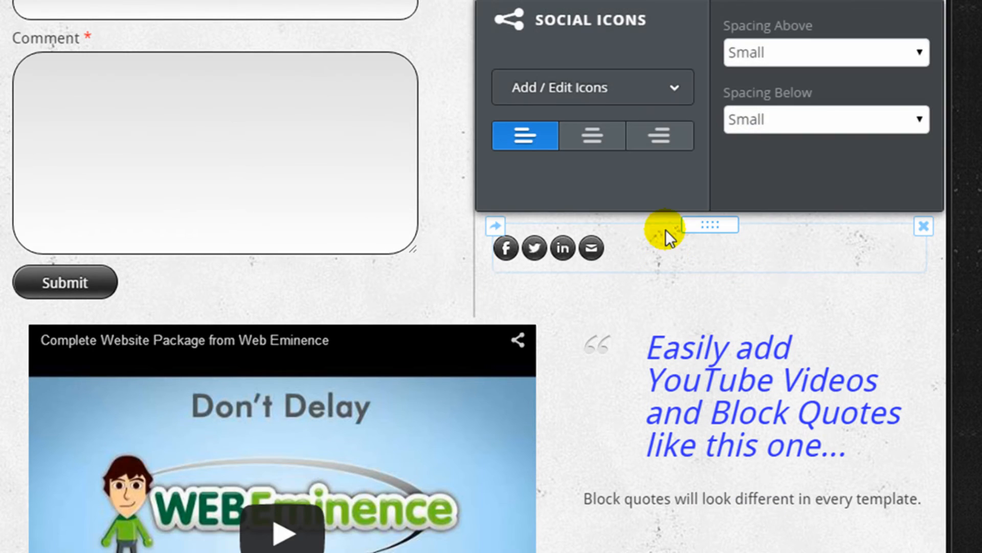
{"action": "left_click", "coordinate": [591, 135]}
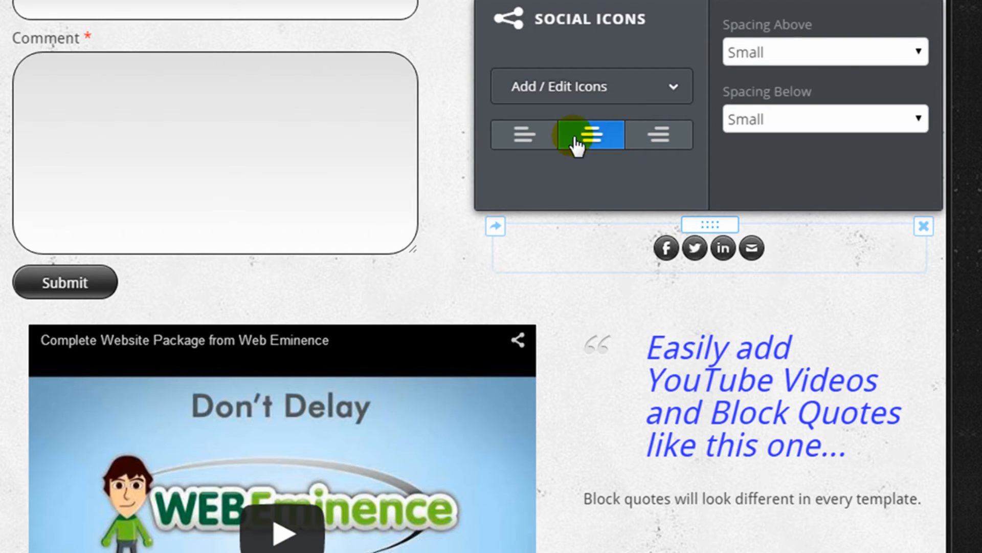
{"action": "left_click", "coordinate": [591, 86]}
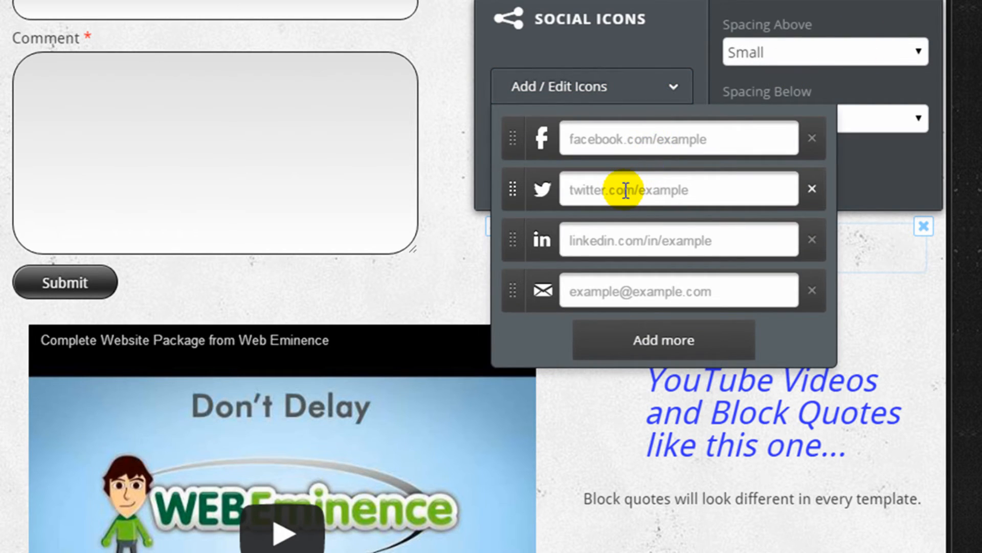
{"action": "mouse_move", "coordinate": [711, 322]}
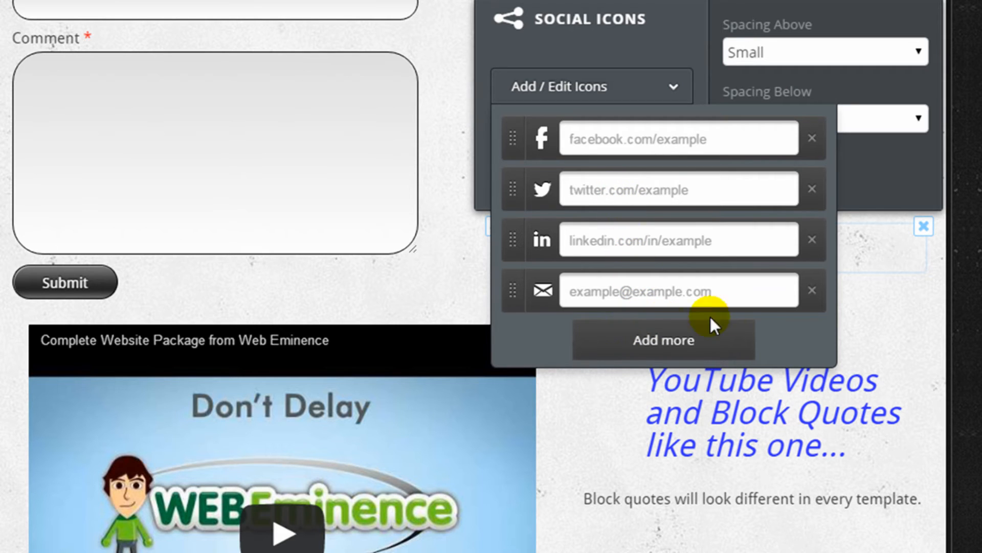
Review the map's options and bring up the sample button's settings
{"action": "left_click", "coordinate": [812, 290]}
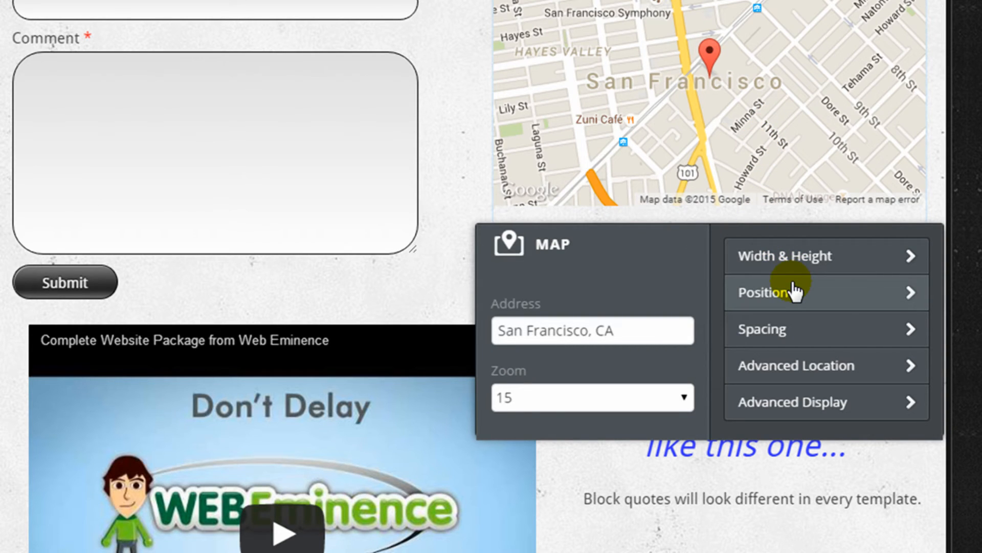
{"action": "mouse_move", "coordinate": [821, 272]}
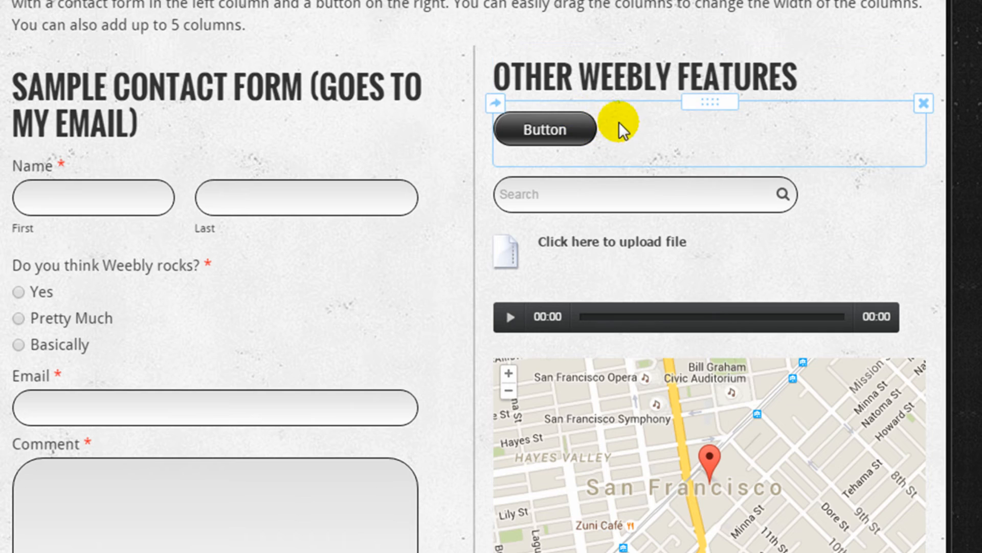
{"action": "left_click", "coordinate": [543, 129]}
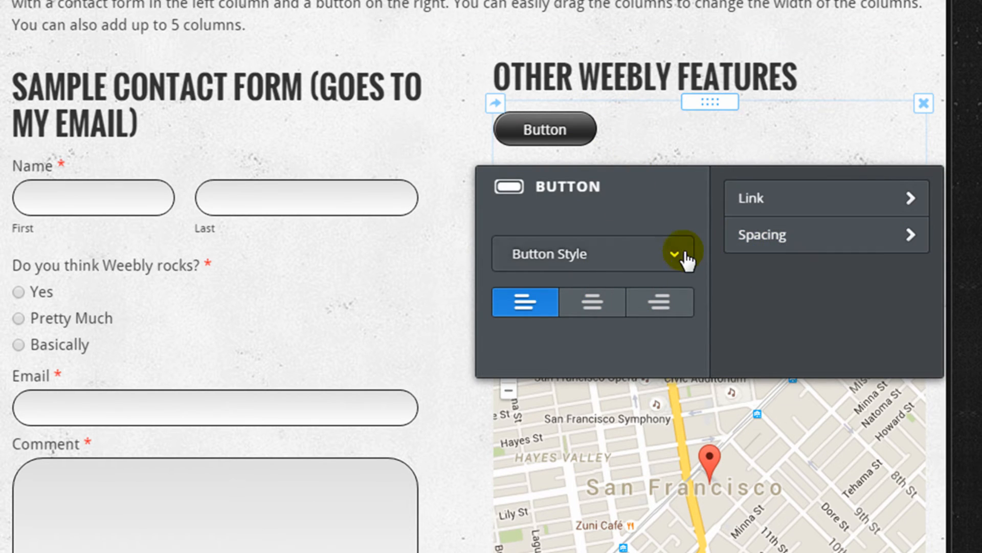
{"action": "mouse_move", "coordinate": [567, 106]}
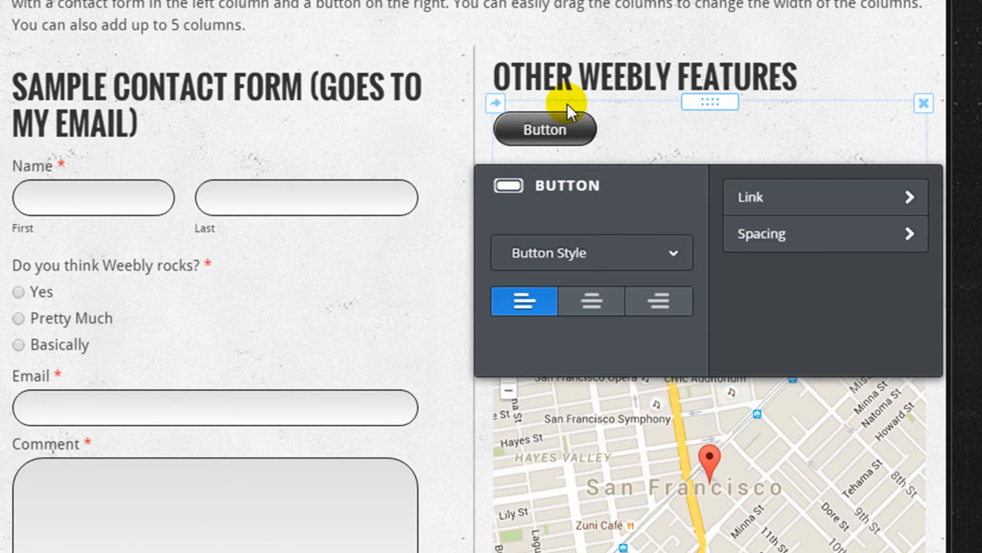
{"action": "scroll", "scroll_direction": "up", "scroll_amount": 3}
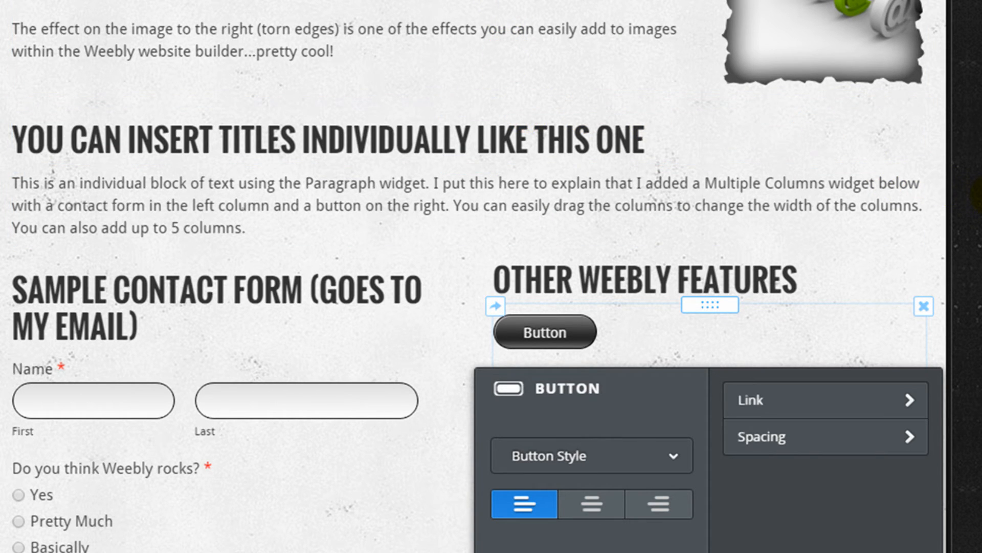
{"action": "scroll", "scroll_direction": "up", "scroll_amount": 3}
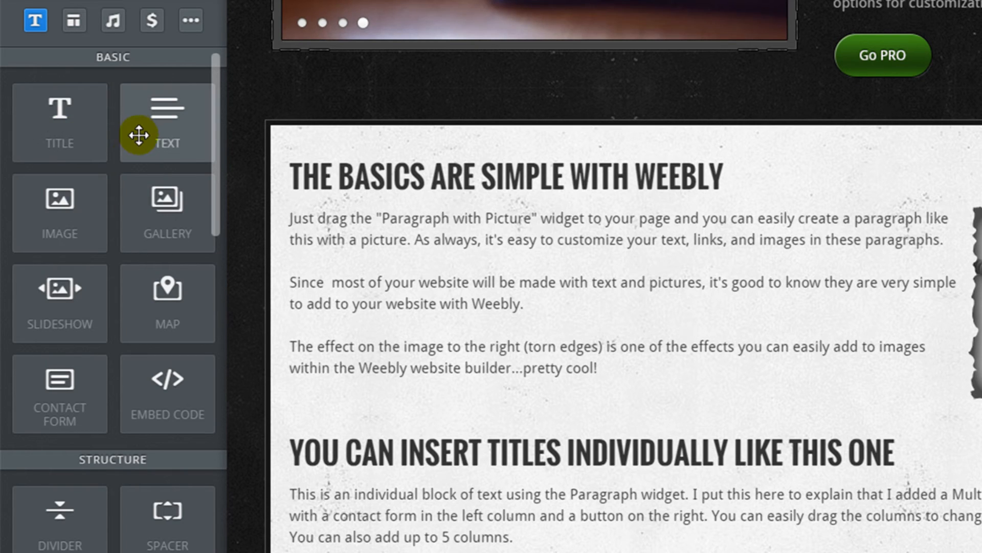
{"action": "mouse_move", "coordinate": [59, 304]}
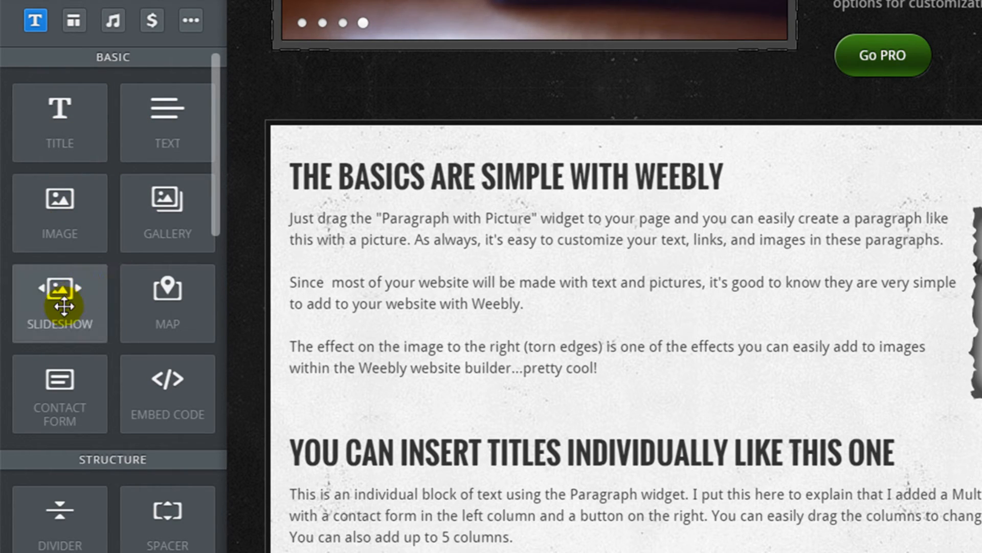
{"action": "mouse_move", "coordinate": [129, 370]}
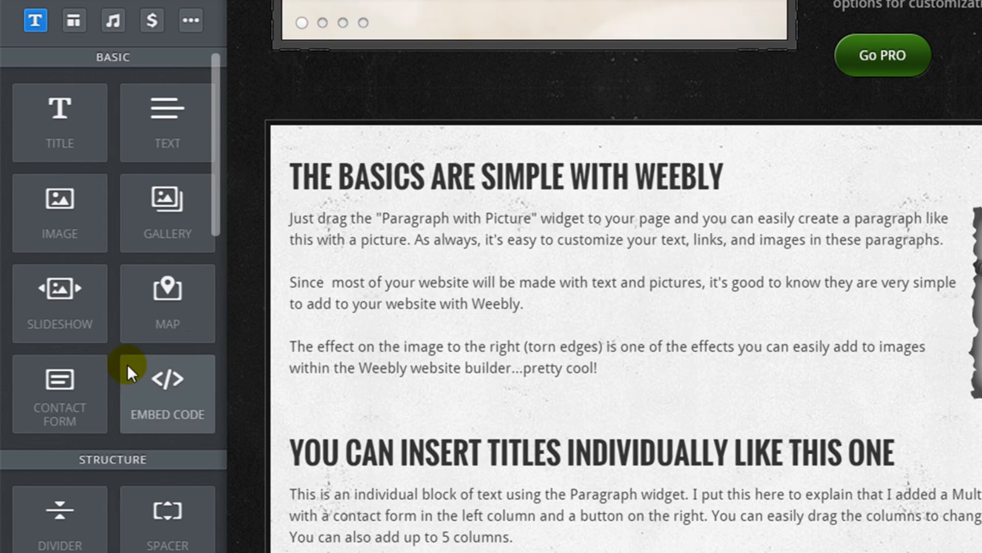
{"action": "mouse_move", "coordinate": [209, 208]}
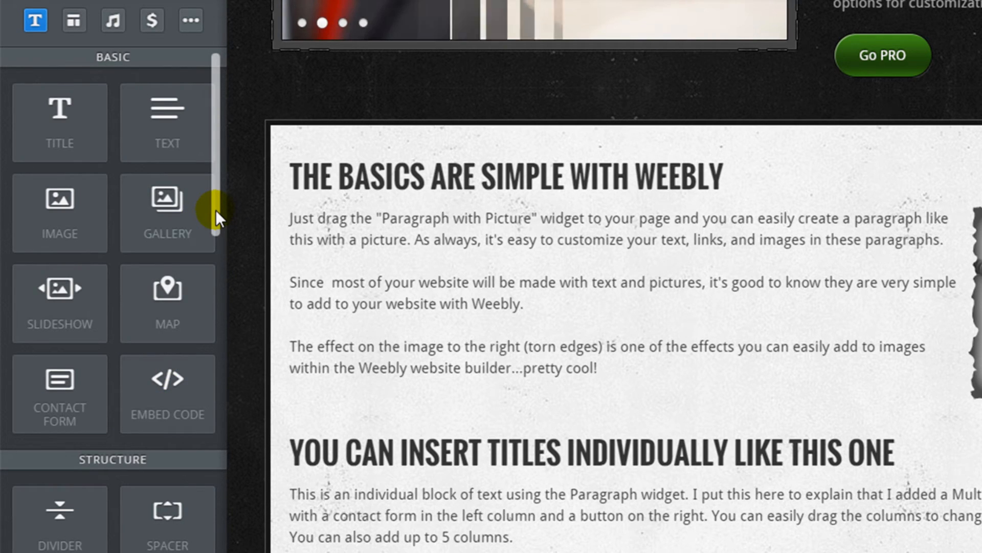
{"action": "scroll", "scroll_direction": "down", "scroll_amount": 3}
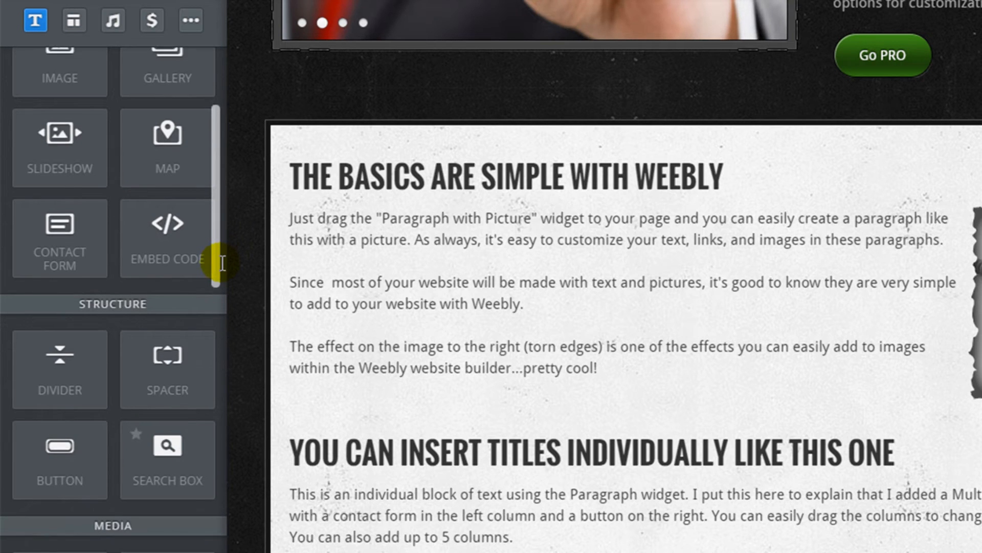
{"action": "scroll", "scroll_direction": "down", "scroll_amount": 3}
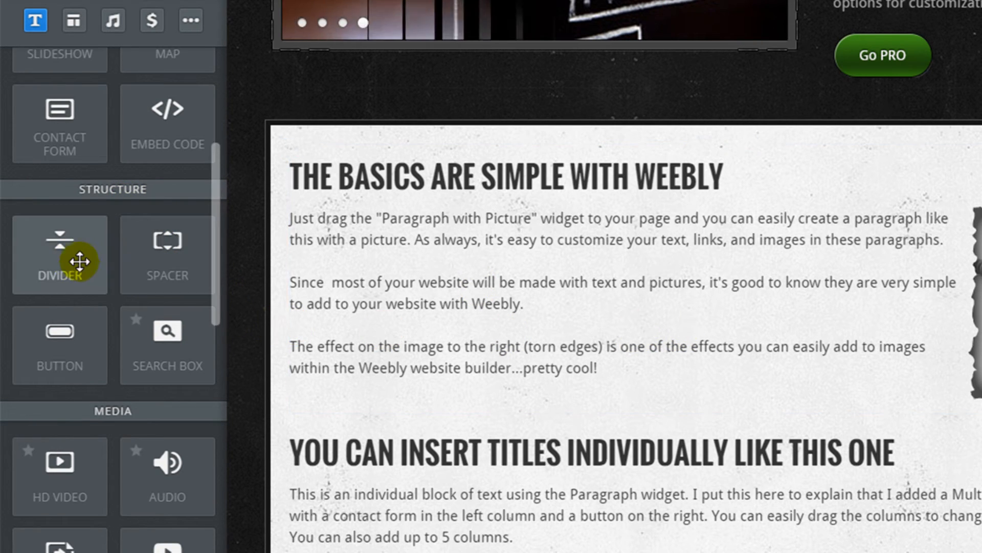
{"action": "mouse_move", "coordinate": [443, 418]}
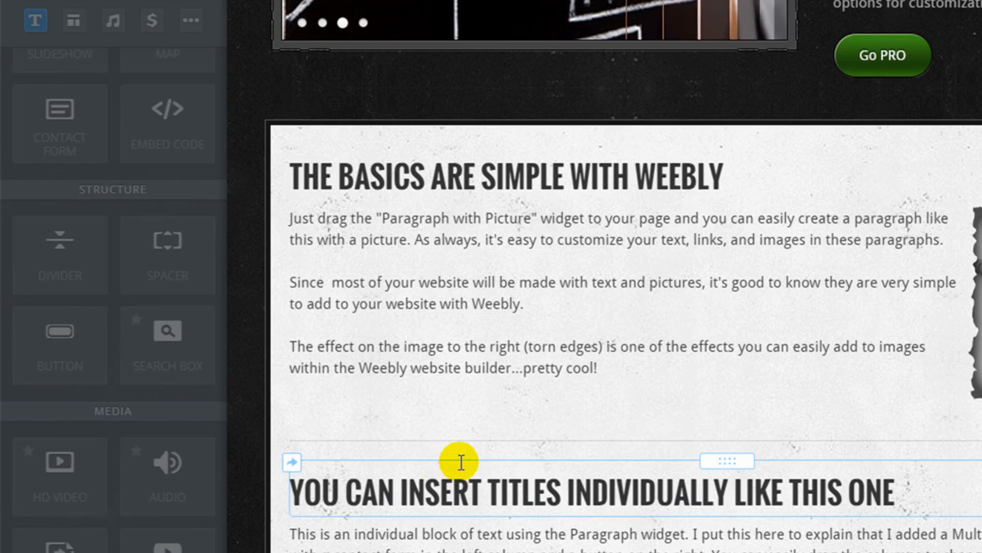
{"action": "scroll", "scroll_direction": "down", "scroll_amount": 3}
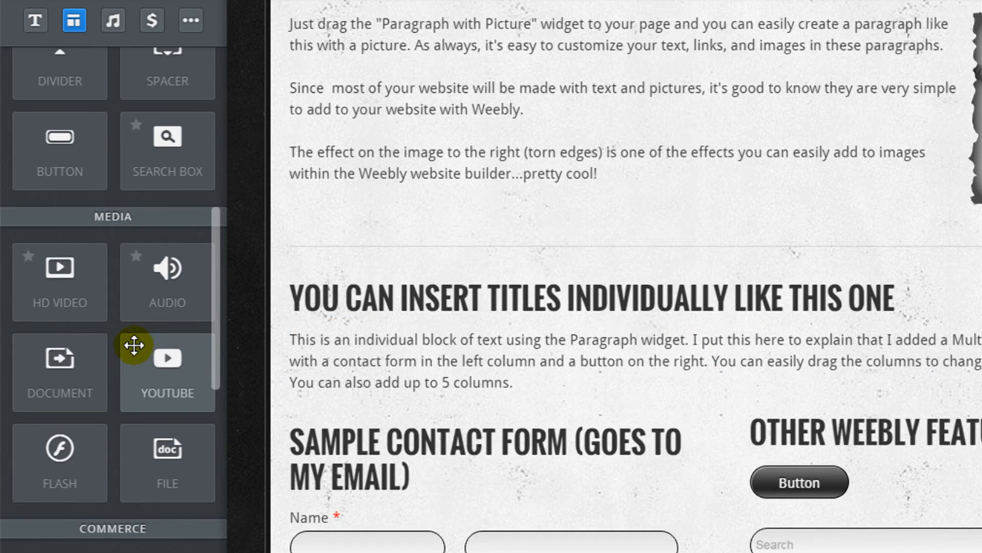
{"action": "scroll", "scroll_direction": "down", "scroll_amount": 3}
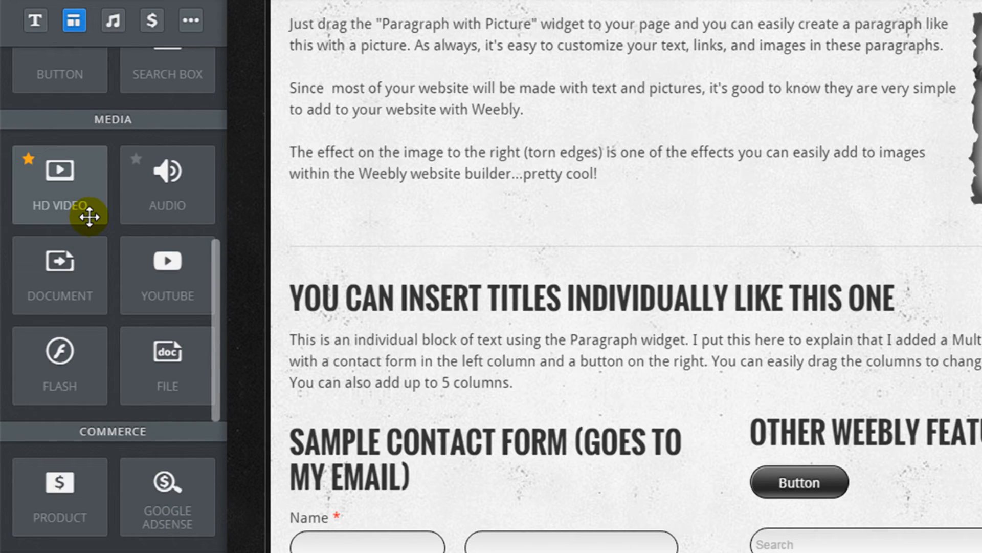
{"action": "mouse_move", "coordinate": [71, 206]}
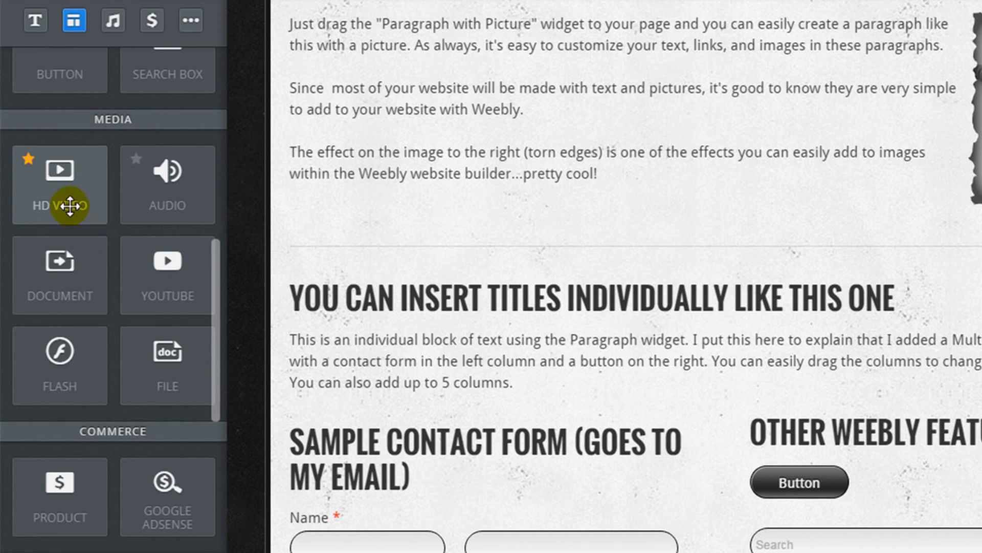
{"action": "mouse_move", "coordinate": [100, 206]}
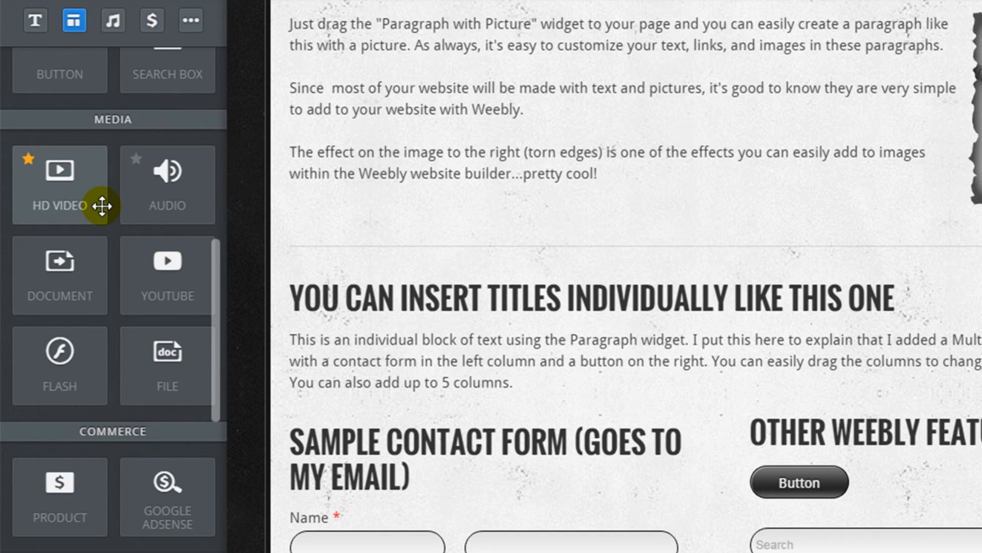
{"action": "mouse_move", "coordinate": [97, 271]}
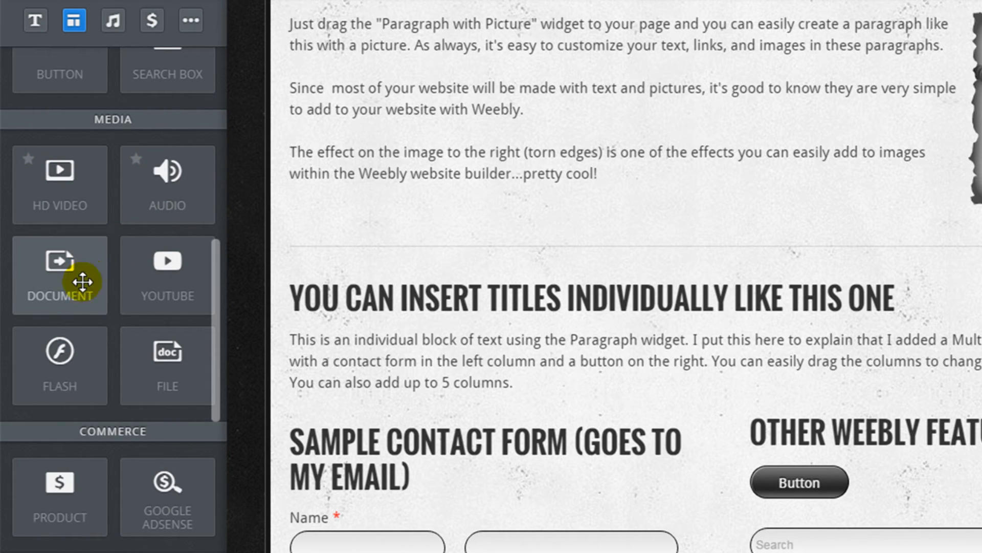
{"action": "mouse_move", "coordinate": [59, 357]}
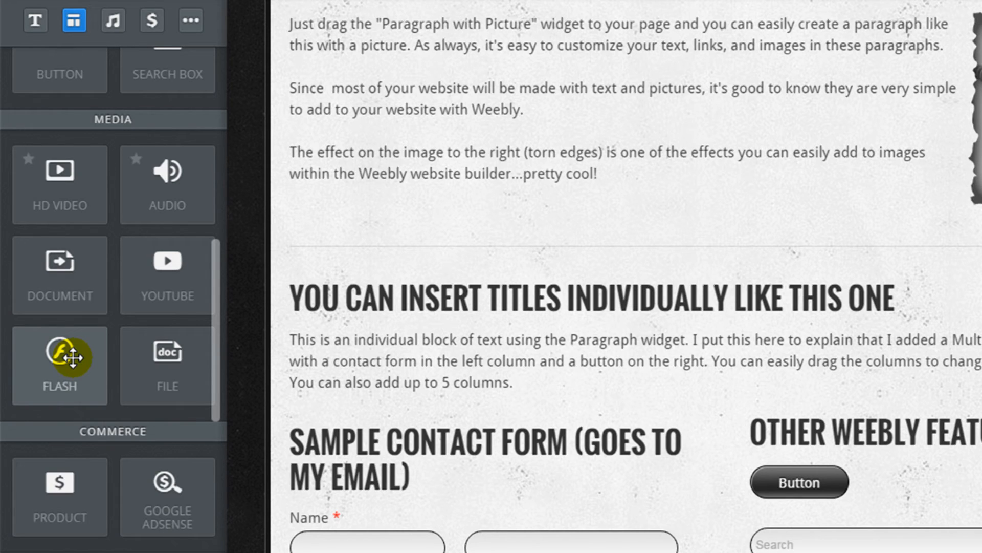
{"action": "mouse_move", "coordinate": [219, 351]}
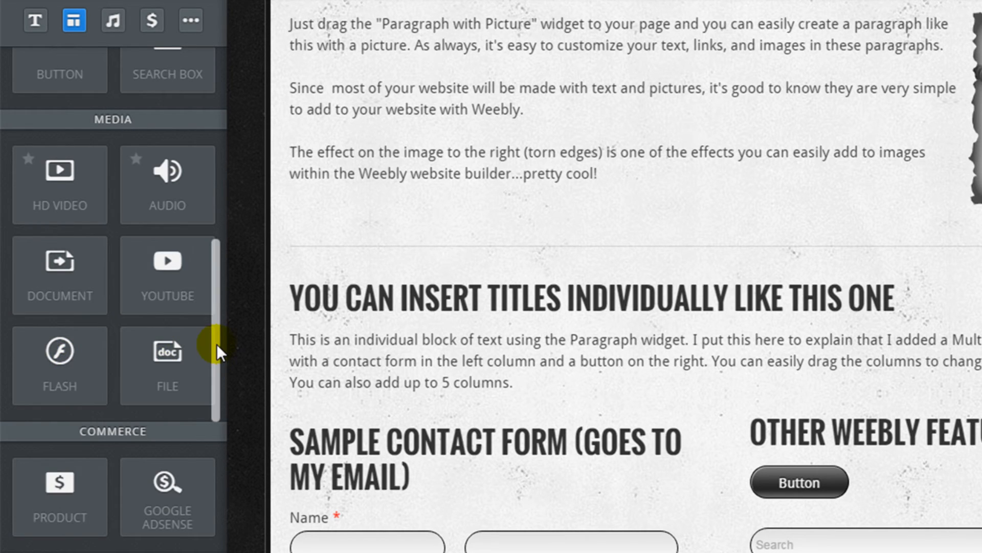
{"action": "mouse_move", "coordinate": [178, 476]}
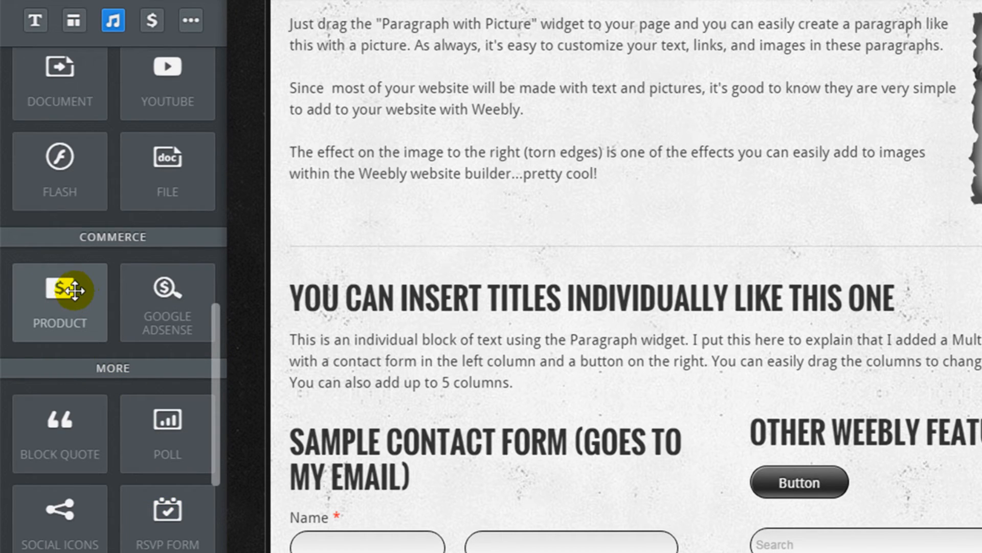
{"action": "mouse_move", "coordinate": [167, 303]}
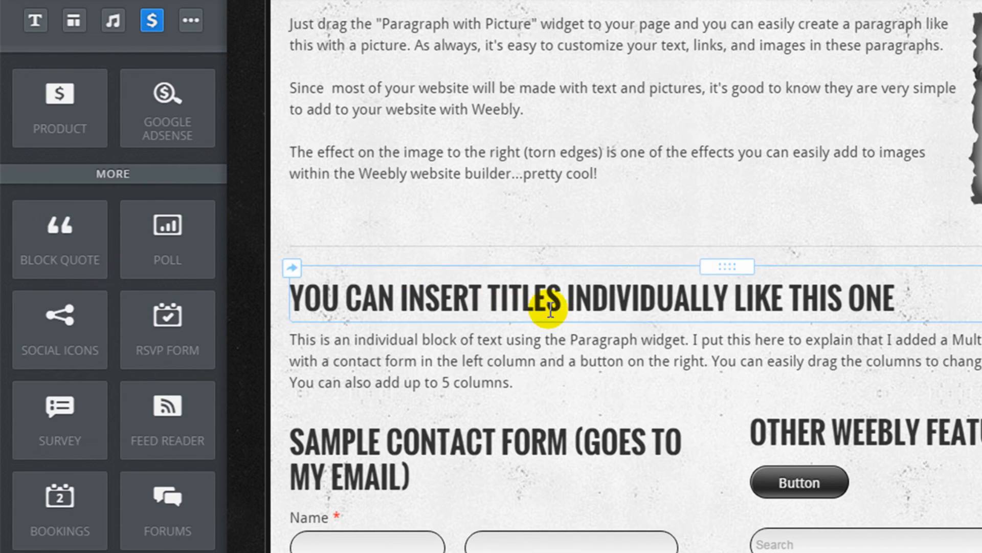
{"action": "scroll", "scroll_direction": "down", "scroll_amount": 3}
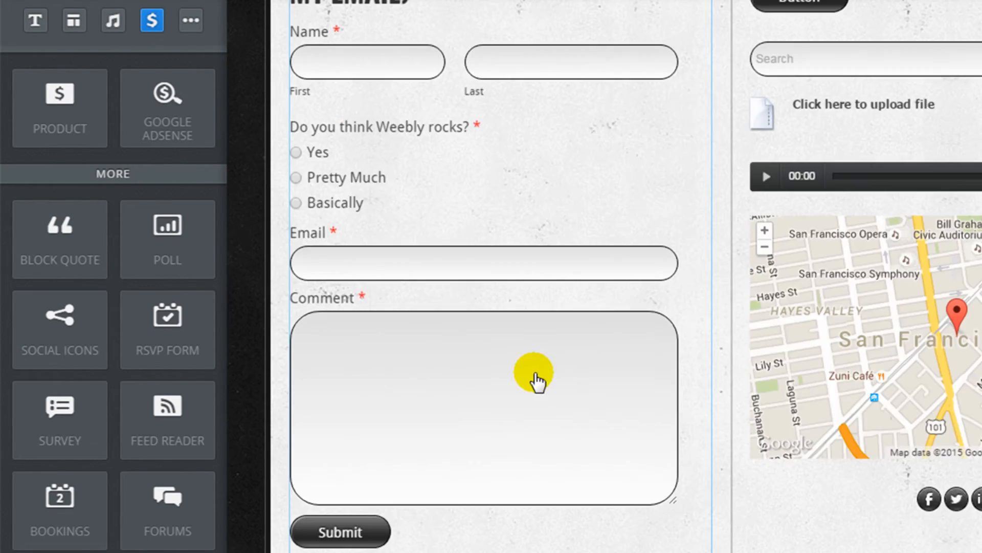
{"action": "scroll", "scroll_direction": "down", "scroll_amount": 3}
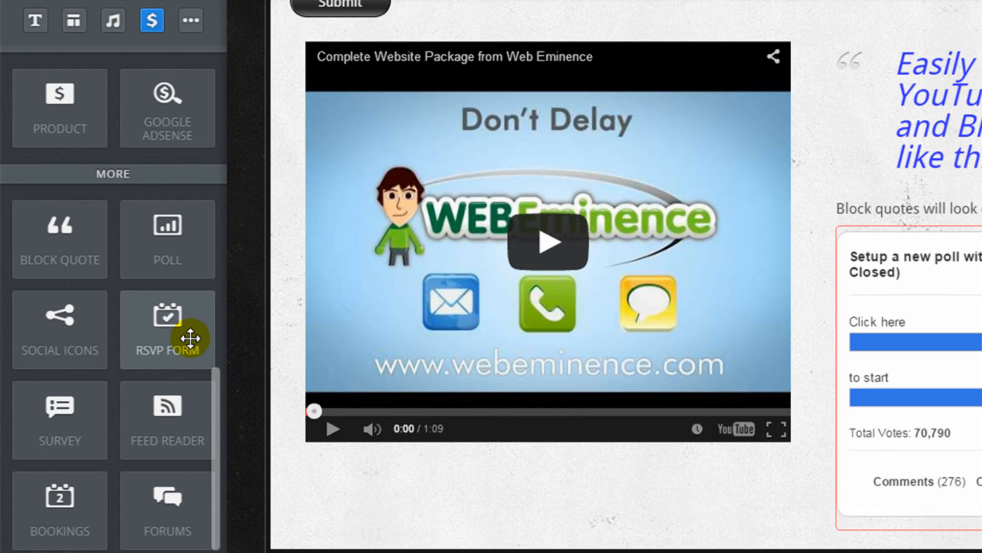
{"action": "mouse_move", "coordinate": [60, 431]}
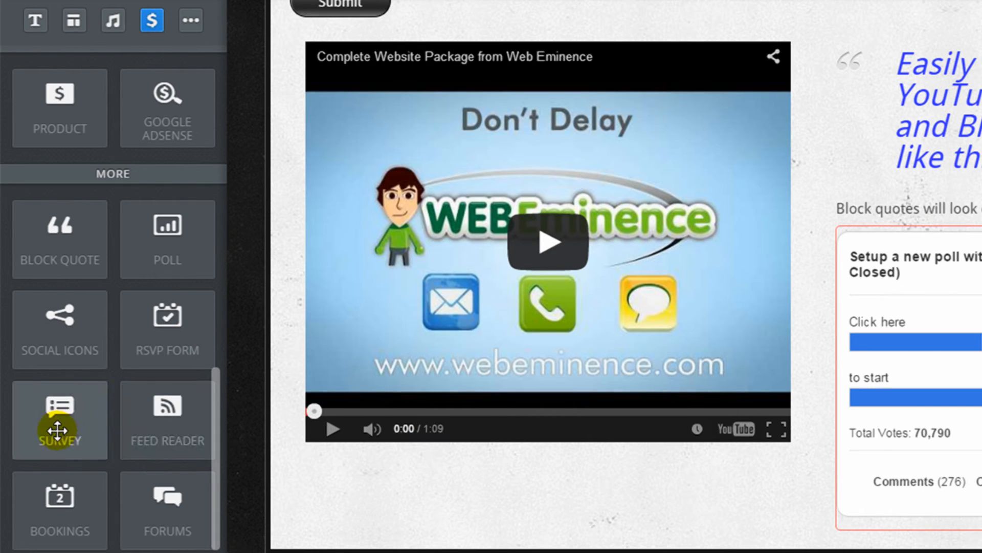
{"action": "mouse_move", "coordinate": [167, 439]}
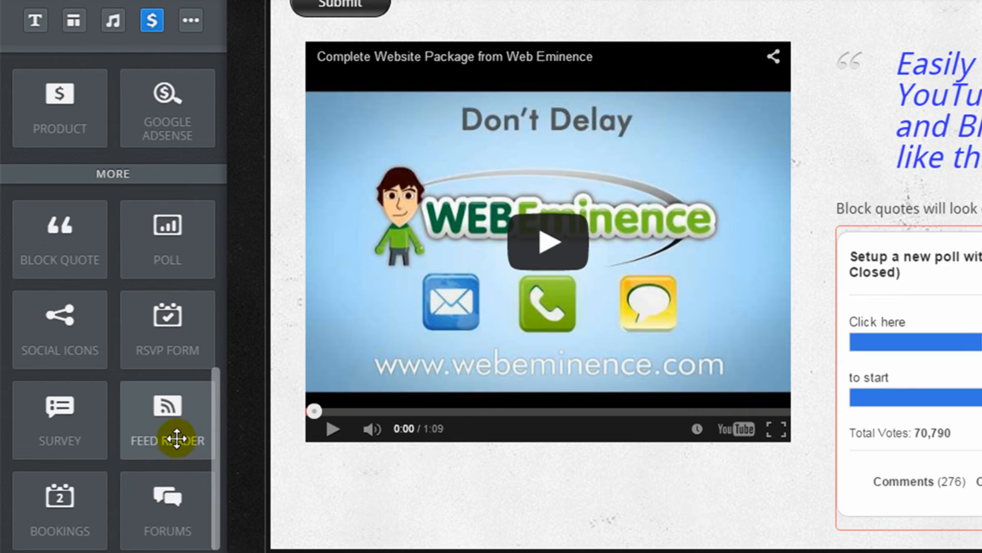
{"action": "mouse_move", "coordinate": [59, 525]}
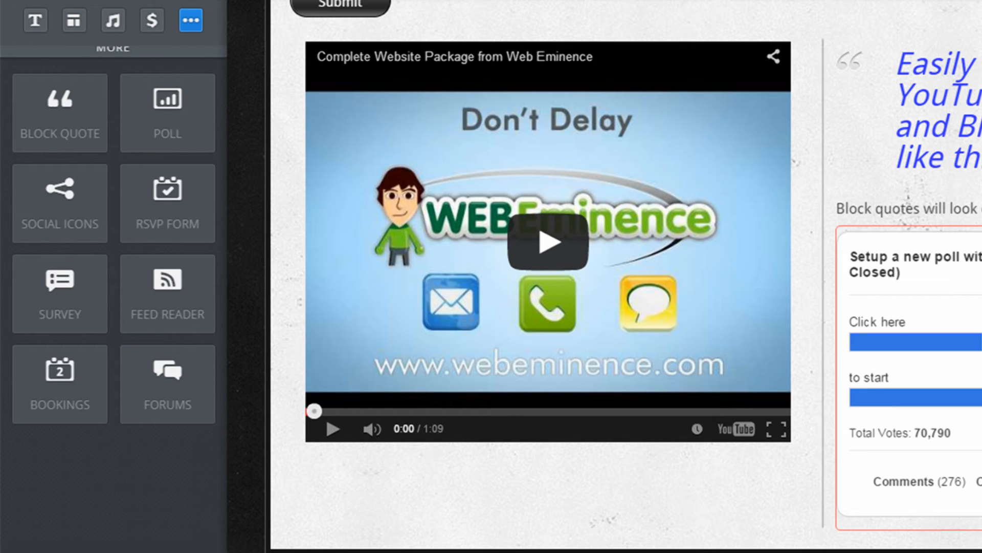
{"action": "scroll", "scroll_direction": "down", "scroll_amount": 3}
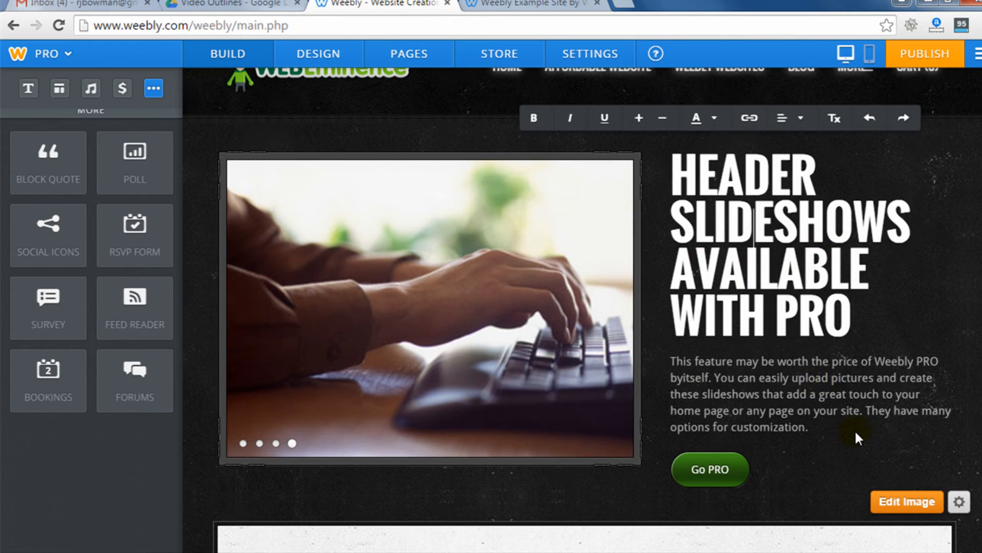
{"action": "scroll", "scroll_direction": "down", "scroll_amount": 3}
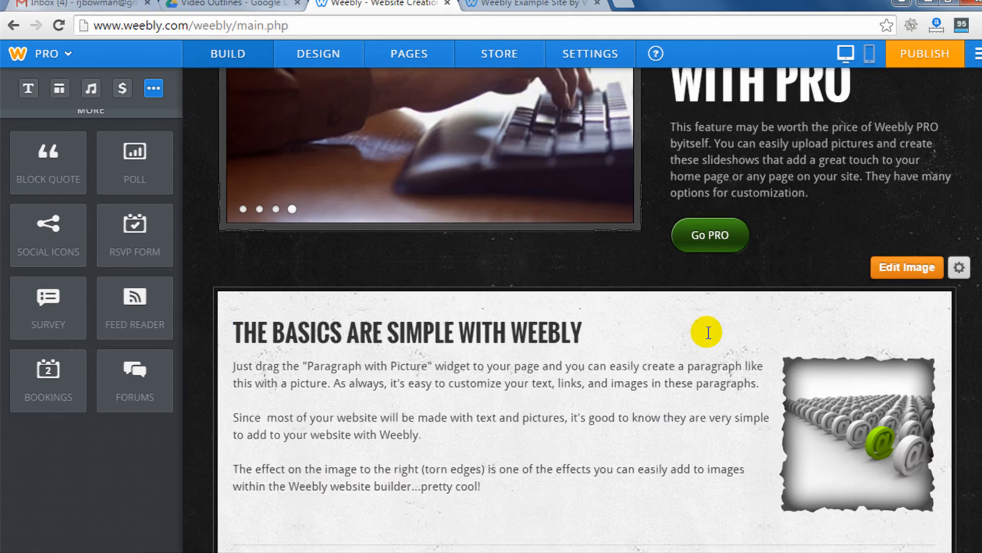
{"action": "scroll", "scroll_direction": "down", "scroll_amount": 3}
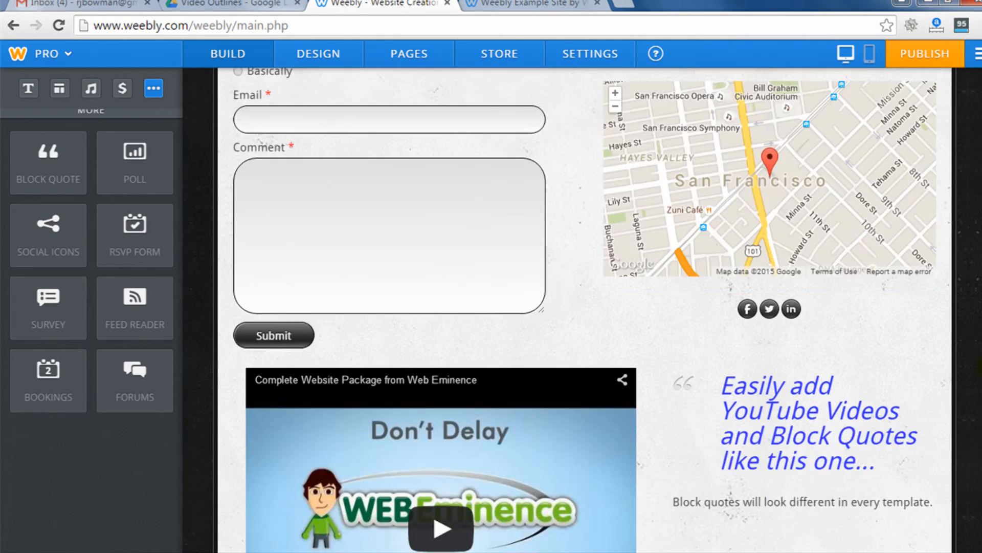
{"action": "scroll", "scroll_direction": "down", "scroll_amount": 3}
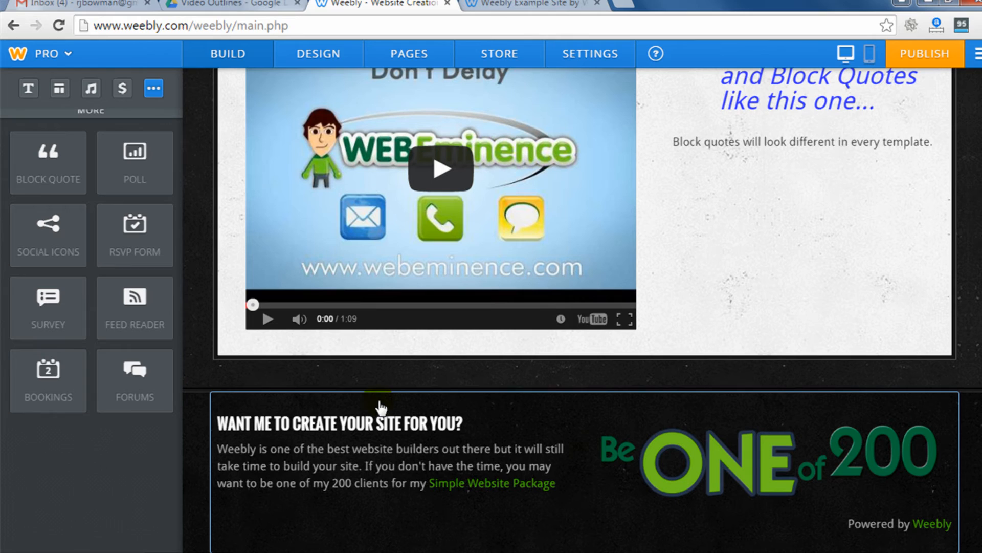
{"action": "mouse_move", "coordinate": [453, 457]}
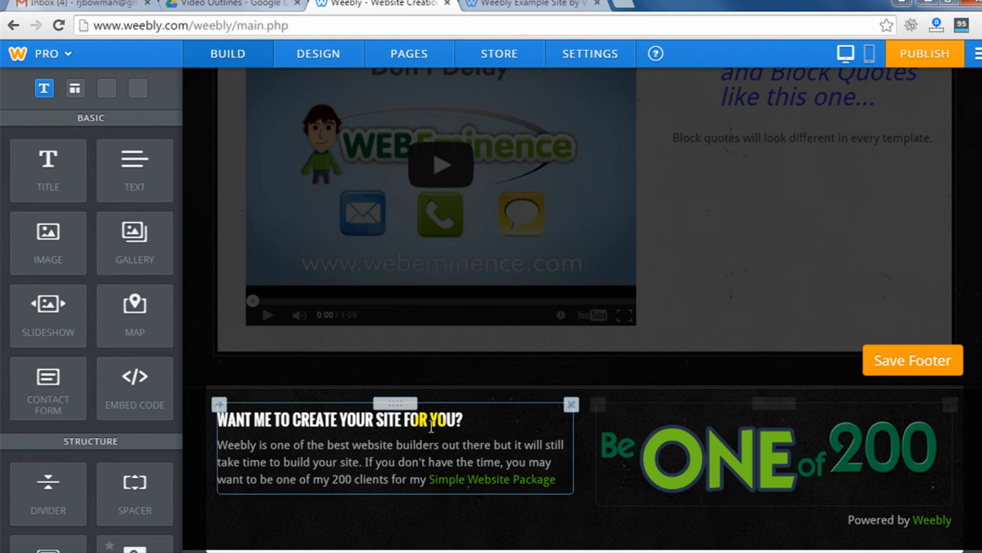
{"action": "scroll", "scroll_direction": "up", "scroll_amount": 3}
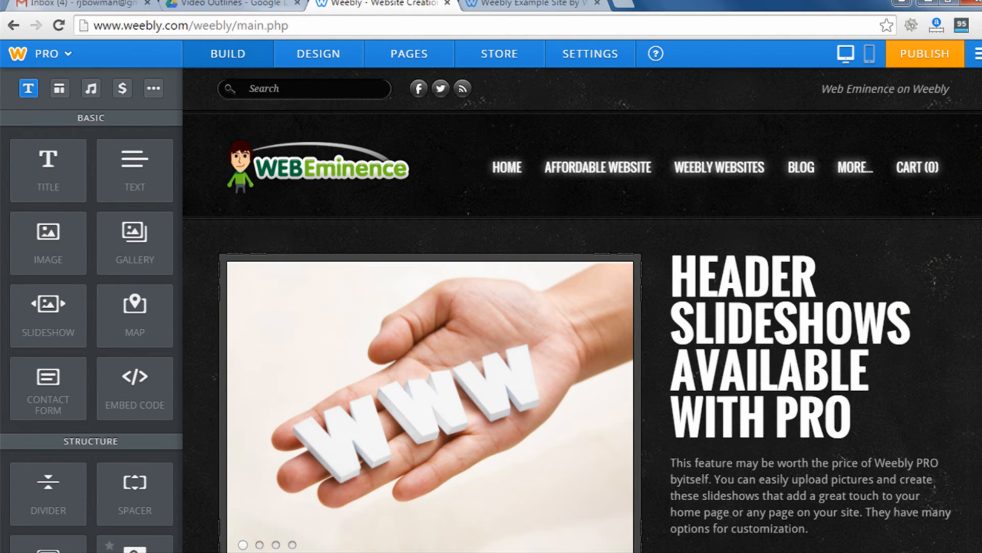
{"action": "left_click", "coordinate": [596, 167]}
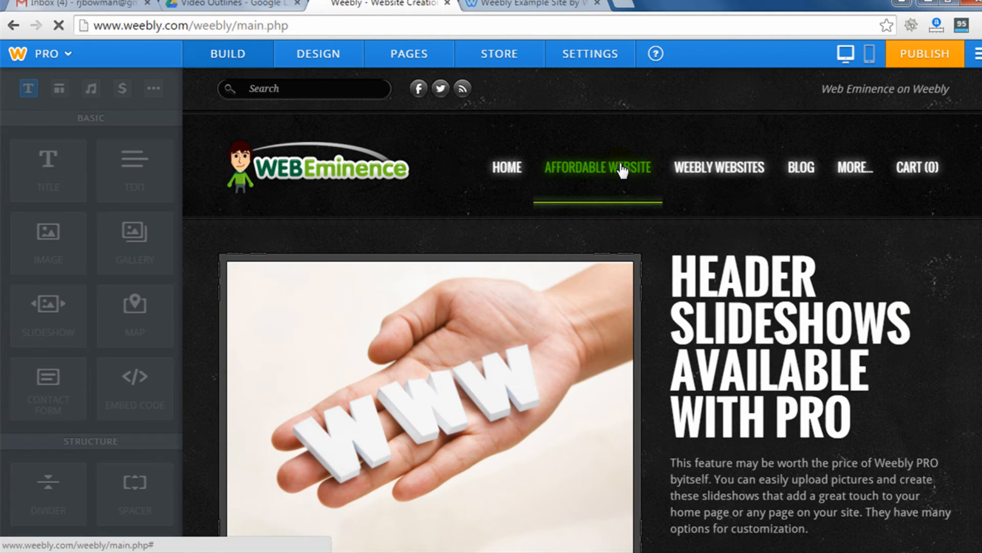
{"action": "left_click", "coordinate": [596, 167]}
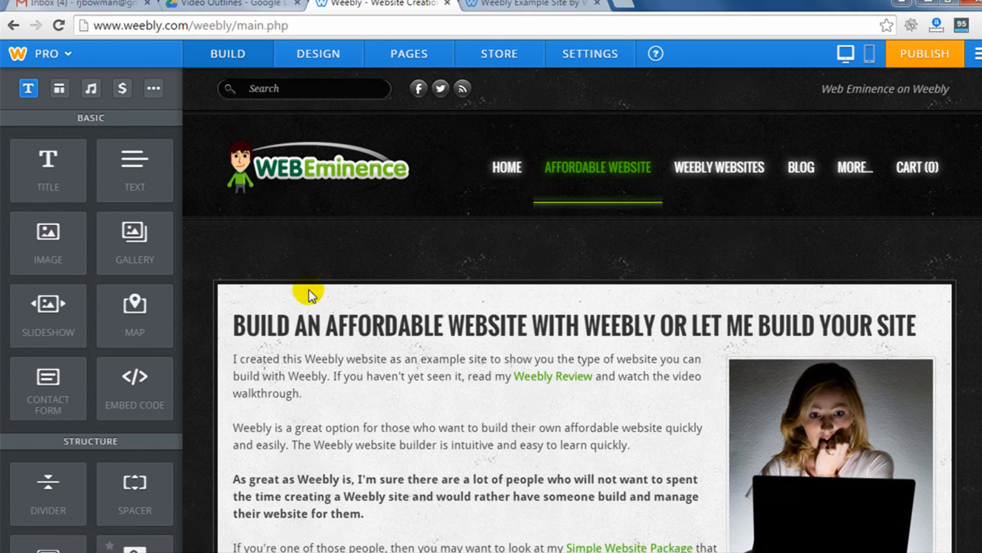
{"action": "left_click", "coordinate": [506, 167]}
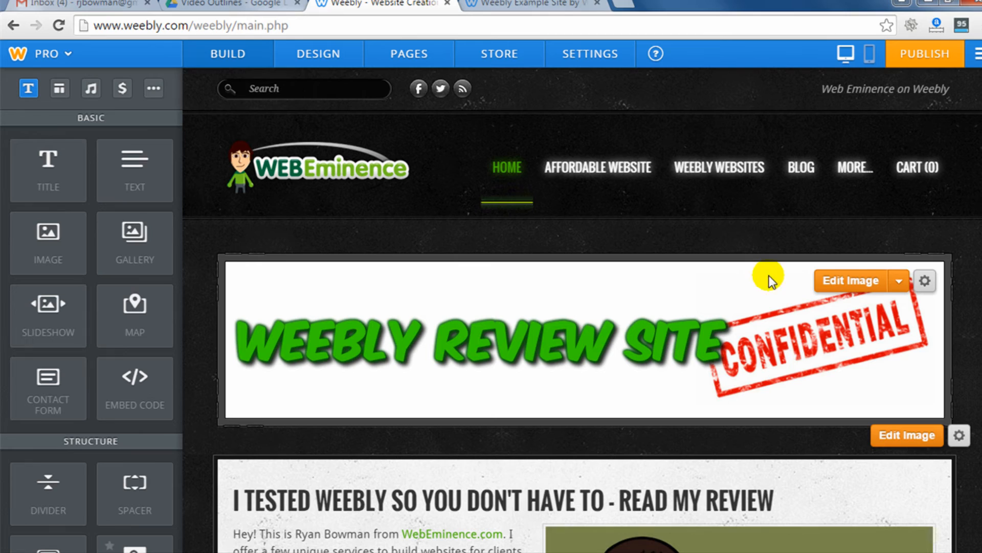
{"action": "mouse_move", "coordinate": [643, 421]}
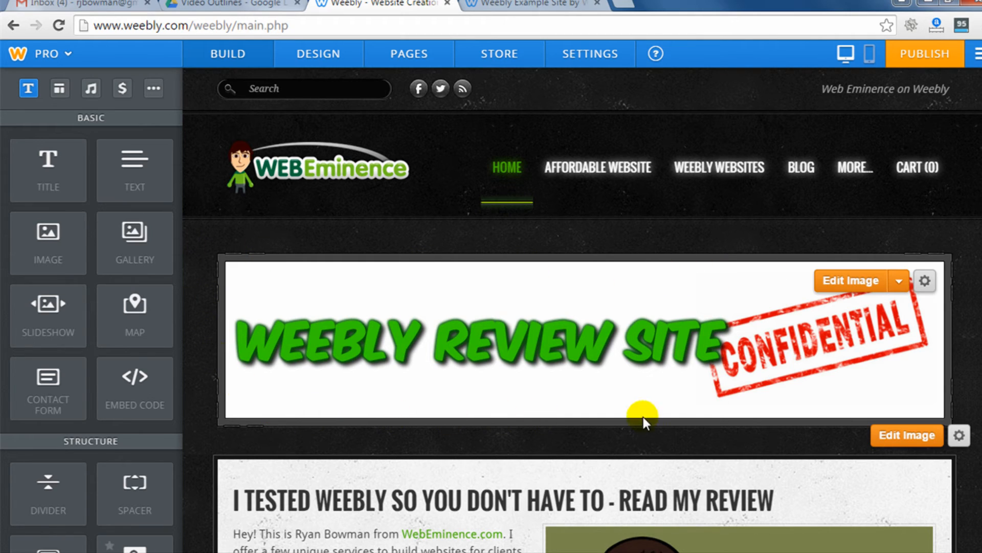
{"action": "left_click", "coordinate": [800, 167]}
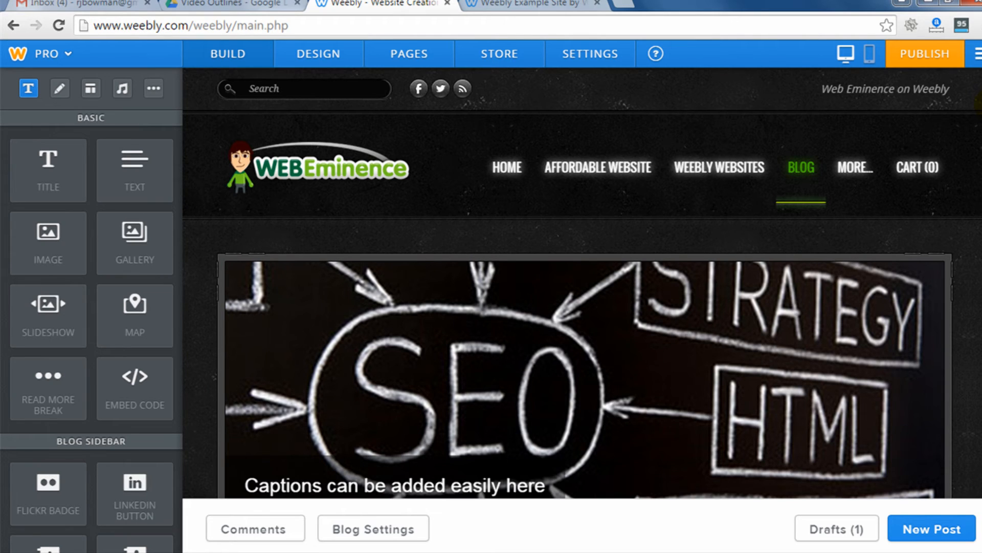
Scroll through the blog page down to the Shopify post and back up
{"action": "scroll", "scroll_direction": "down", "scroll_amount": 3}
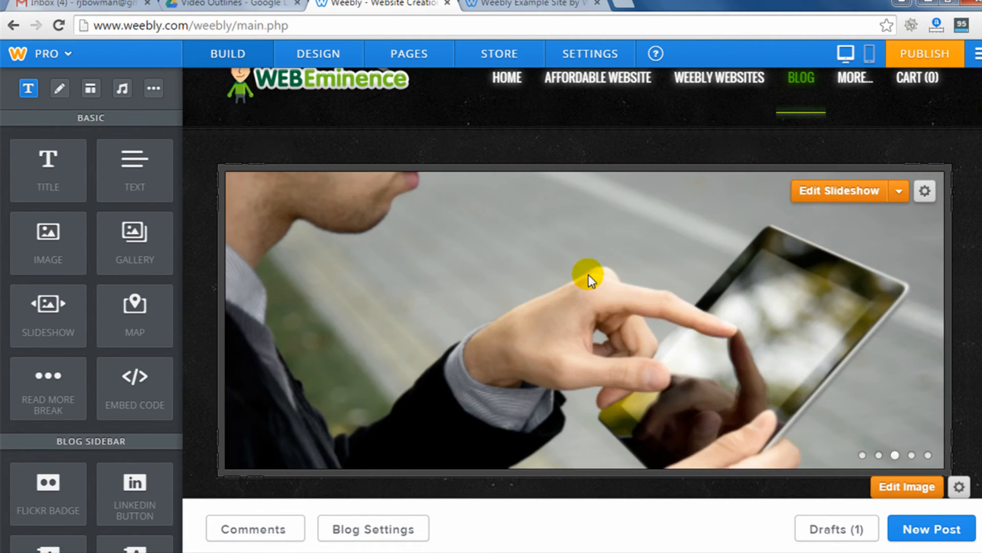
{"action": "scroll", "scroll_direction": "down", "scroll_amount": 3}
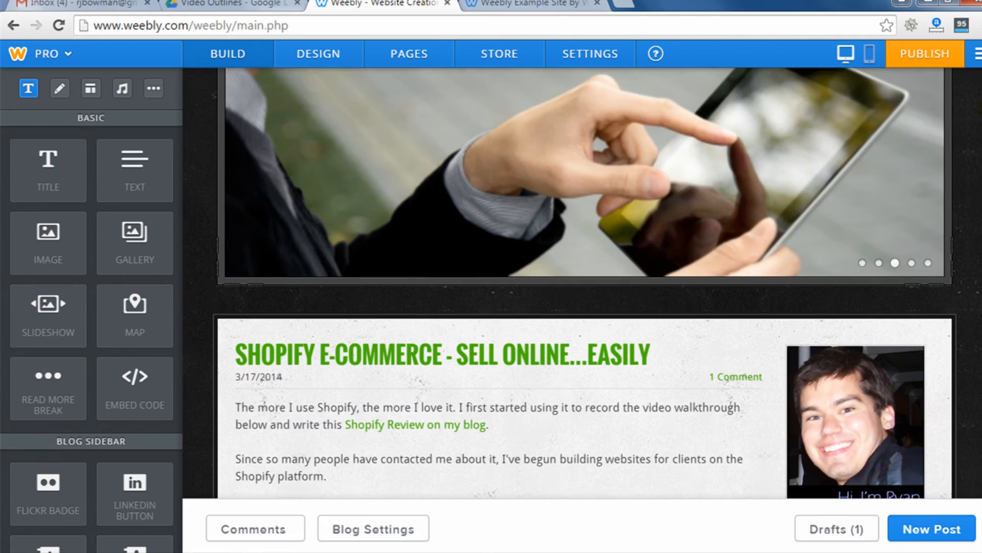
{"action": "scroll", "scroll_direction": "down", "scroll_amount": 3}
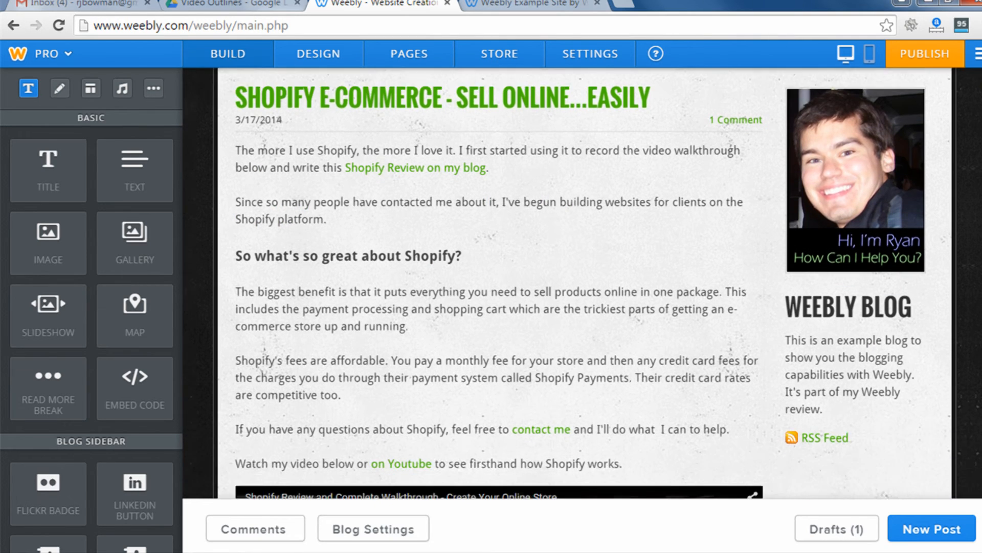
{"action": "scroll", "scroll_direction": "down", "scroll_amount": 3}
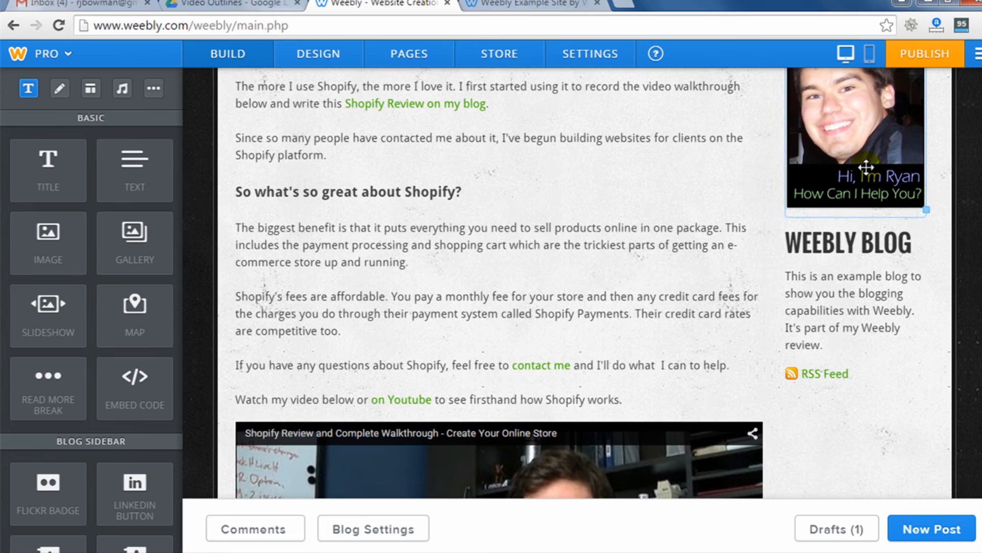
{"action": "scroll", "scroll_direction": "down", "scroll_amount": 3}
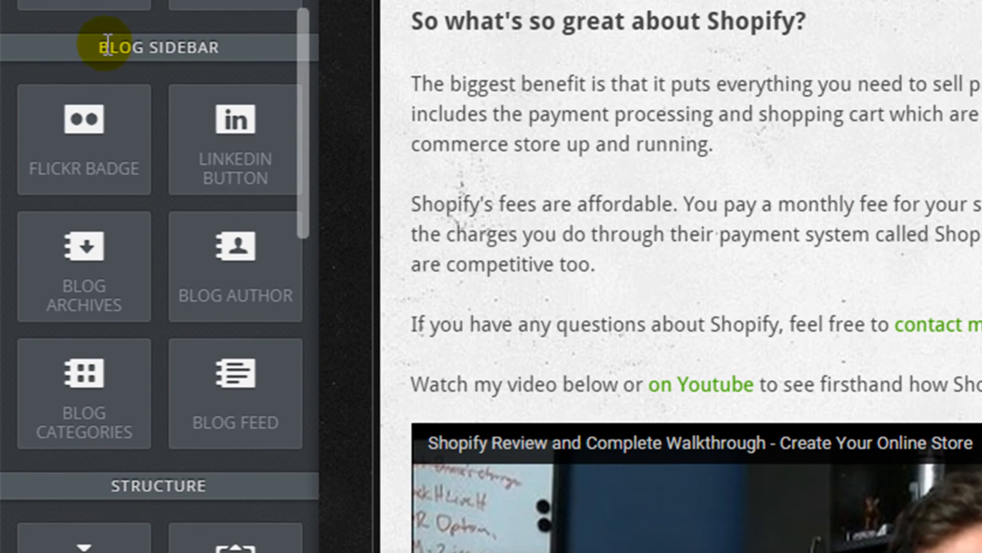
{"action": "mouse_move", "coordinate": [129, 162]}
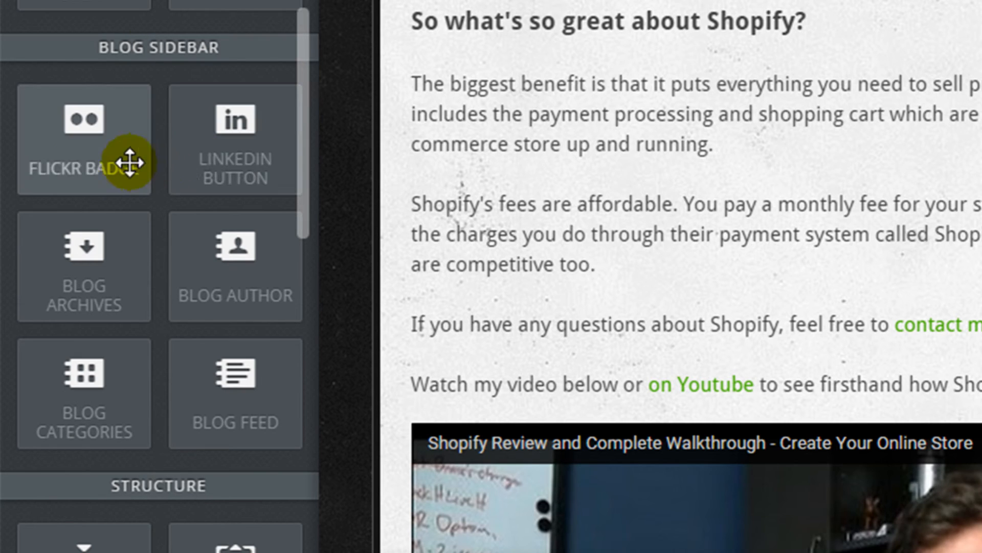
{"action": "mouse_move", "coordinate": [82, 290]}
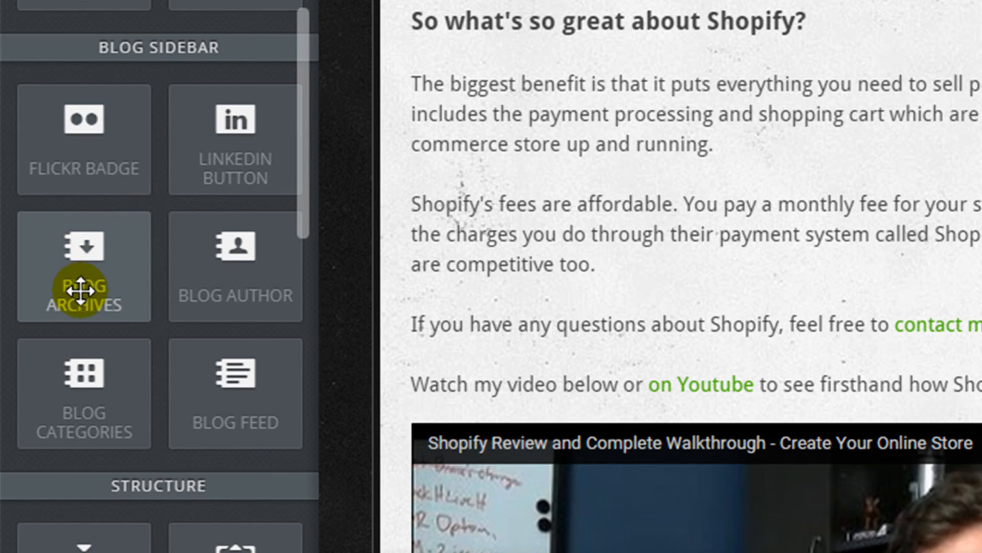
{"action": "mouse_move", "coordinate": [235, 283]}
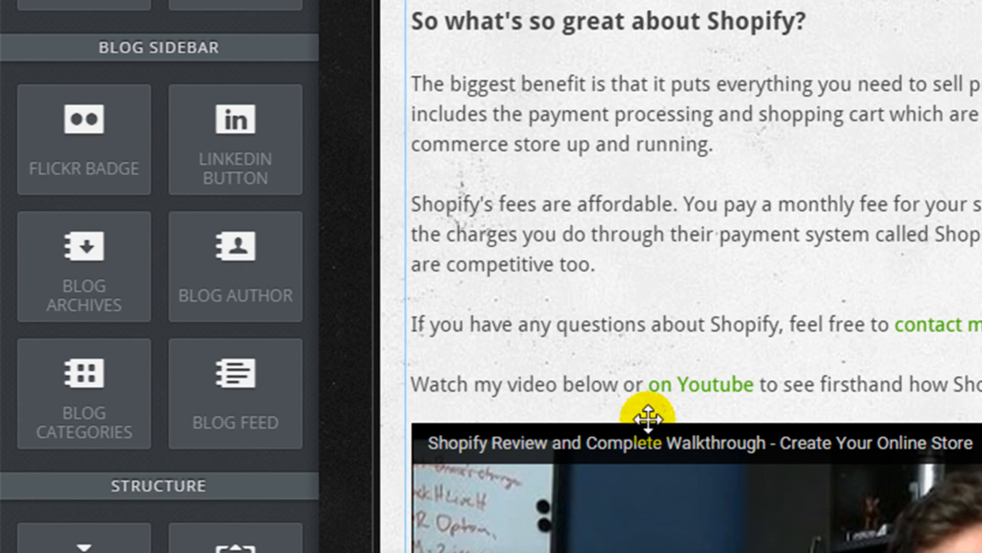
{"action": "scroll", "scroll_direction": "up", "scroll_amount": 3}
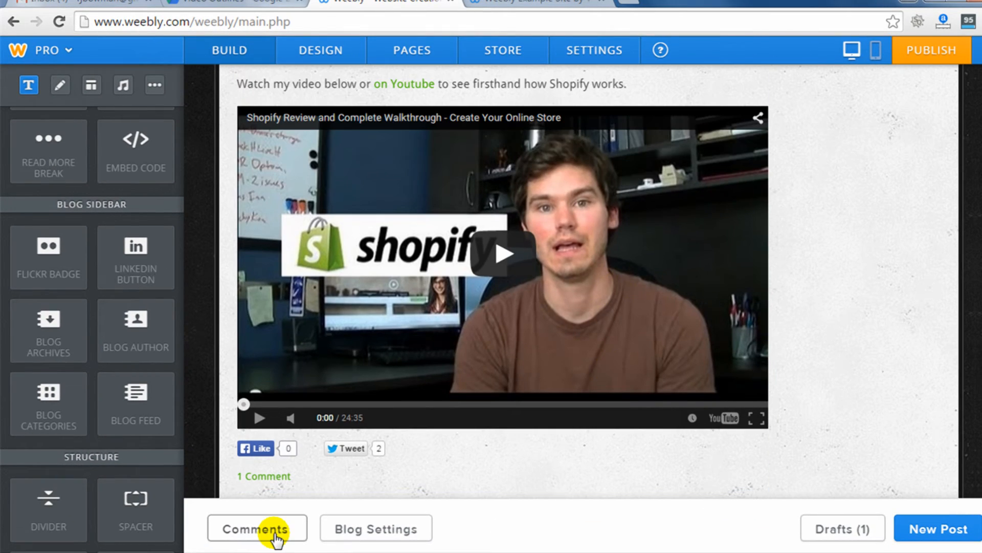
{"action": "mouse_move", "coordinate": [303, 532]}
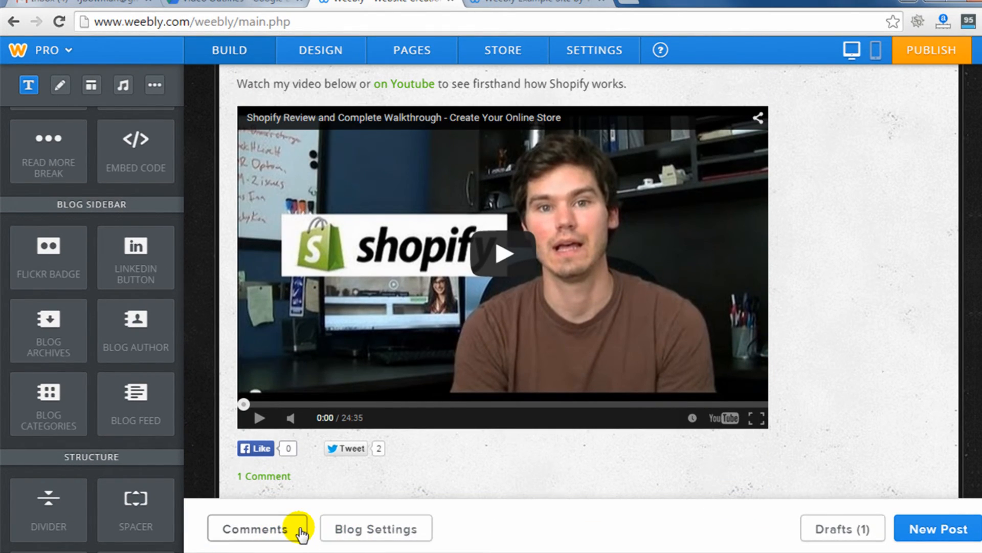
Check the one approved reader comment in Manage Comments and close it
{"action": "left_click", "coordinate": [254, 528]}
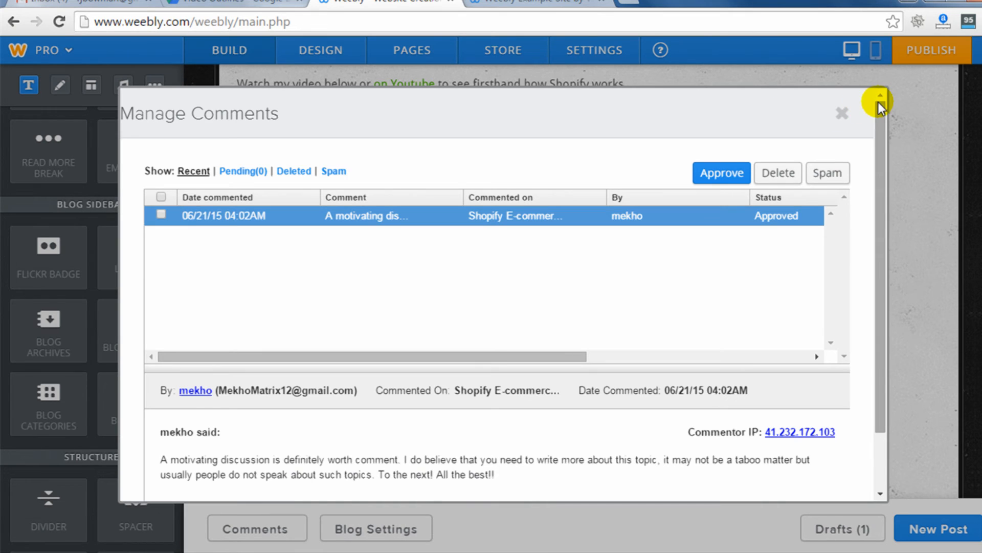
{"action": "left_click", "coordinate": [842, 114]}
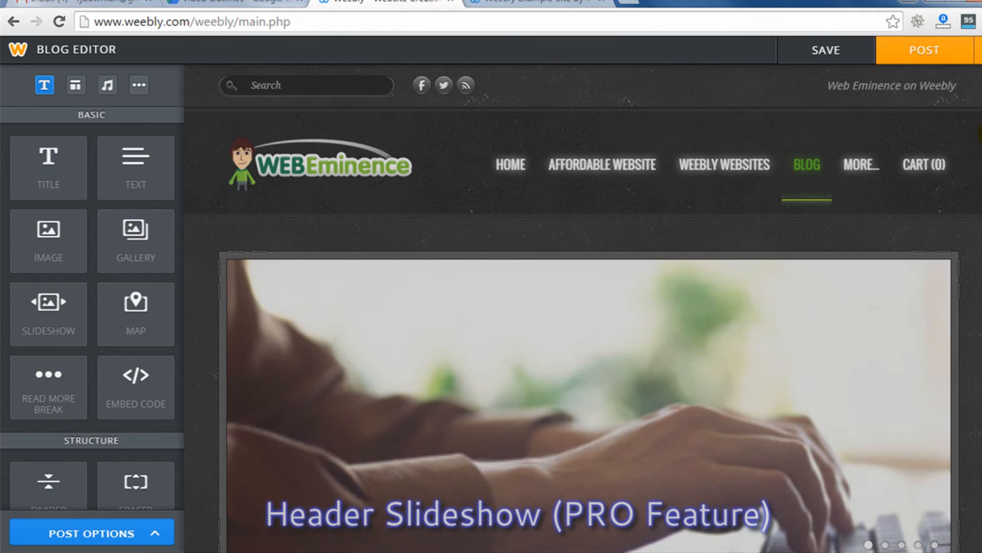
Choose the affordable-website picture from the computer as the blog post's image
{"action": "scroll", "scroll_direction": "down", "scroll_amount": 3}
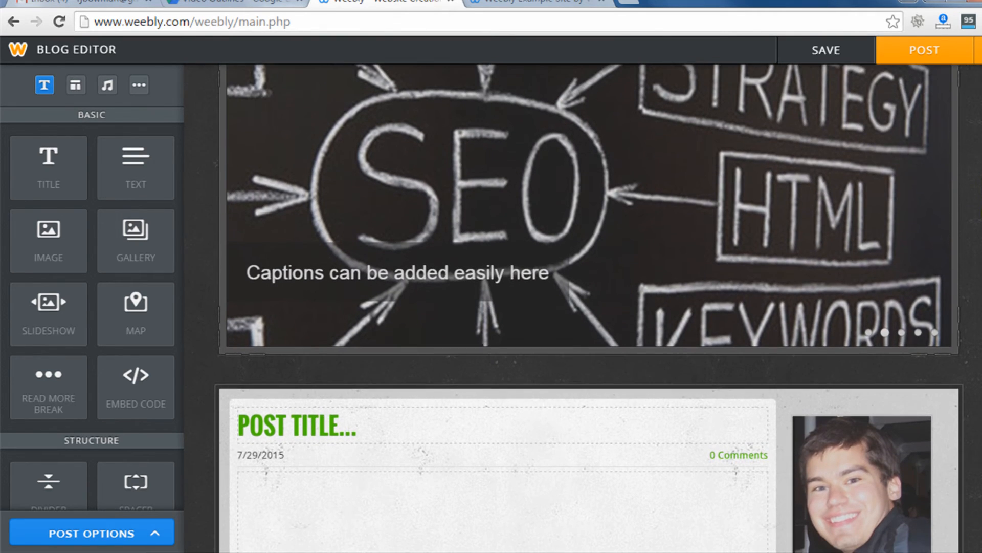
{"action": "scroll", "scroll_direction": "down", "scroll_amount": 3}
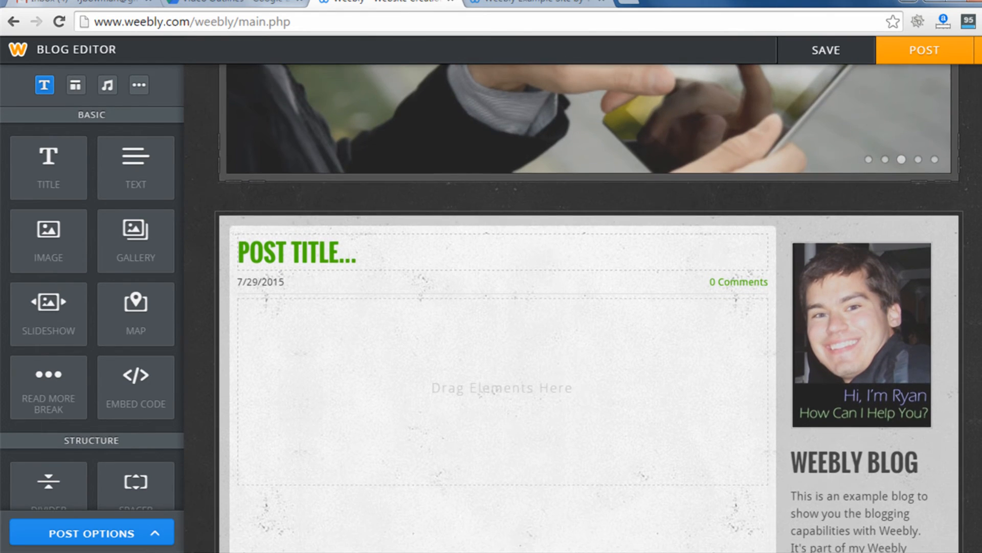
{"action": "scroll", "scroll_direction": "up", "scroll_amount": 3}
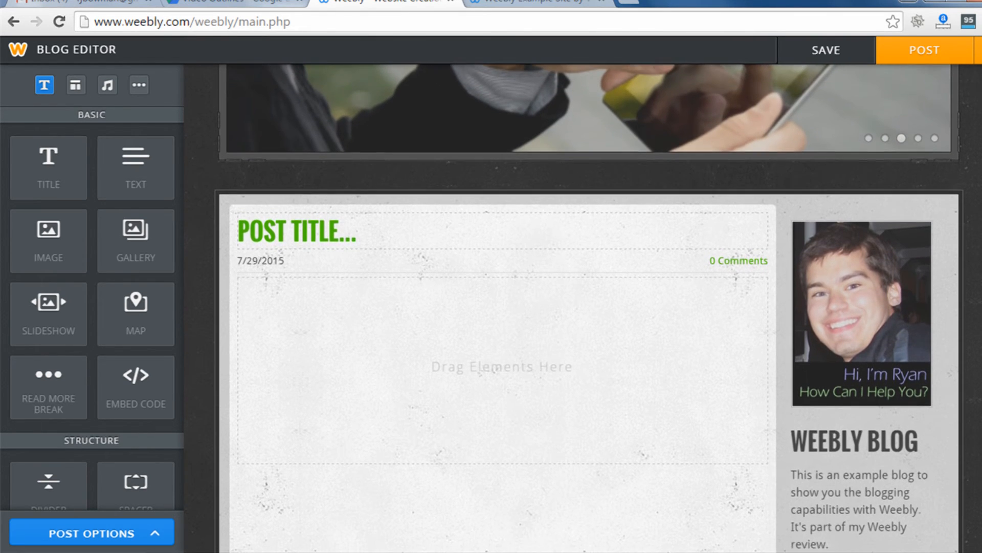
{"action": "scroll", "scroll_direction": "down", "scroll_amount": 3}
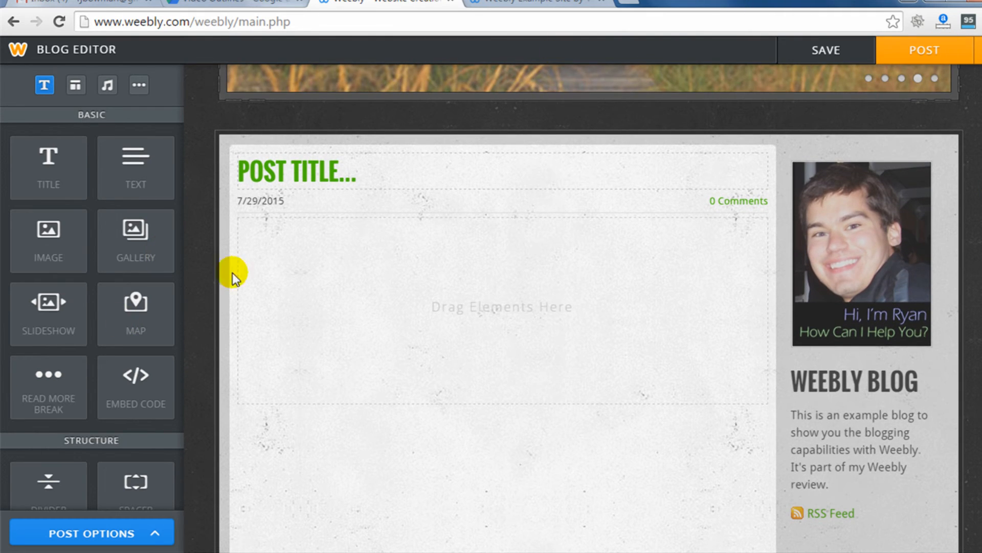
{"action": "mouse_move", "coordinate": [419, 166]}
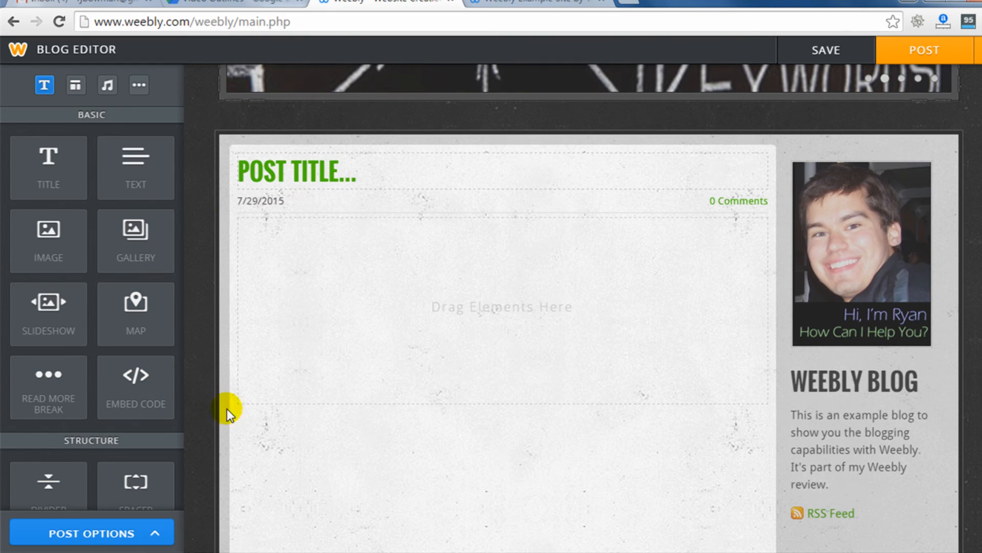
{"action": "mouse_move", "coordinate": [482, 280]}
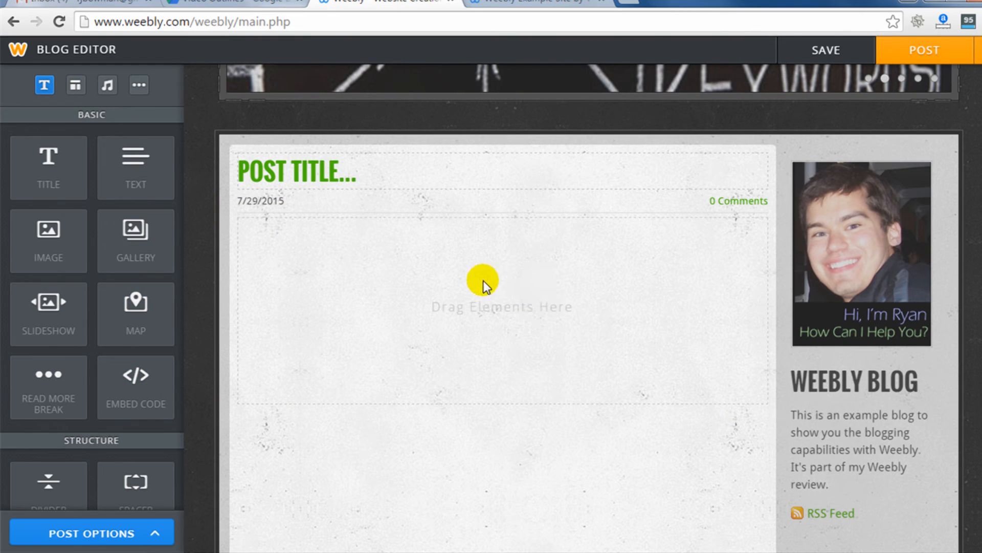
{"action": "mouse_move", "coordinate": [101, 240]}
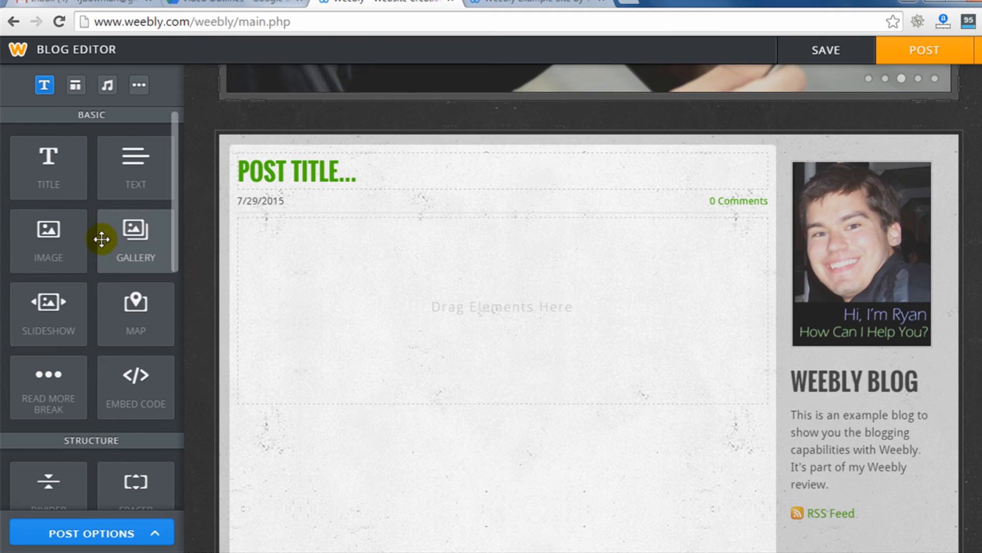
{"action": "mouse_move", "coordinate": [55, 246]}
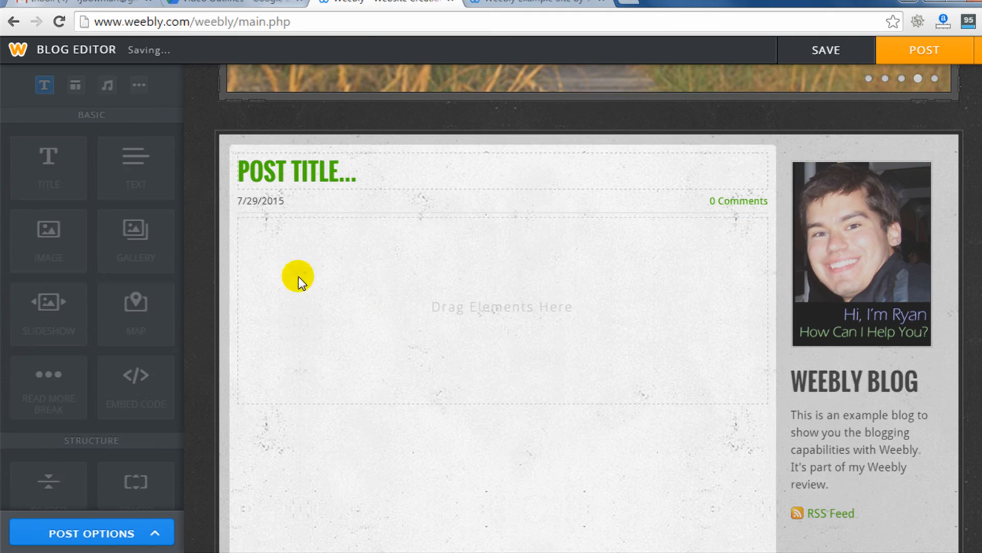
{"action": "left_click", "coordinate": [46, 241]}
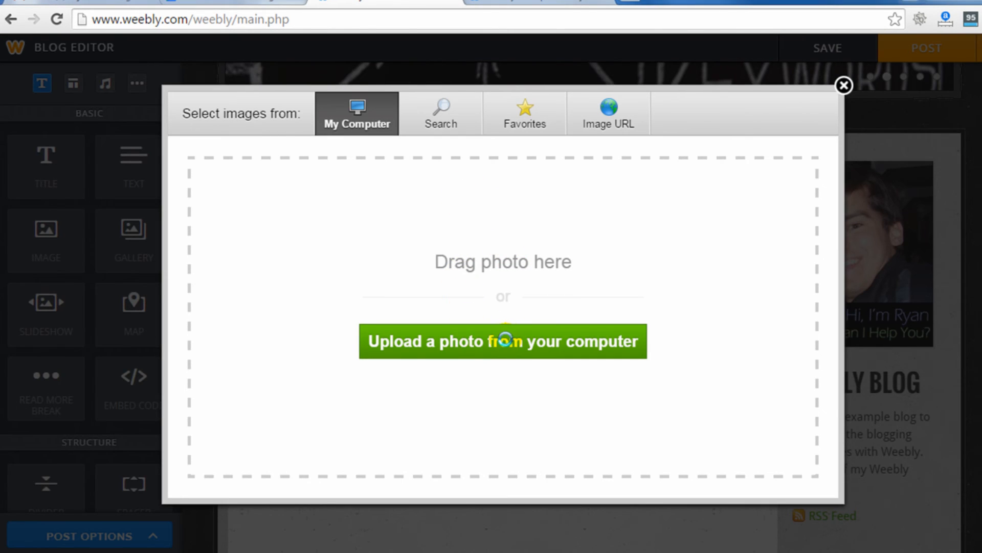
{"action": "left_click", "coordinate": [501, 341]}
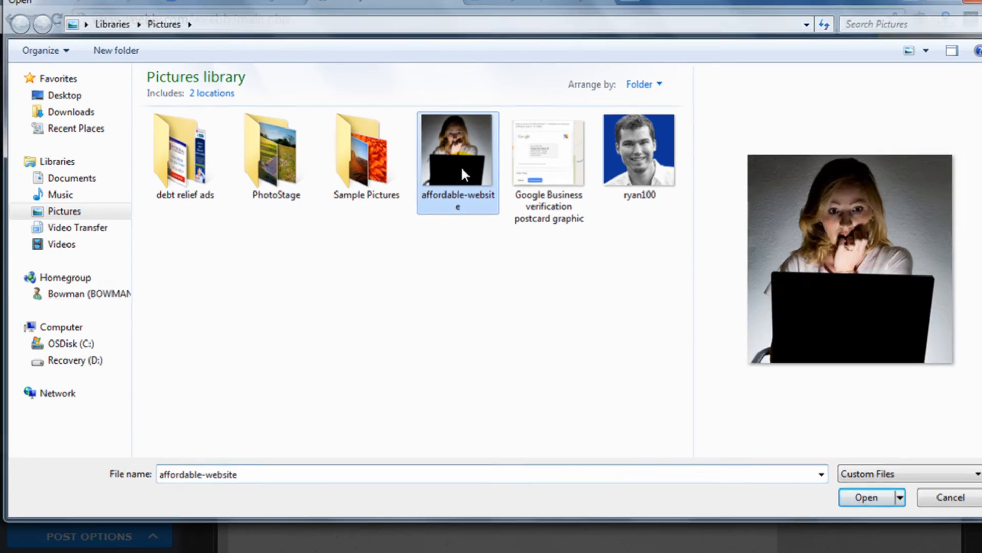
{"action": "left_click", "coordinate": [867, 497]}
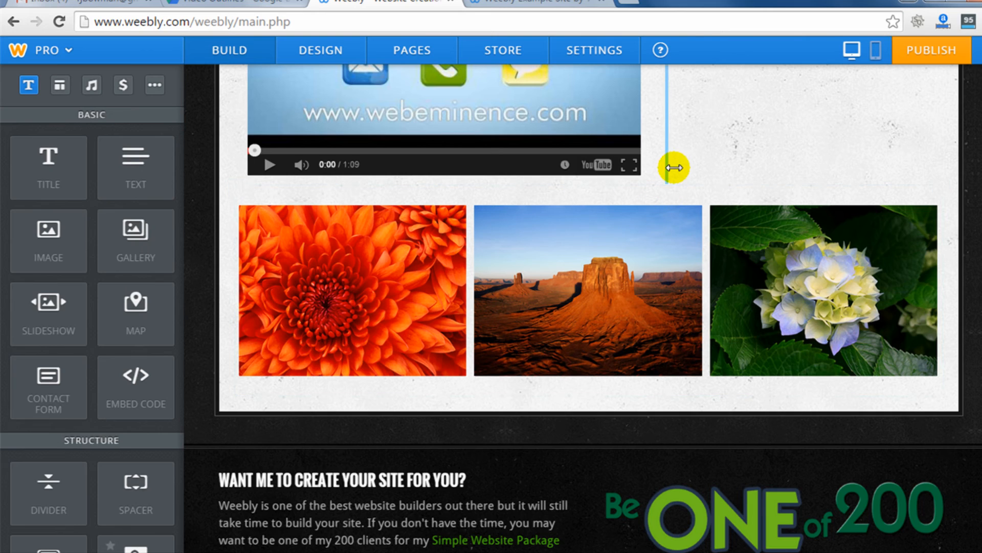
{"action": "mouse_move", "coordinate": [135, 239]}
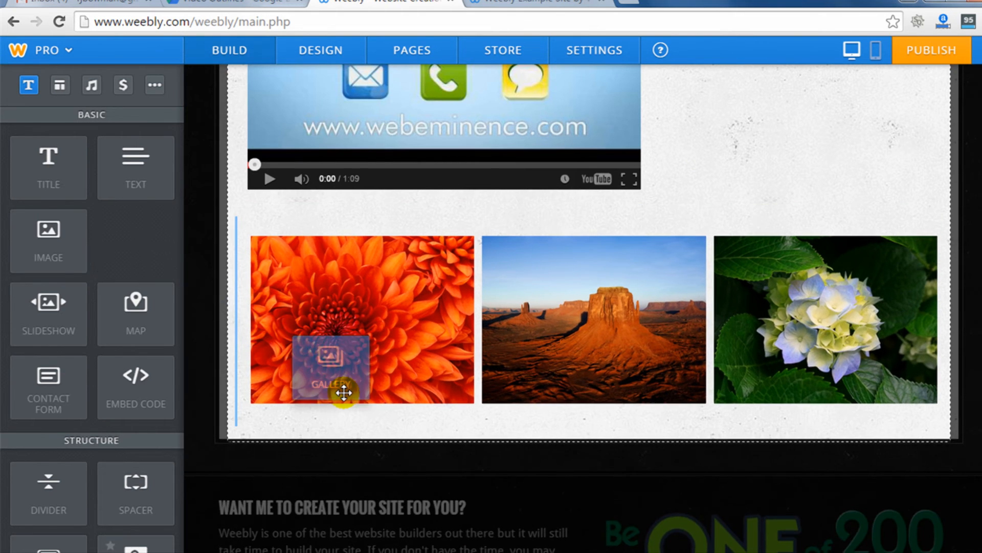
Give the orange chrysanthemum gallery photo the caption 'Store' and save it
{"action": "scroll", "scroll_direction": "down", "scroll_amount": 3}
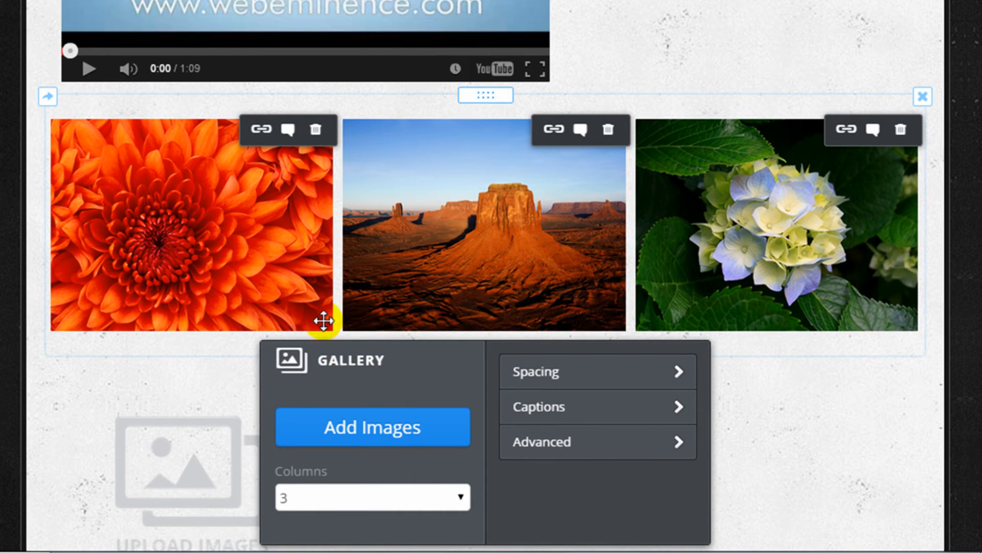
{"action": "mouse_move", "coordinate": [203, 233]}
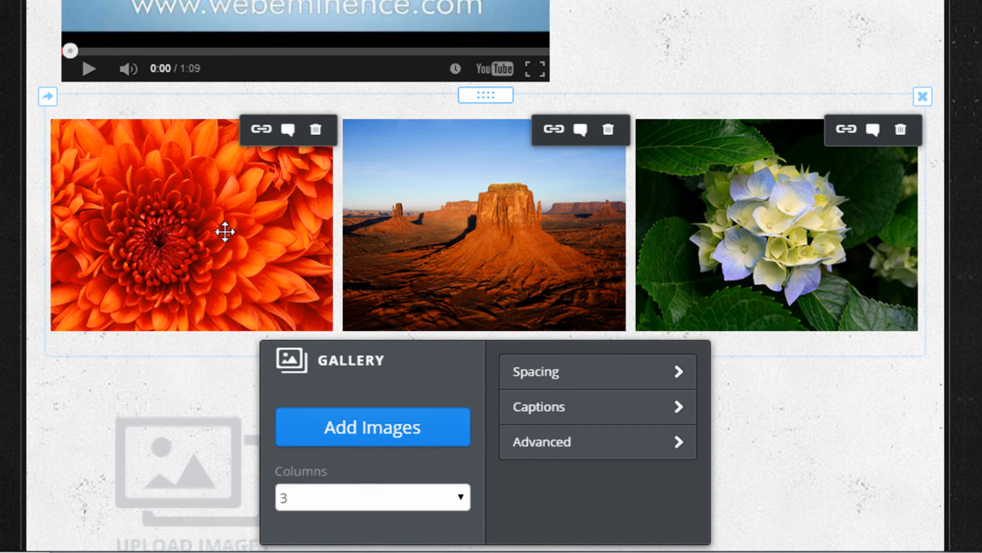
{"action": "left_click", "coordinate": [609, 130]}
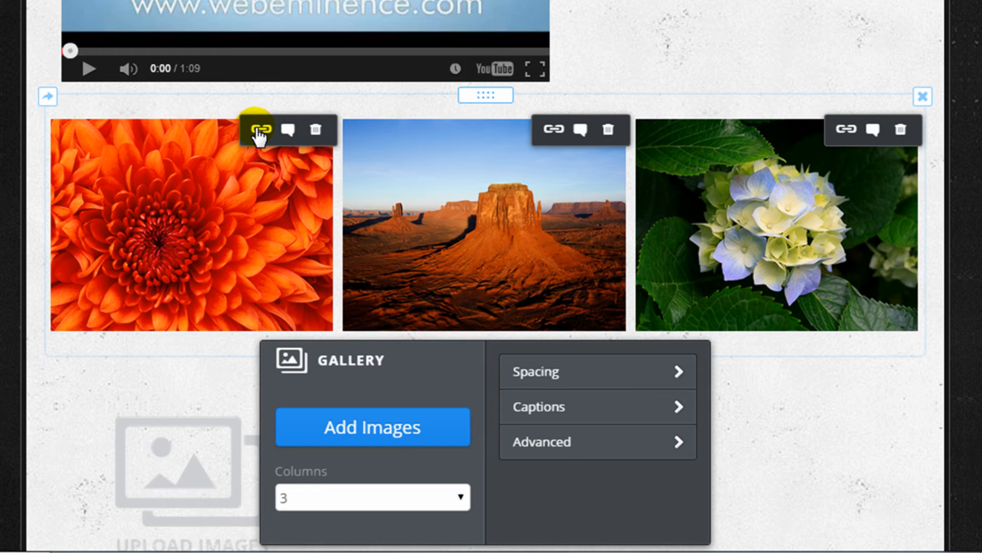
{"action": "left_click", "coordinate": [286, 130]}
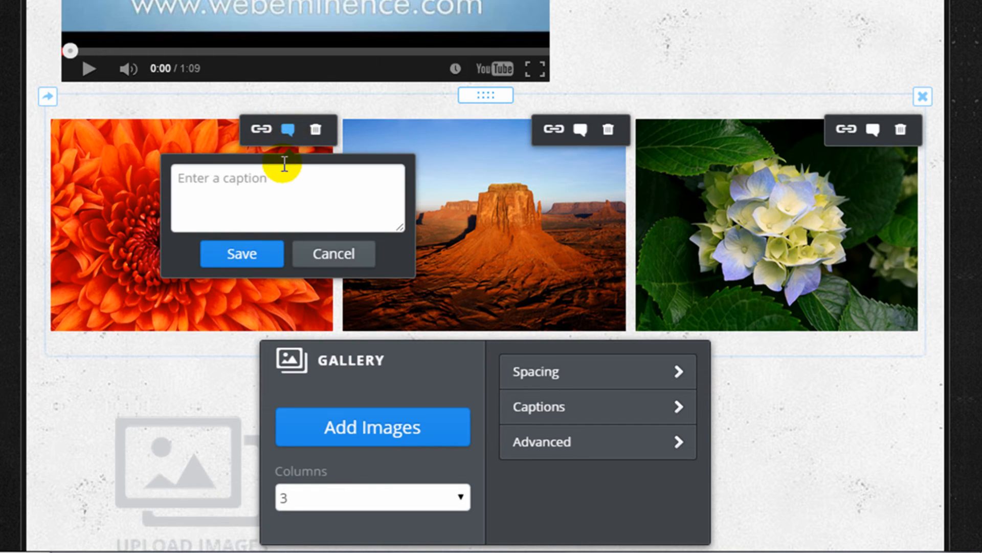
{"action": "mouse_move", "coordinate": [274, 197]}
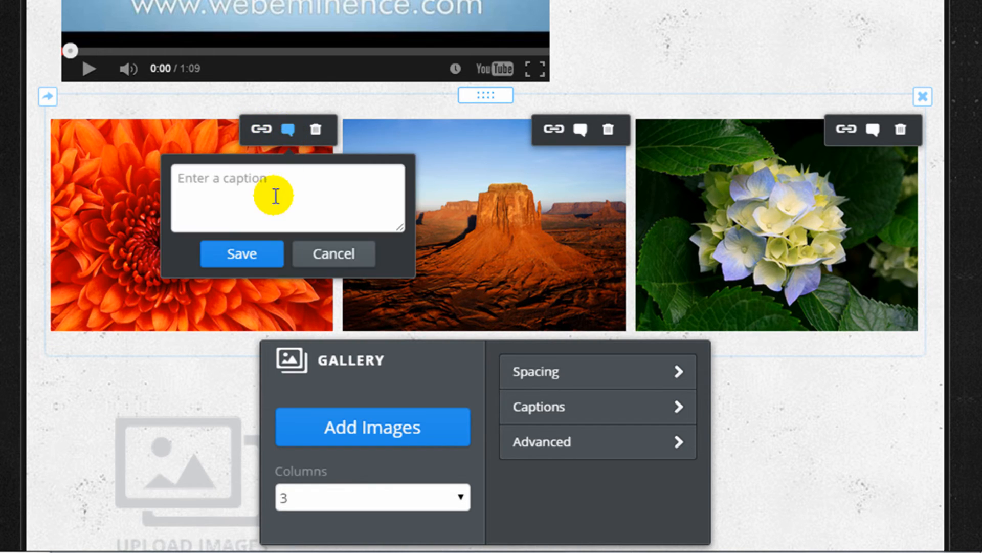
{"action": "type", "text": "Store"}
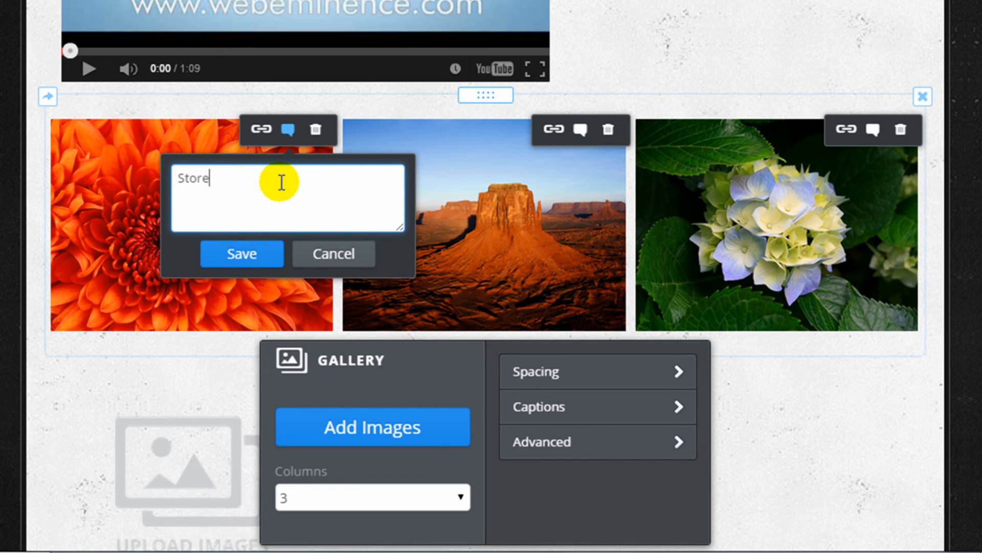
{"action": "left_click", "coordinate": [242, 253]}
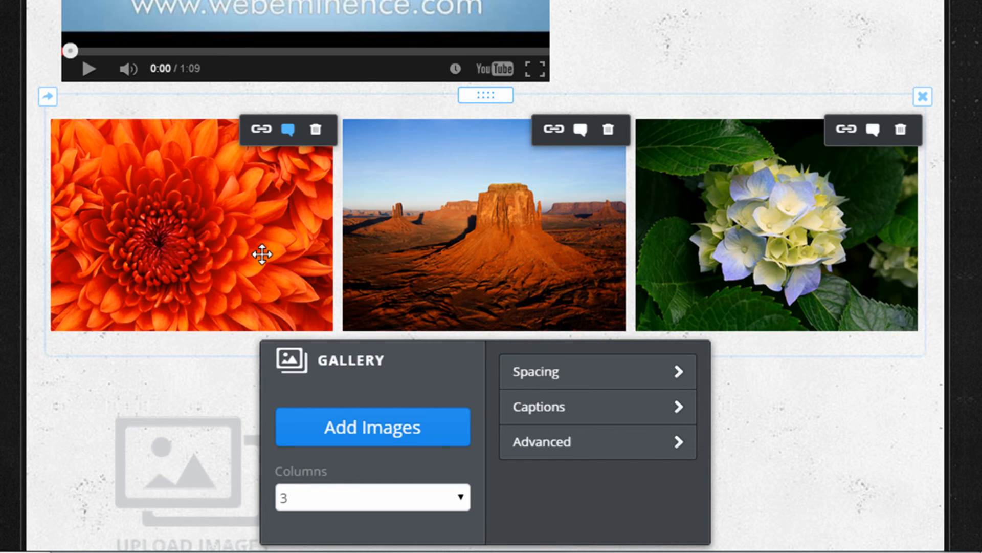
{"action": "mouse_move", "coordinate": [248, 383]}
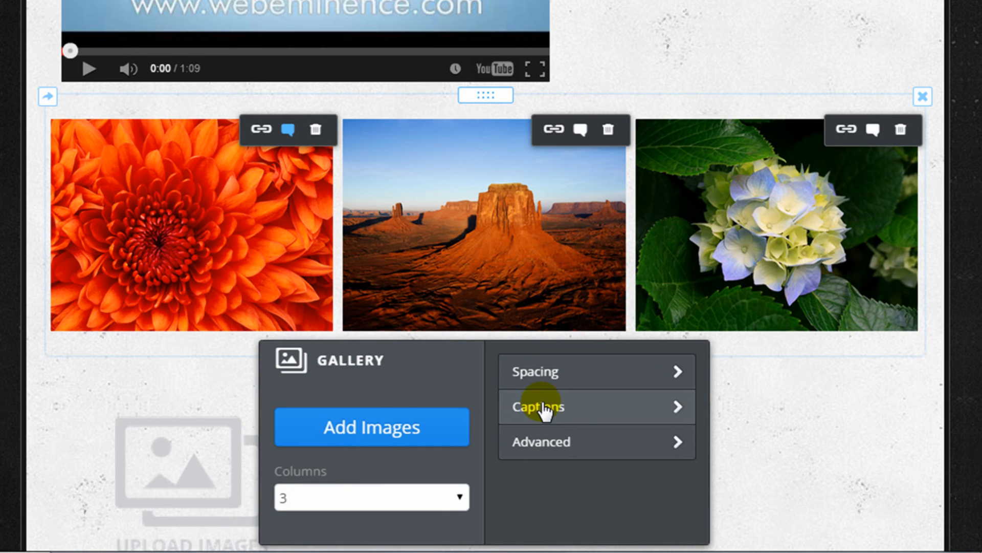
Set gallery captions to Lightbox & Thumbnails, trying hover and full overlay, keeping Partial Overlay
{"action": "left_click", "coordinate": [537, 406]}
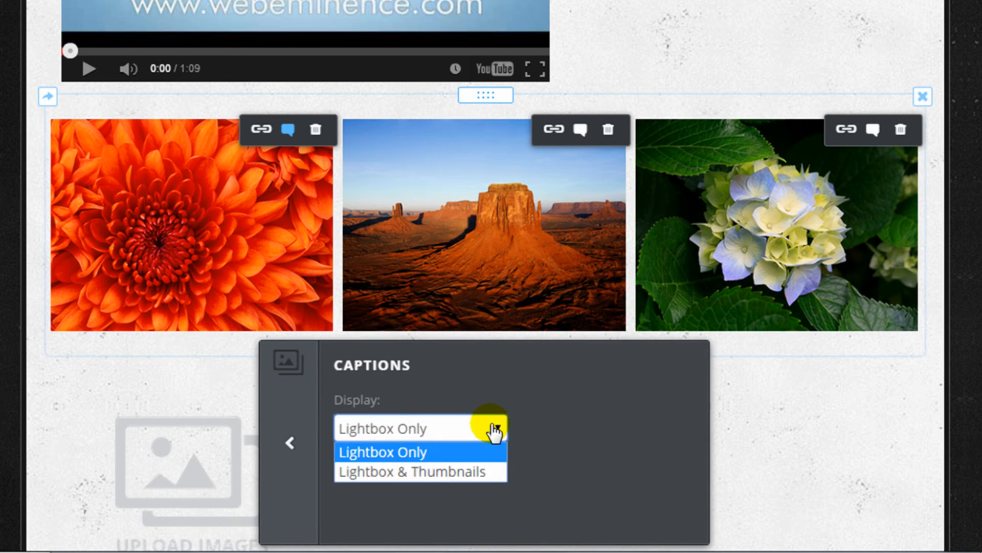
{"action": "left_click", "coordinate": [418, 472]}
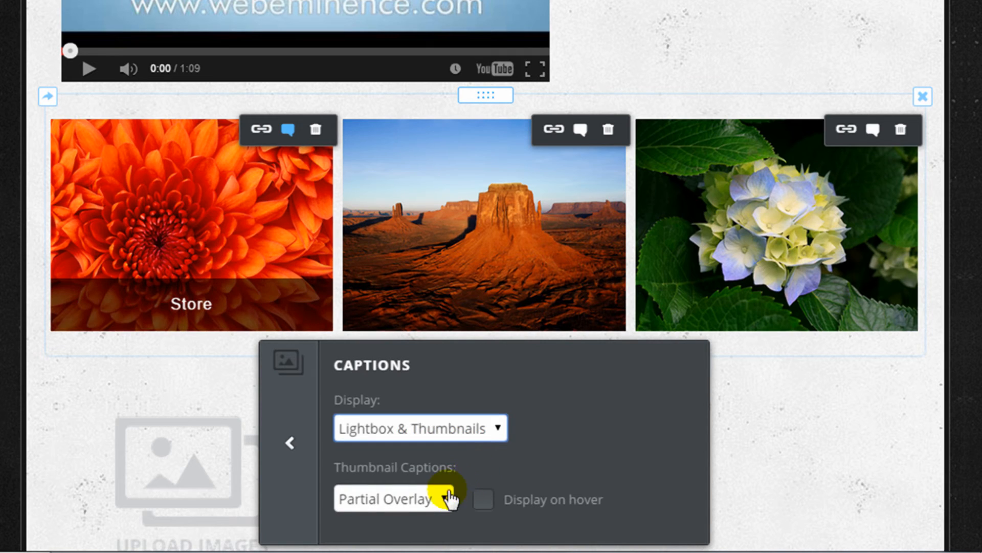
{"action": "mouse_move", "coordinate": [435, 447]}
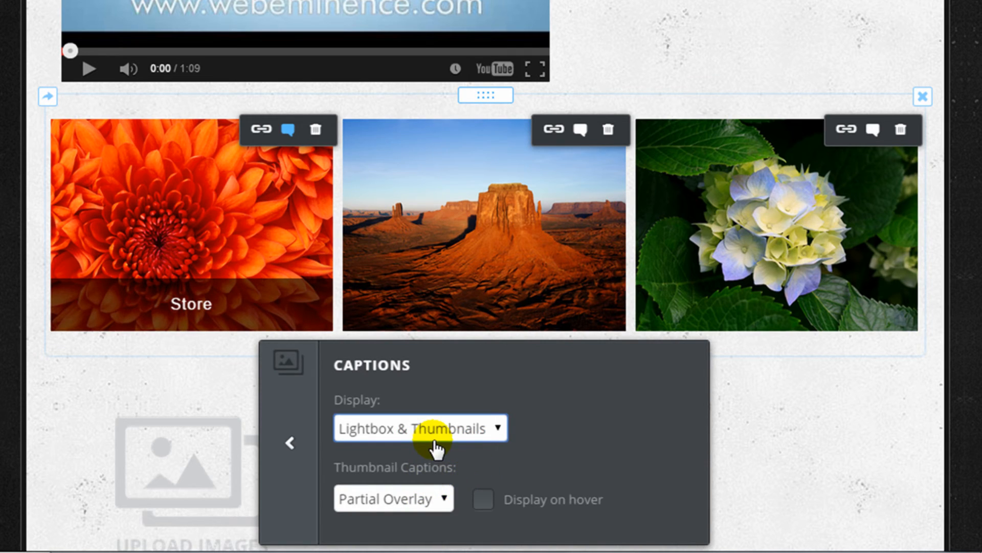
{"action": "left_click", "coordinate": [482, 498]}
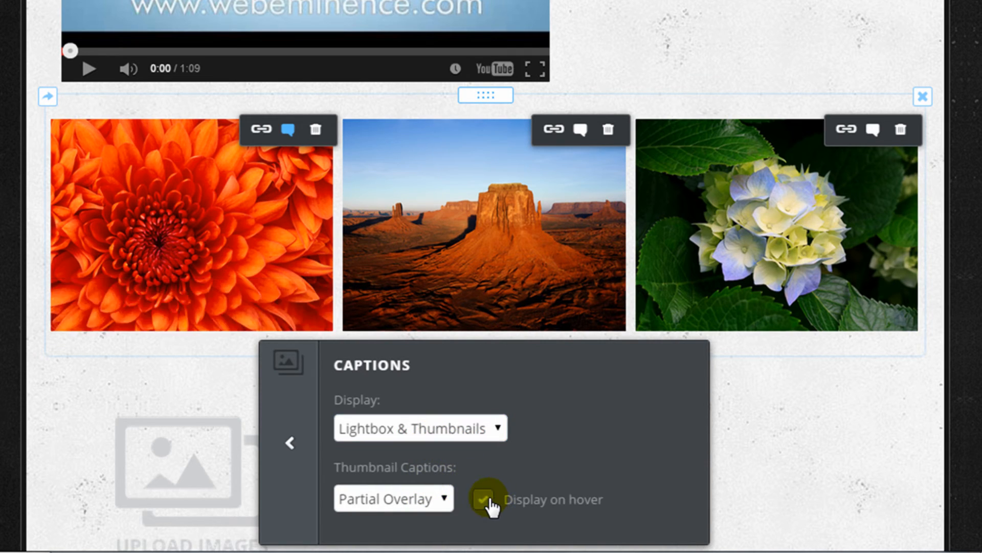
{"action": "left_click", "coordinate": [483, 500]}
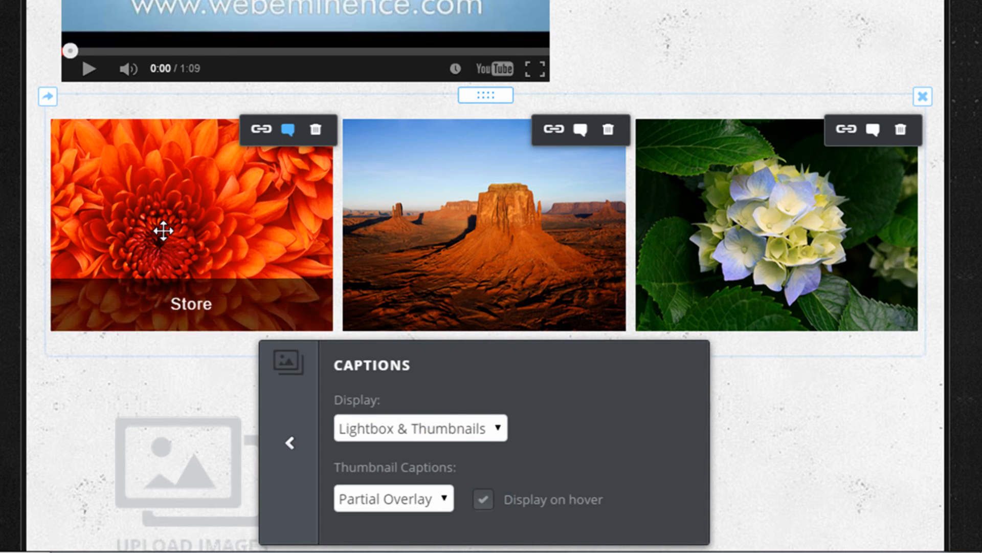
{"action": "mouse_move", "coordinate": [230, 244]}
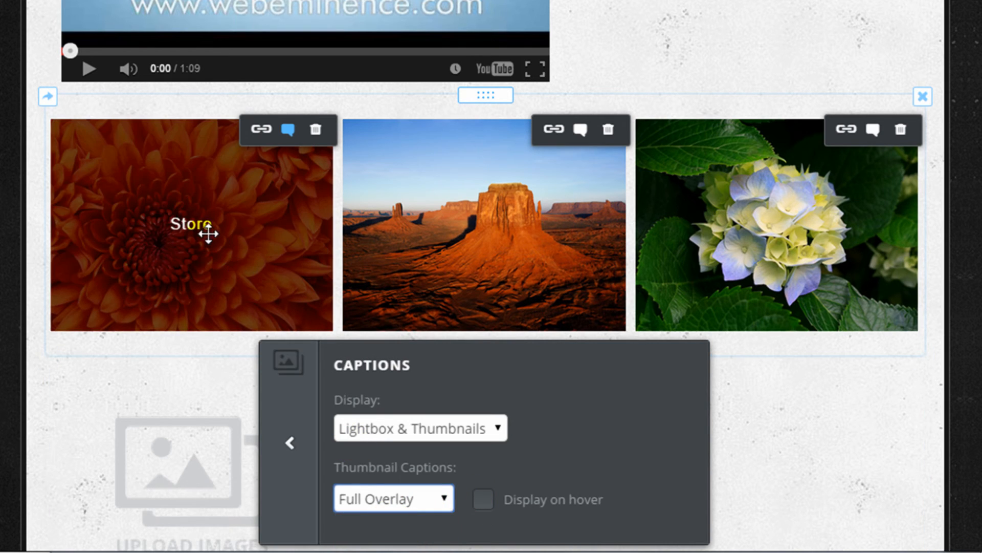
{"action": "left_click", "coordinate": [393, 499]}
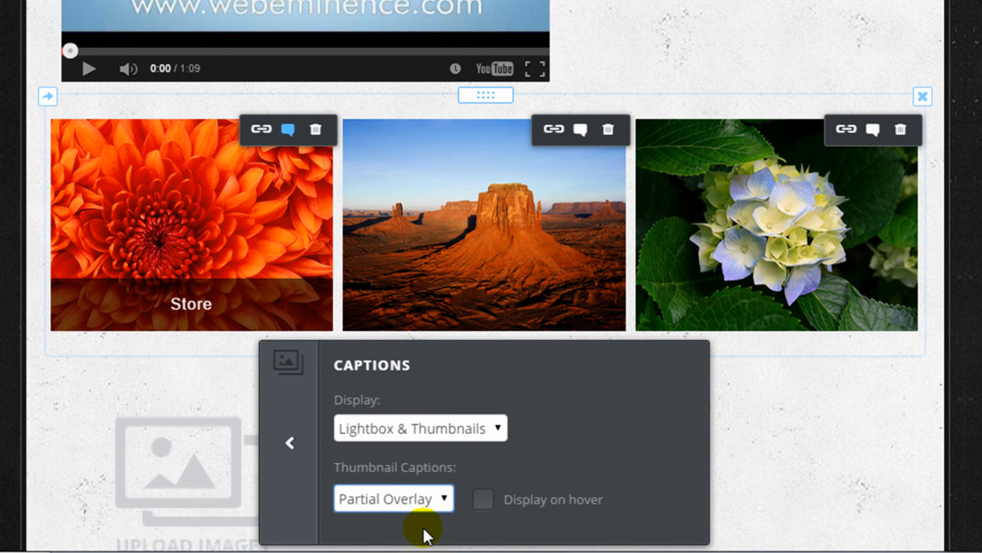
Link the Store-captioned photo to the Store Page storefront and save the link
{"action": "left_click", "coordinate": [260, 130]}
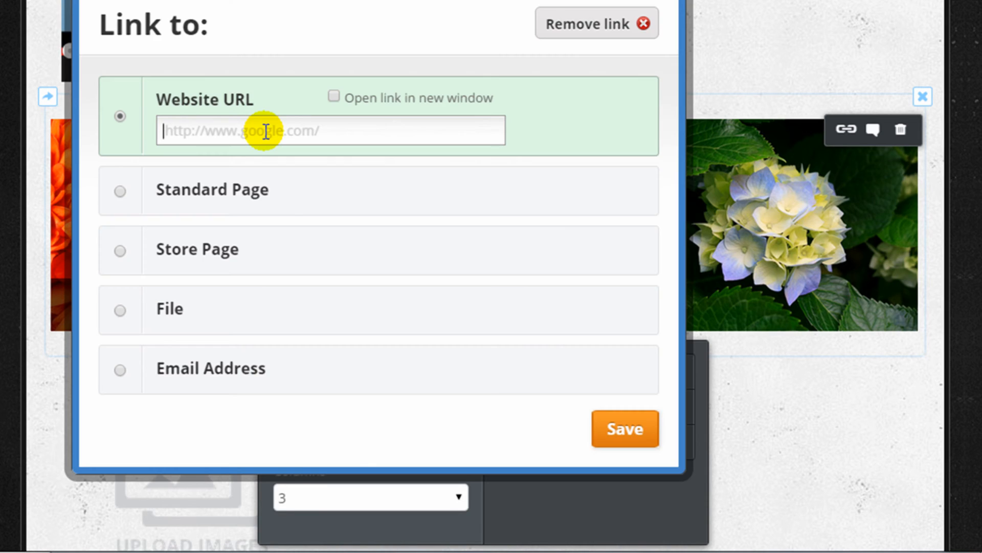
{"action": "mouse_move", "coordinate": [119, 248]}
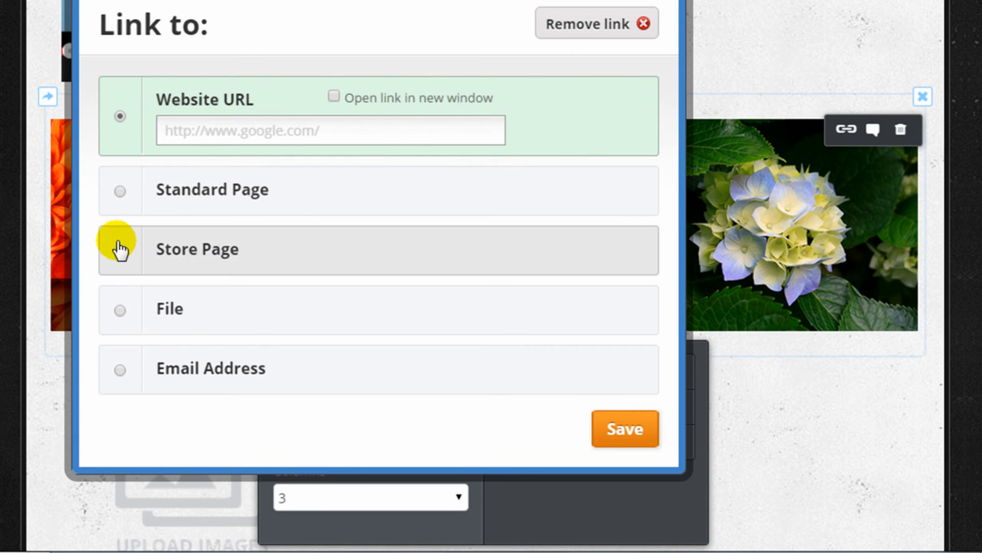
{"action": "left_click", "coordinate": [119, 249]}
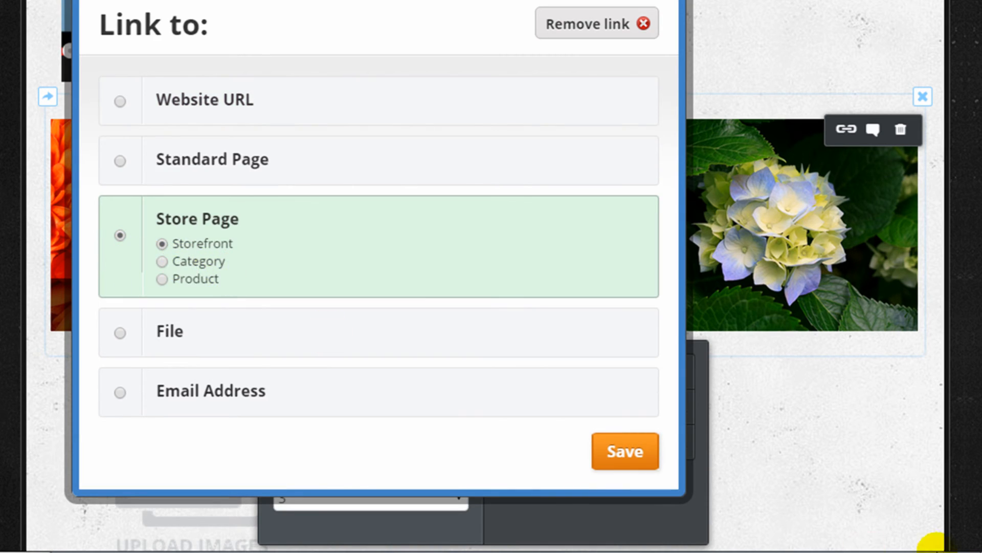
{"action": "left_click", "coordinate": [624, 451]}
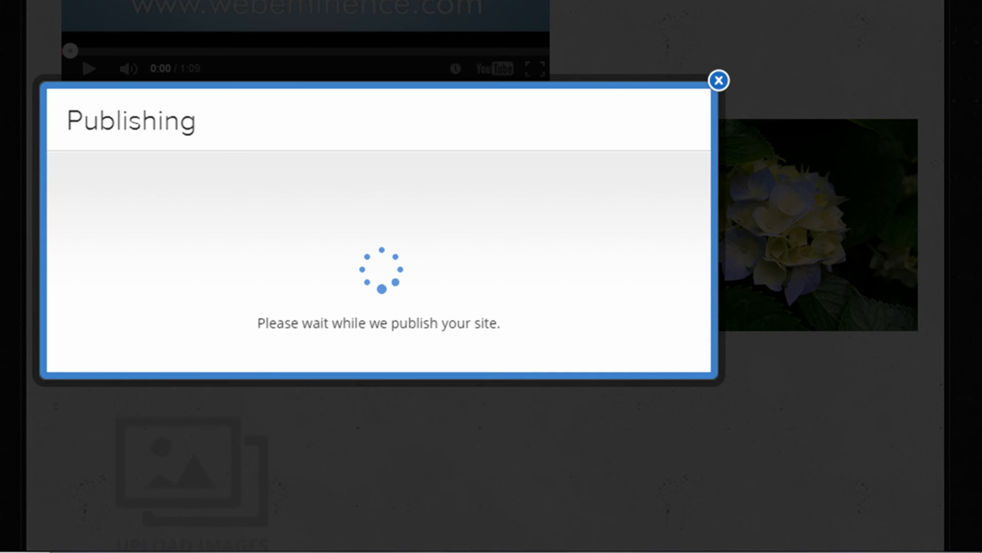
View the published live site showing the gallery with the Store caption
{"action": "left_click", "coordinate": [718, 79]}
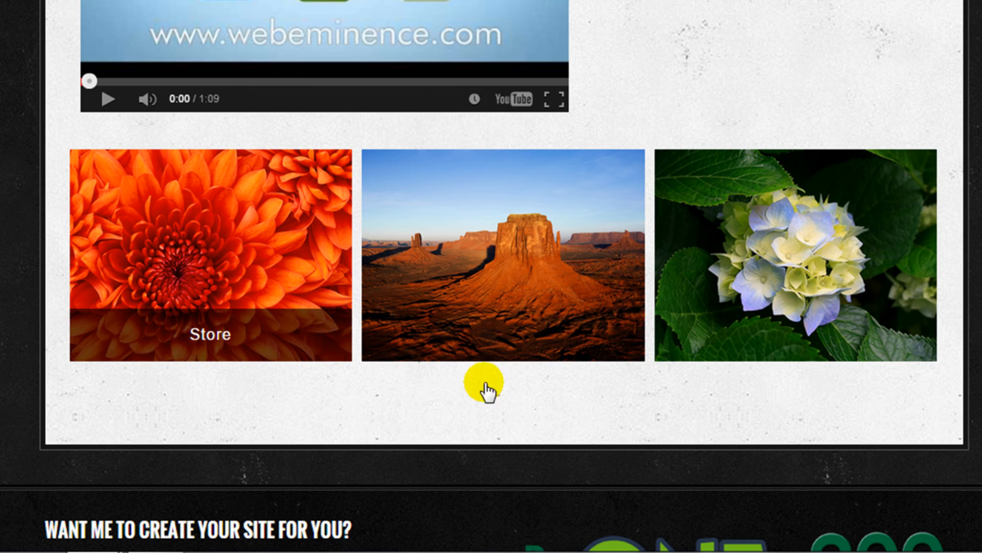
{"action": "mouse_move", "coordinate": [250, 297]}
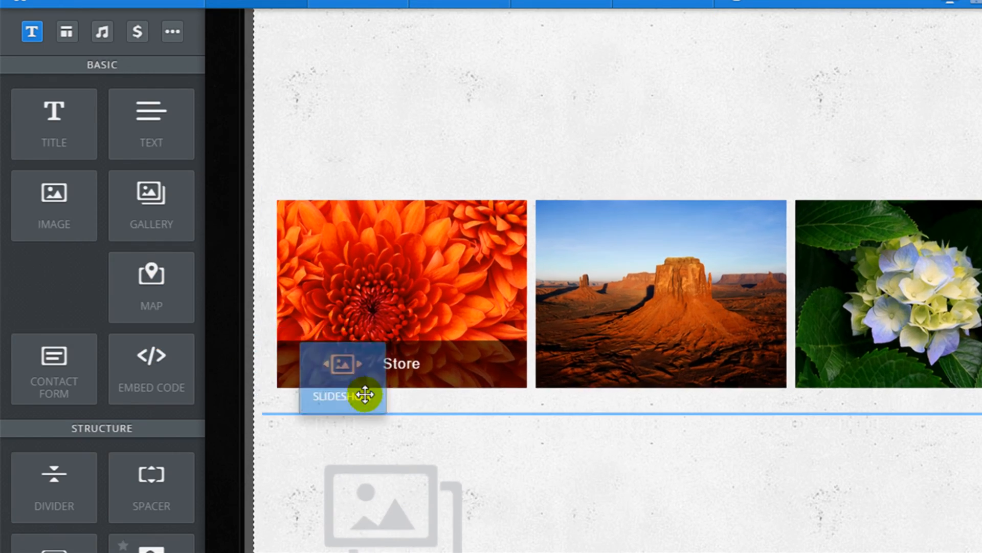
Choose the Simple Slideshow style and upload the sample photos into it
{"action": "left_click", "coordinate": [342, 393]}
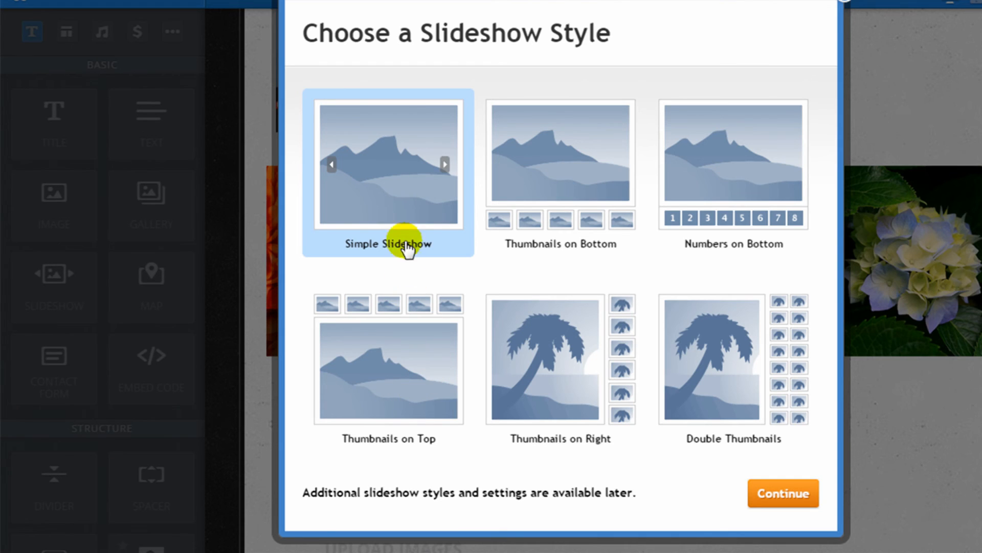
{"action": "mouse_move", "coordinate": [462, 414]}
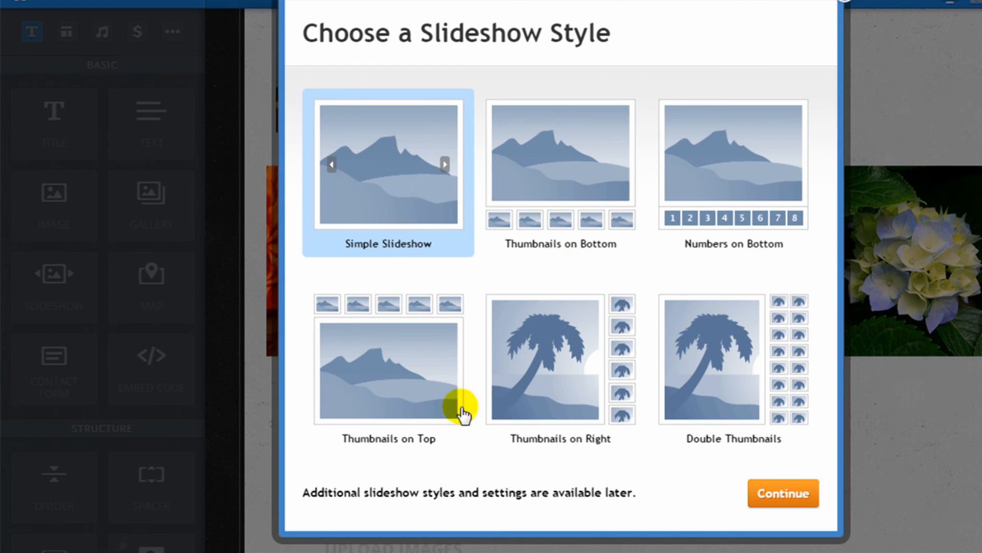
{"action": "mouse_move", "coordinate": [738, 515]}
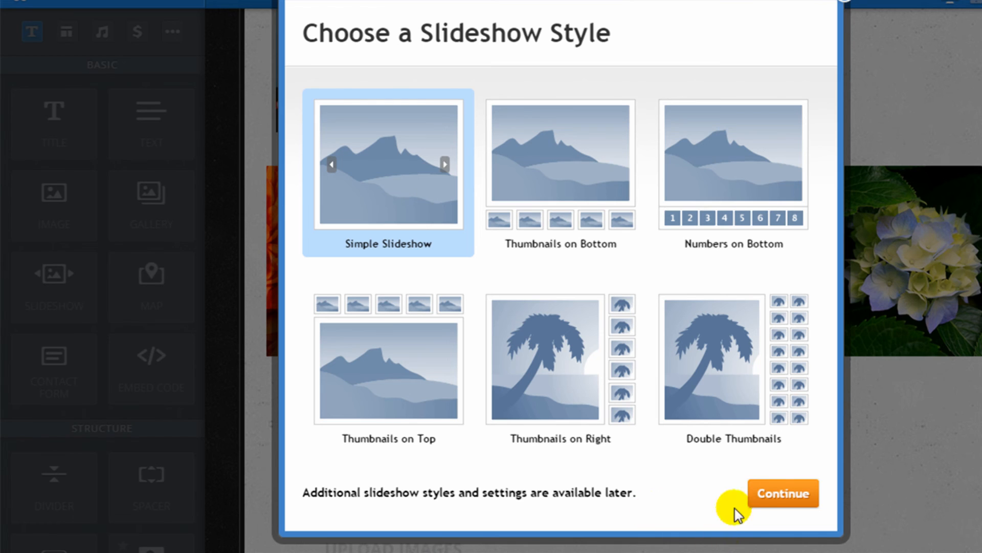
{"action": "left_click", "coordinate": [782, 494]}
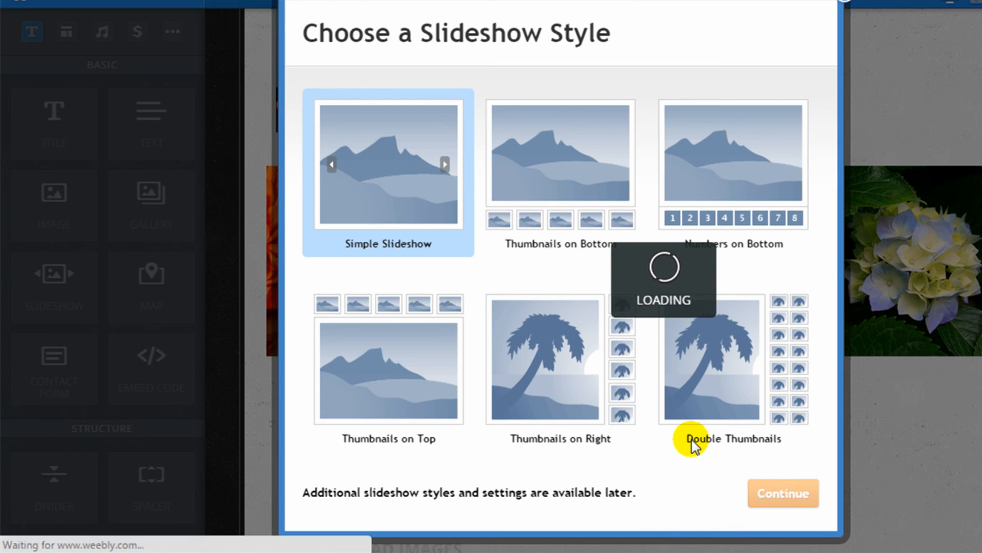
{"action": "left_click", "coordinate": [783, 494]}
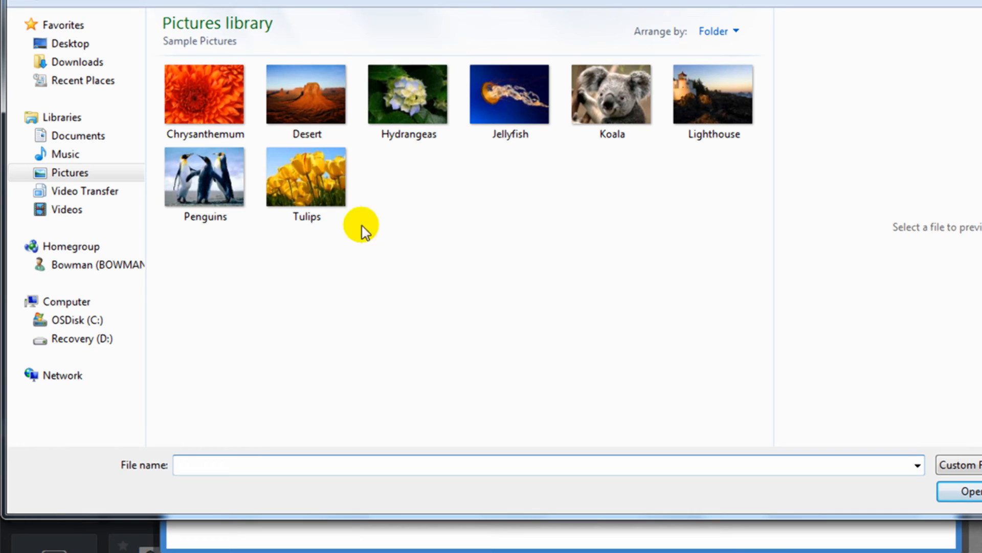
{"action": "left_click", "coordinate": [205, 94]}
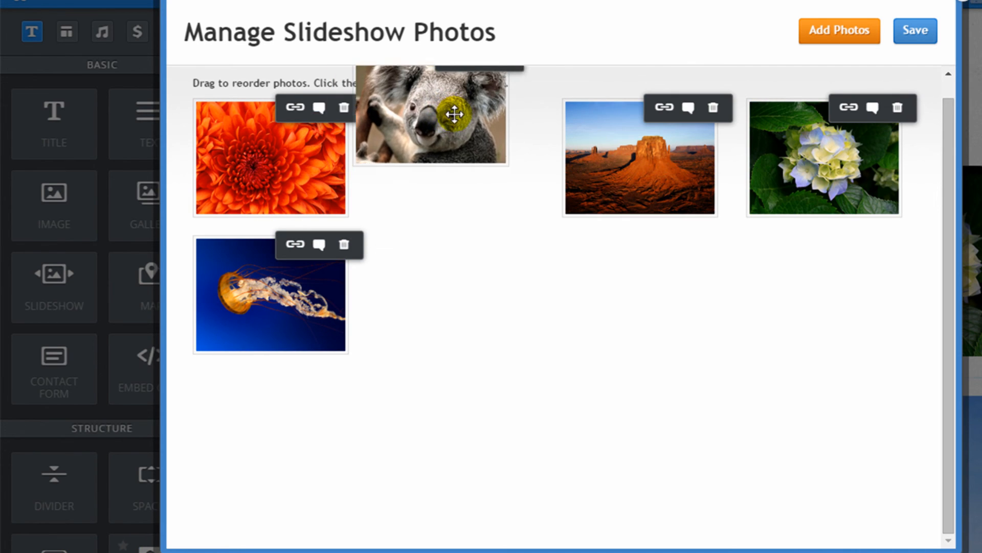
Dismiss the koala photo's caption box and save the five-photo slideshow
{"action": "left_click", "coordinate": [503, 107]}
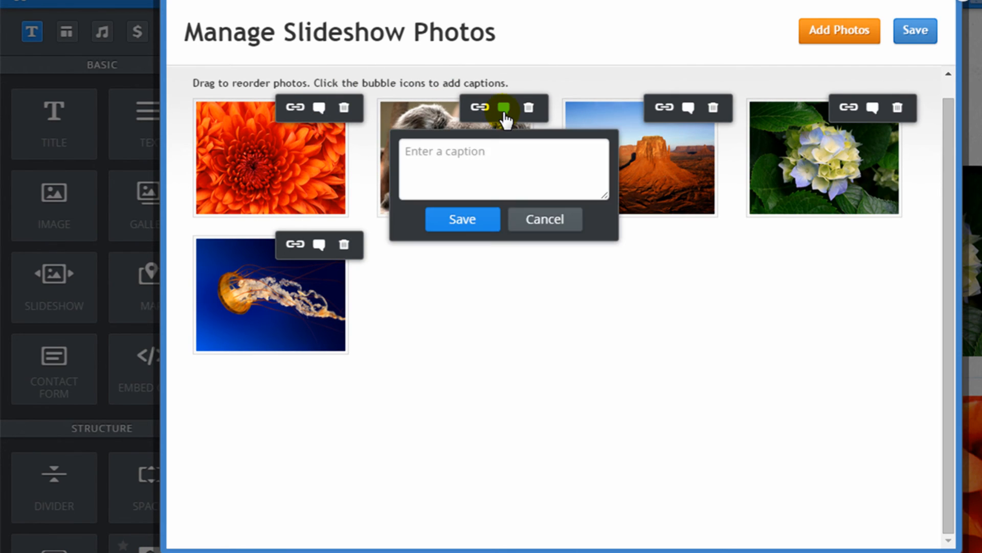
{"action": "left_click", "coordinate": [543, 219]}
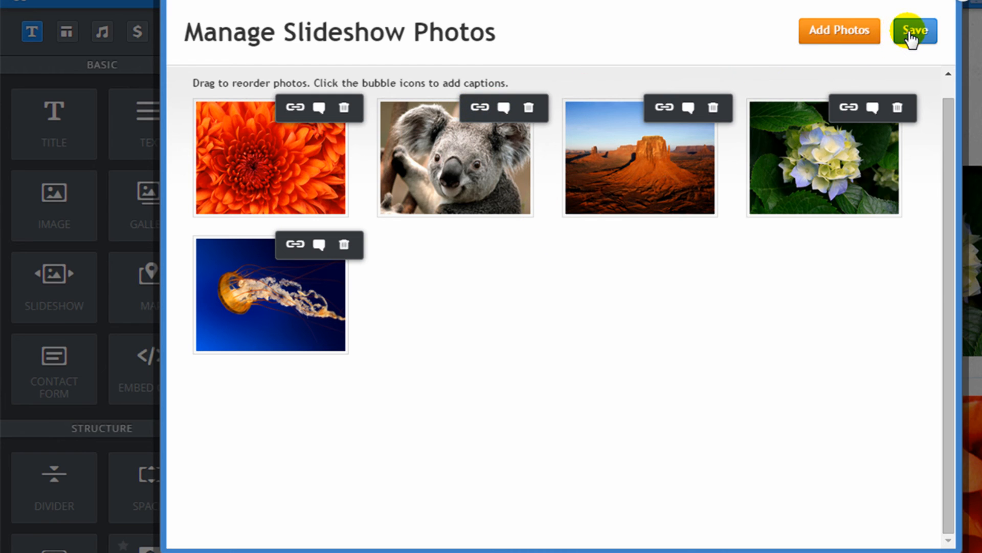
{"action": "left_click", "coordinate": [914, 31]}
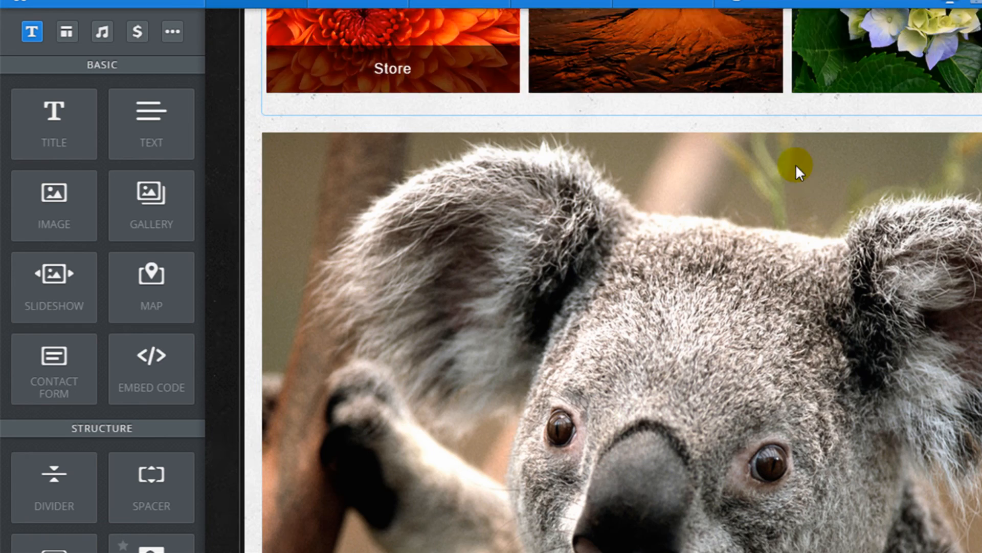
Scroll up to the slideshow to reach its settings panel
{"action": "scroll", "scroll_direction": "up", "scroll_amount": 3}
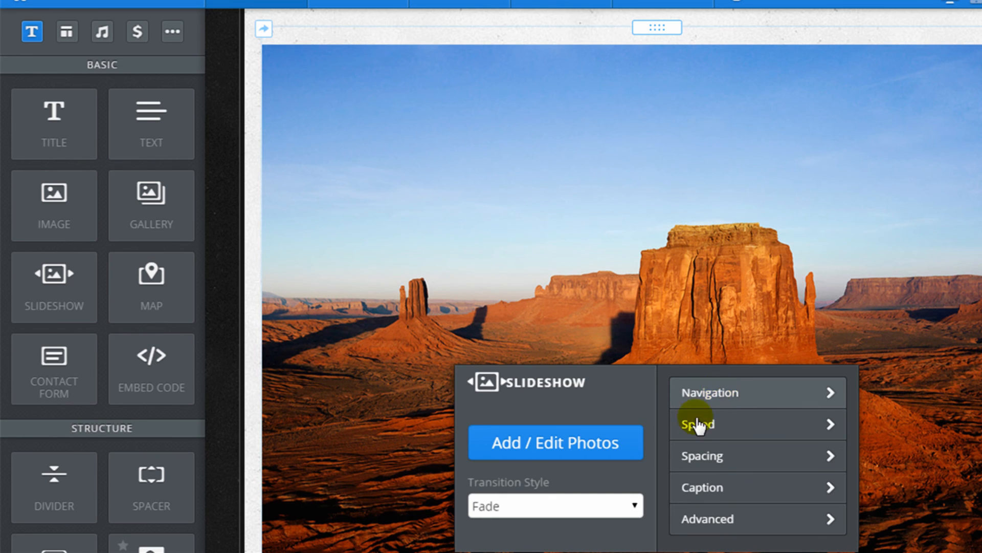
{"action": "mouse_move", "coordinate": [744, 407]}
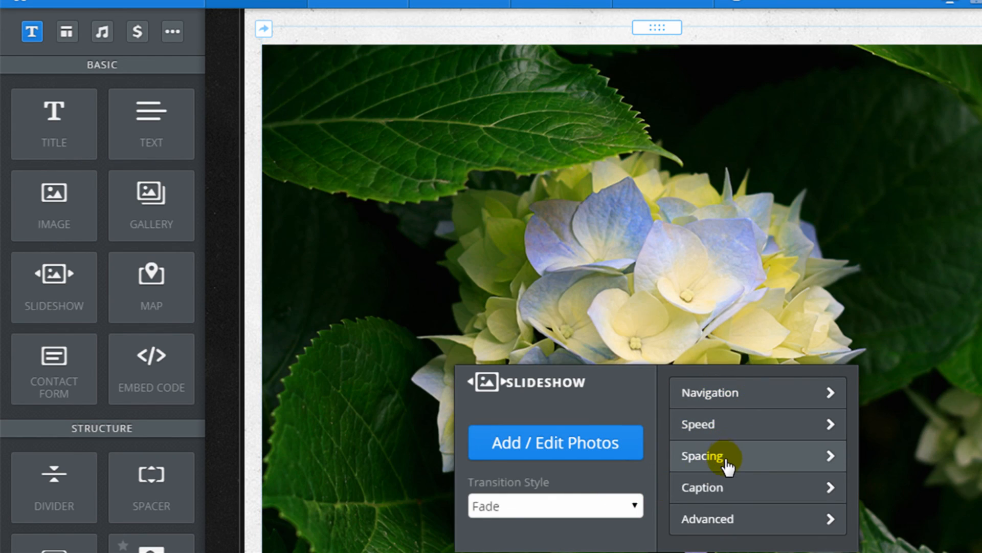
{"action": "mouse_move", "coordinate": [535, 407]}
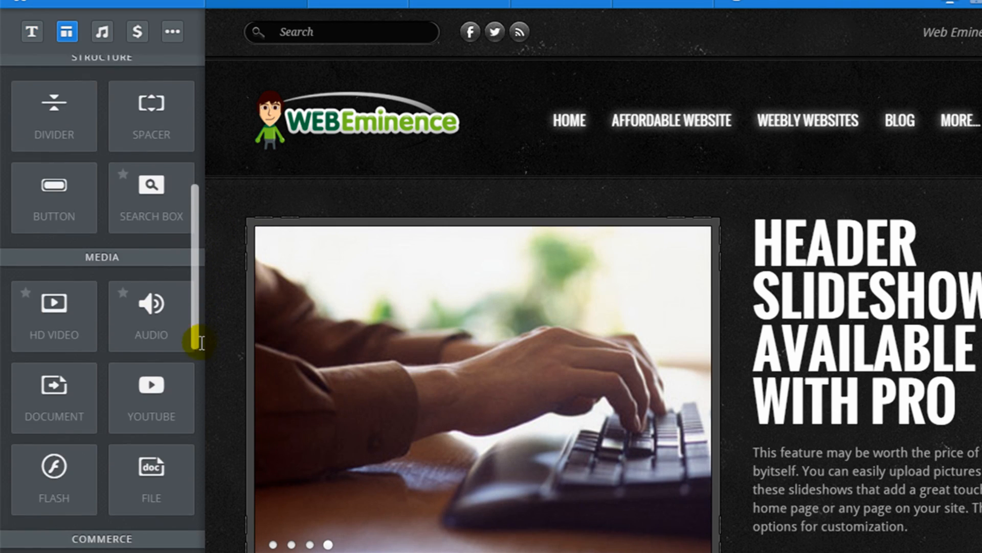
Scroll the element sidebar through the Media and Commerce widgets
{"action": "scroll", "scroll_direction": "down", "scroll_amount": 3}
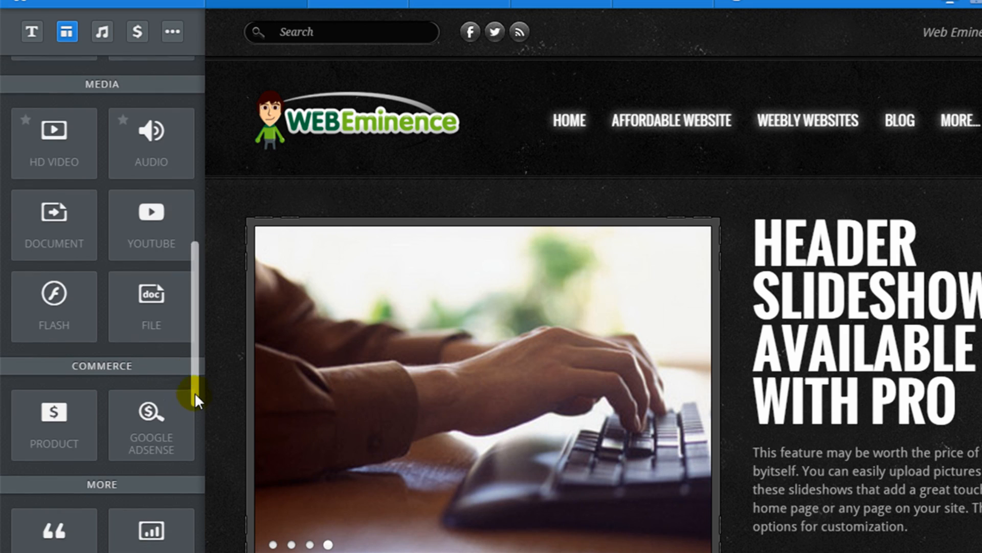